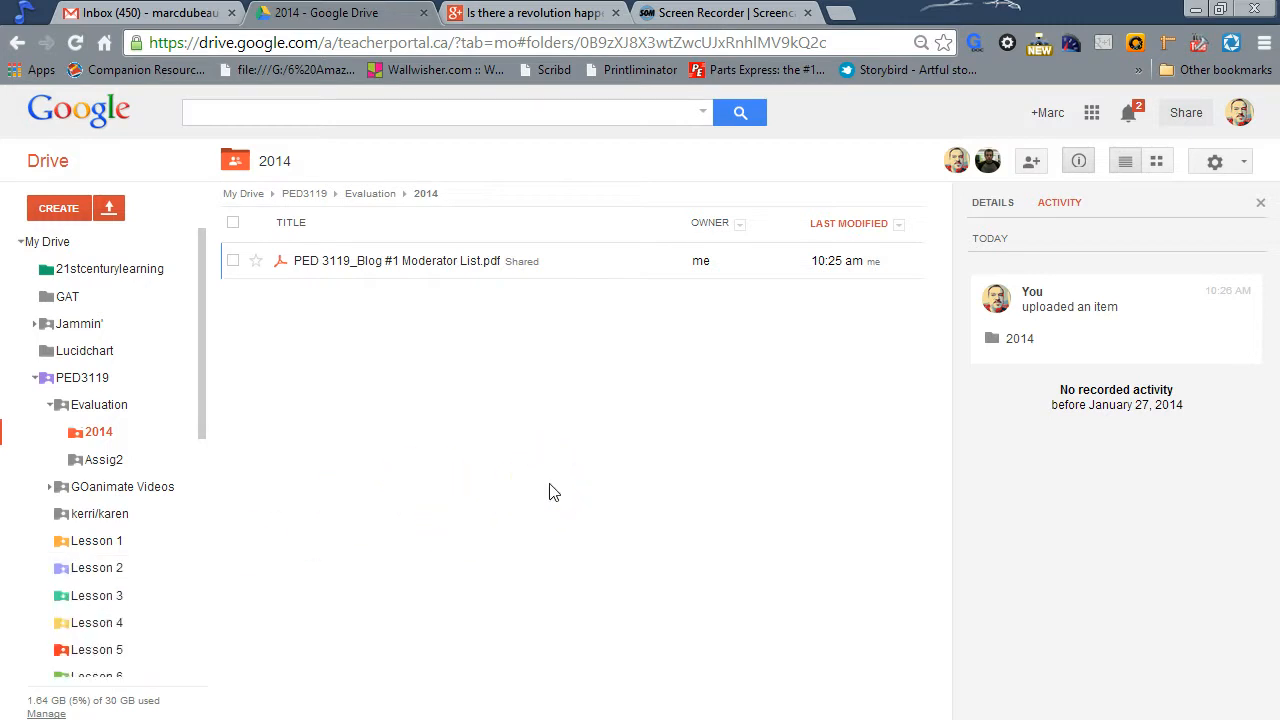
mouse_move(985, 145)
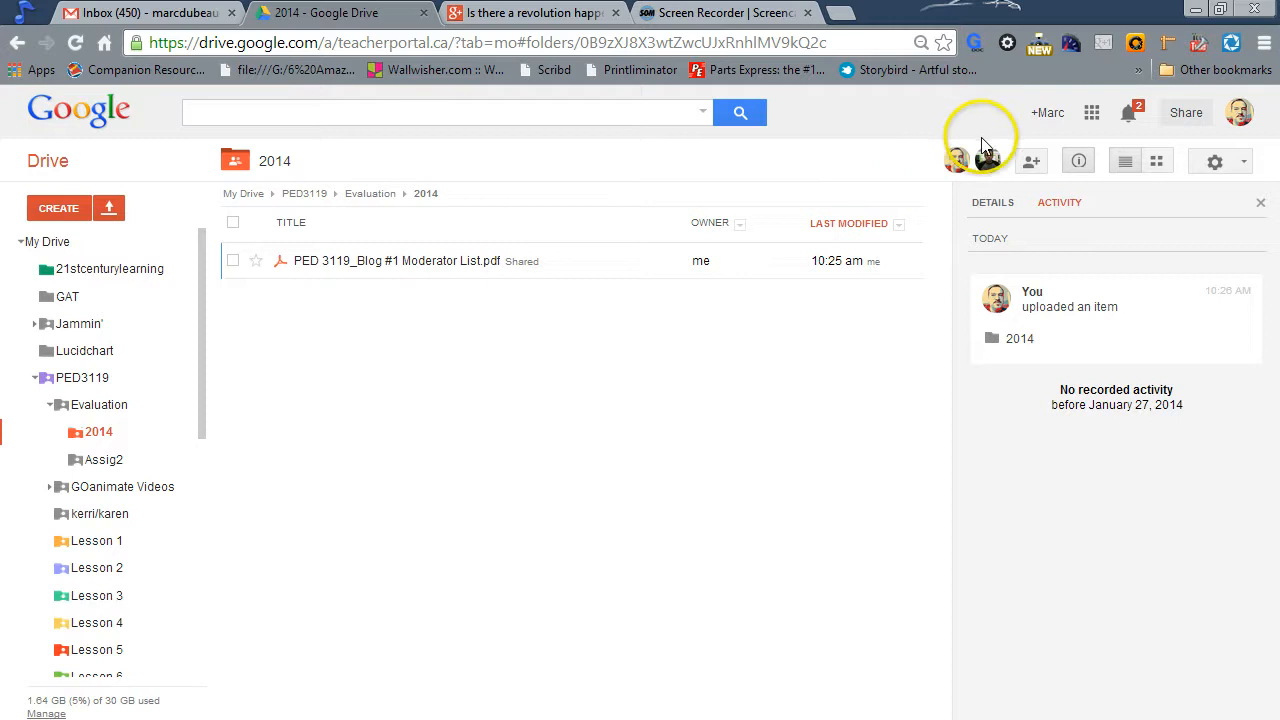
mouse_move(1092, 112)
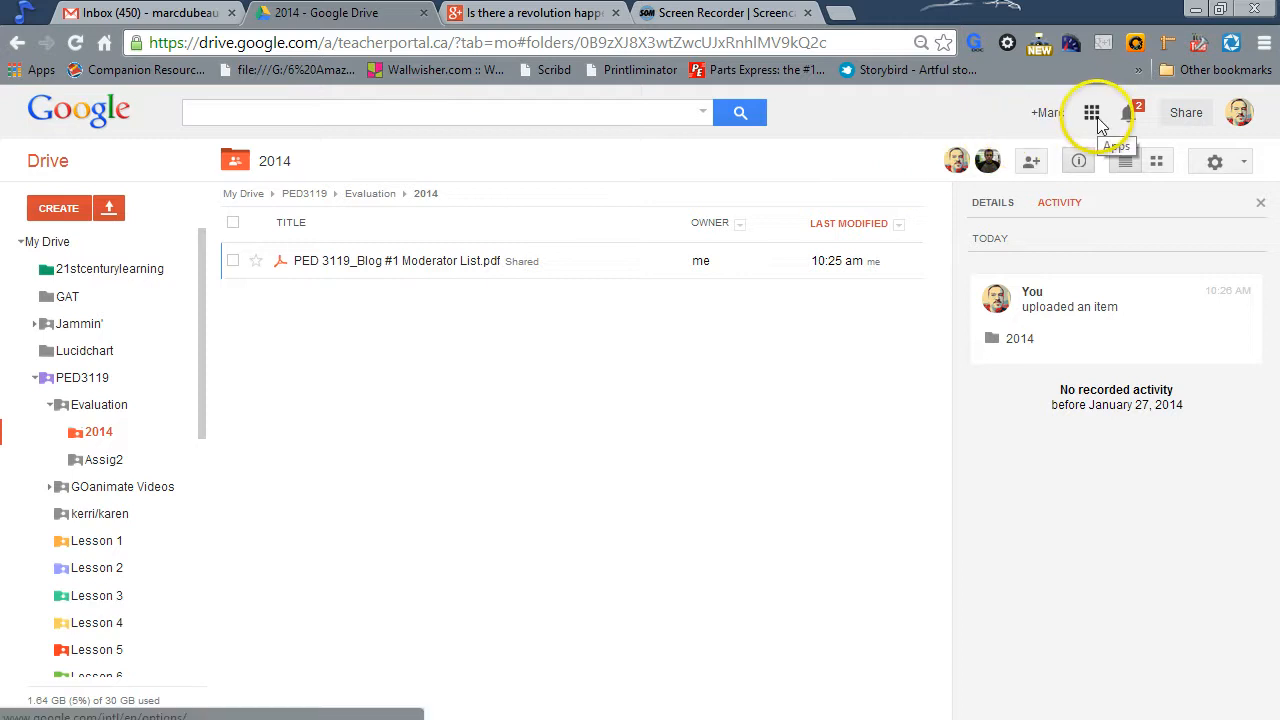
Step: Open Google Sites from Google Drive through the Google apps launcher
left_click(1091, 112)
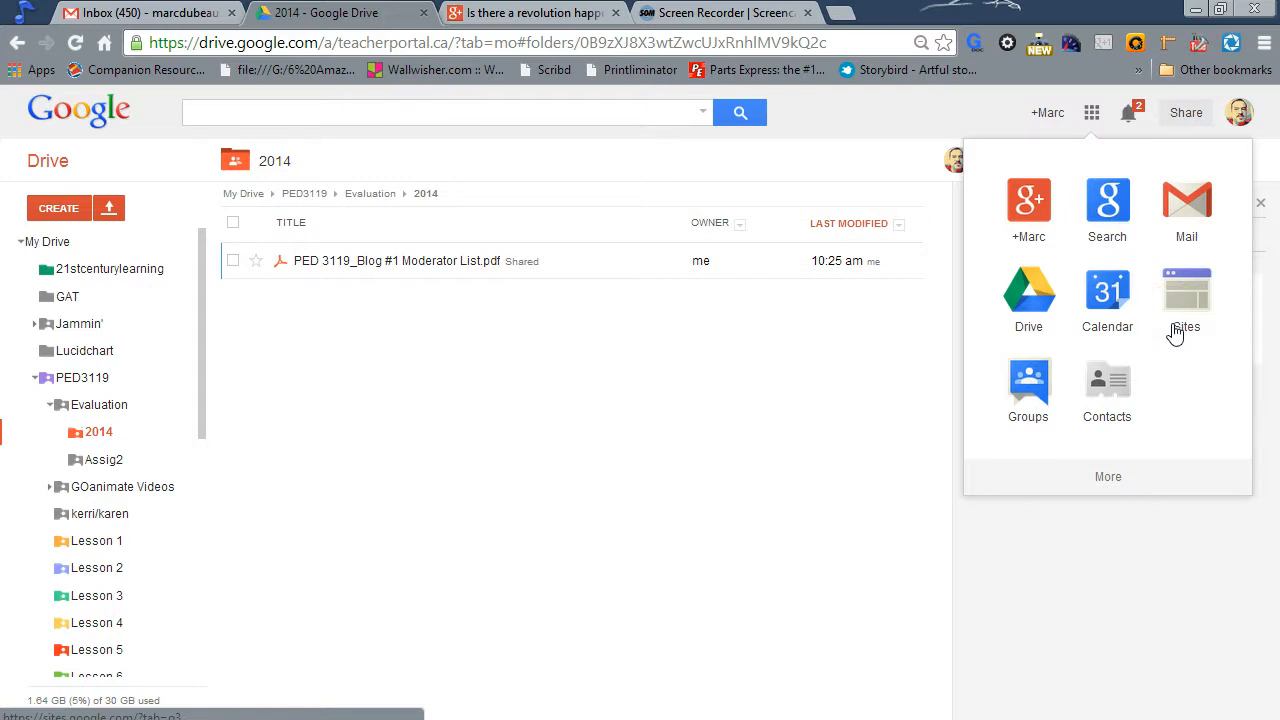
mouse_move(1186, 300)
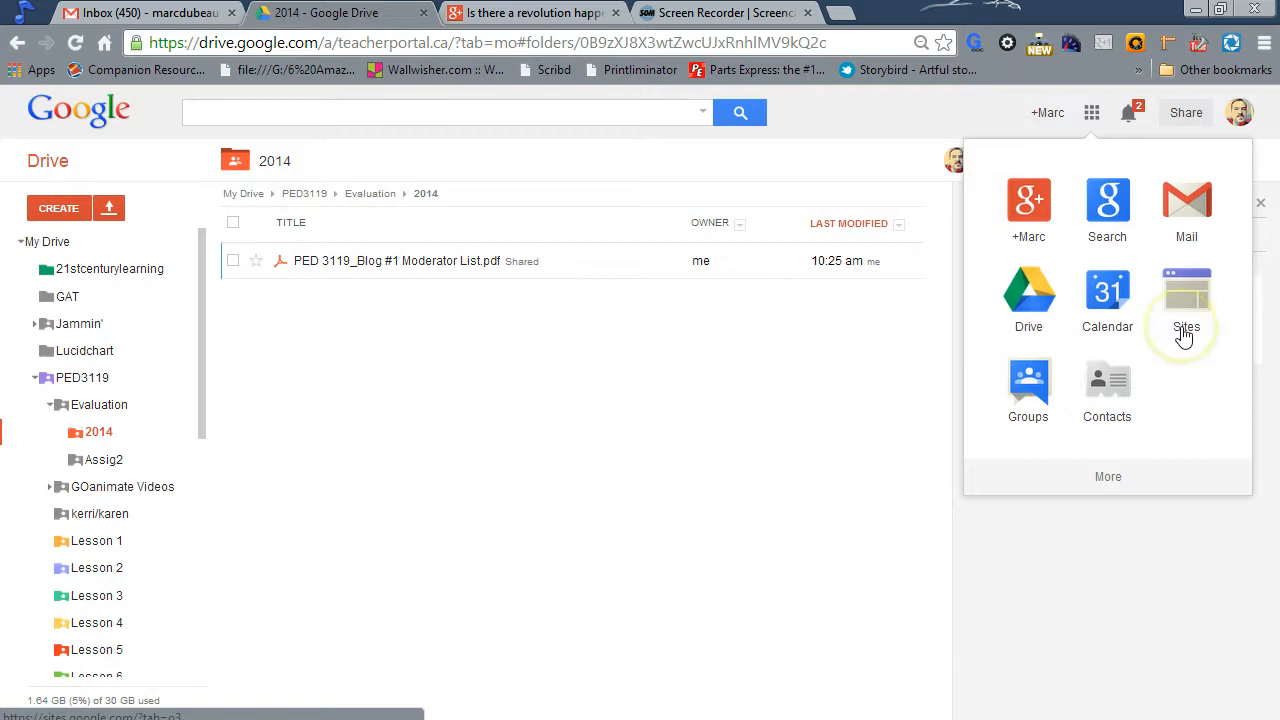
left_click(1186, 290)
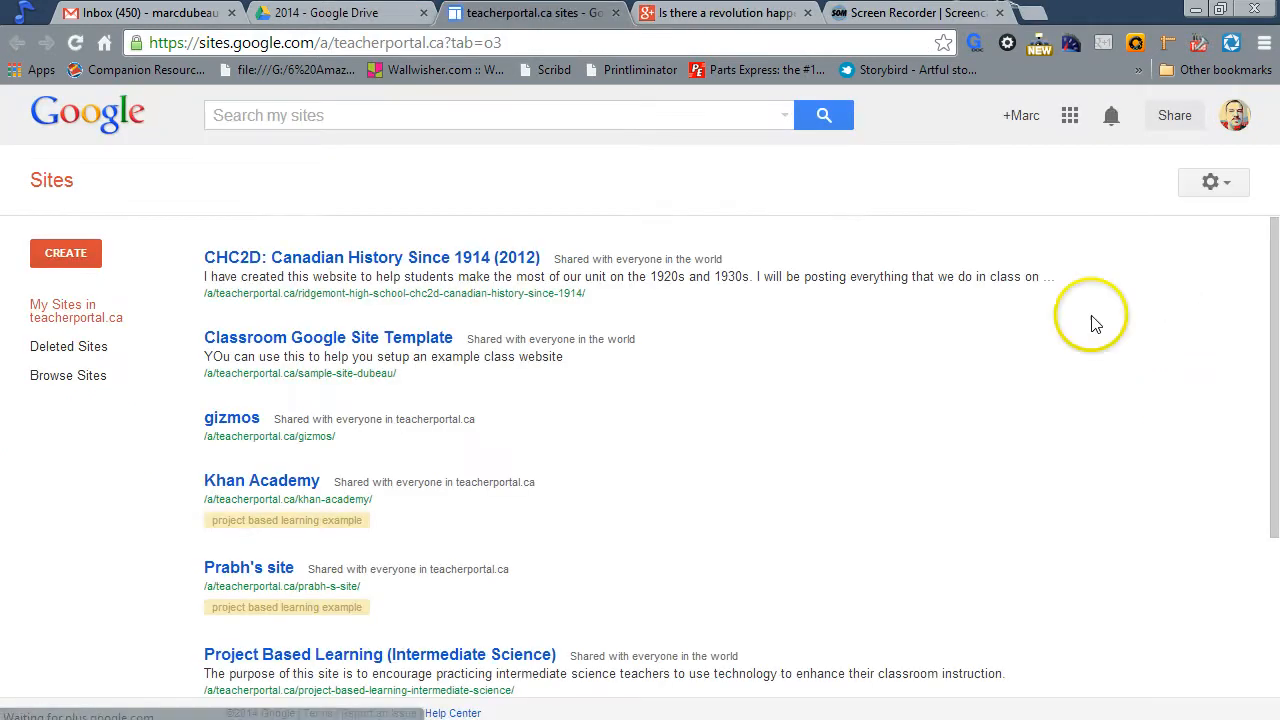
mouse_move(66, 253)
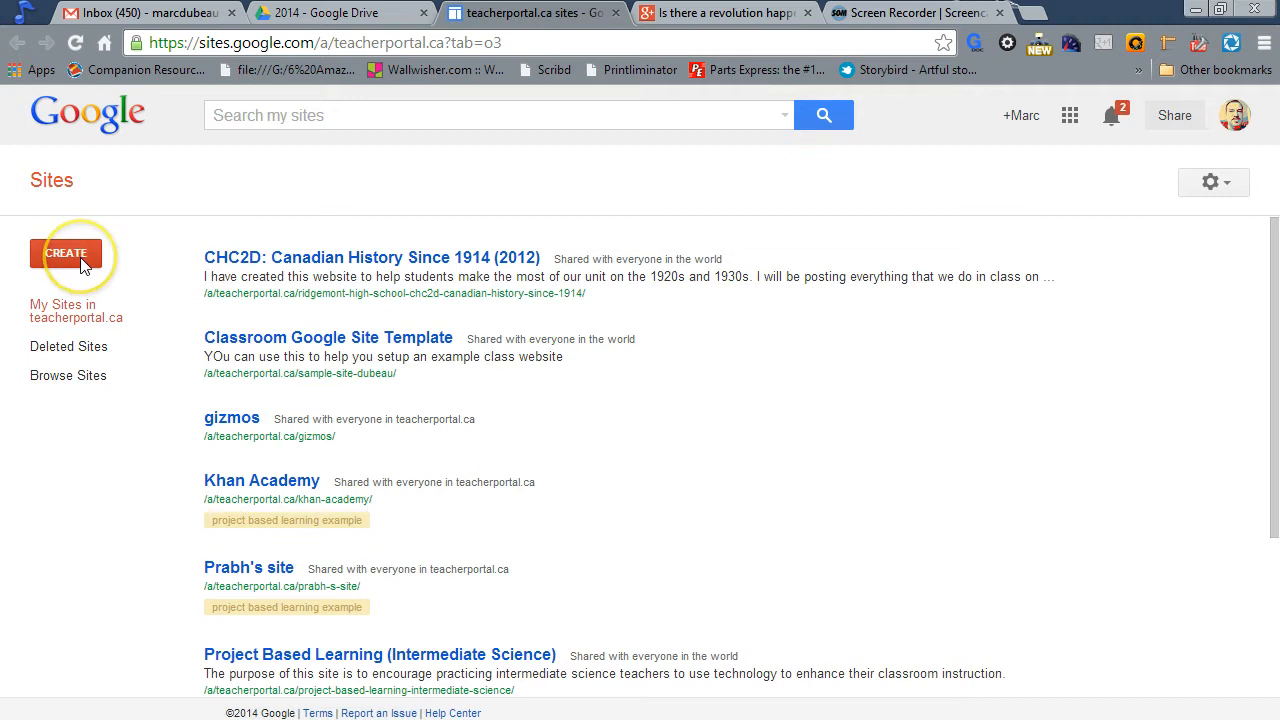
Step: Start a new site with the Project Based Learning template and focus the 'Name your site' field
left_click(66, 253)
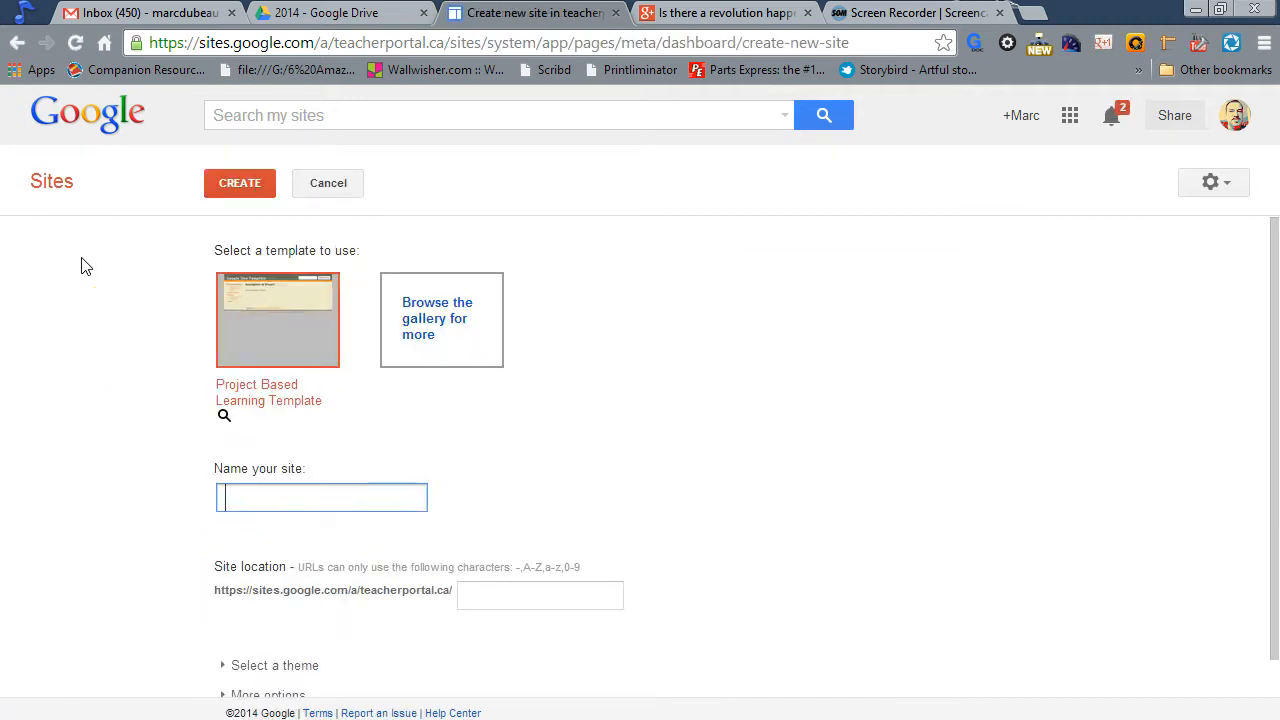
mouse_move(600, 417)
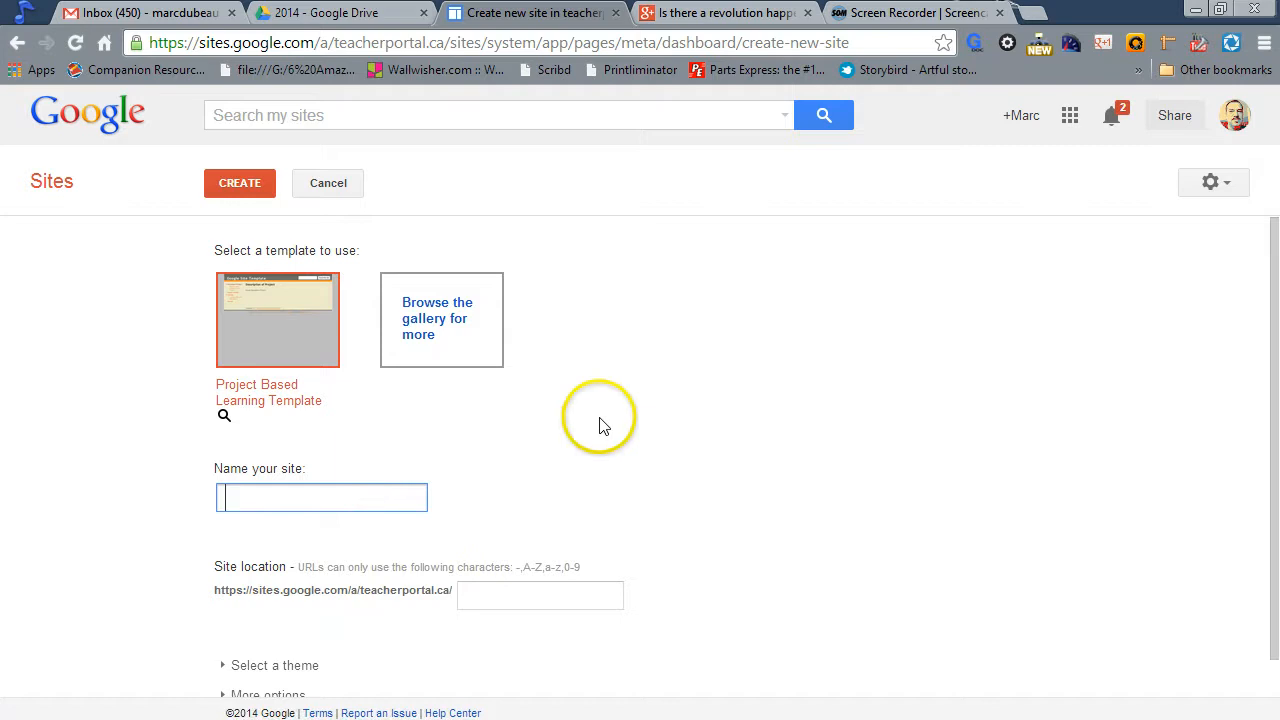
mouse_move(490, 390)
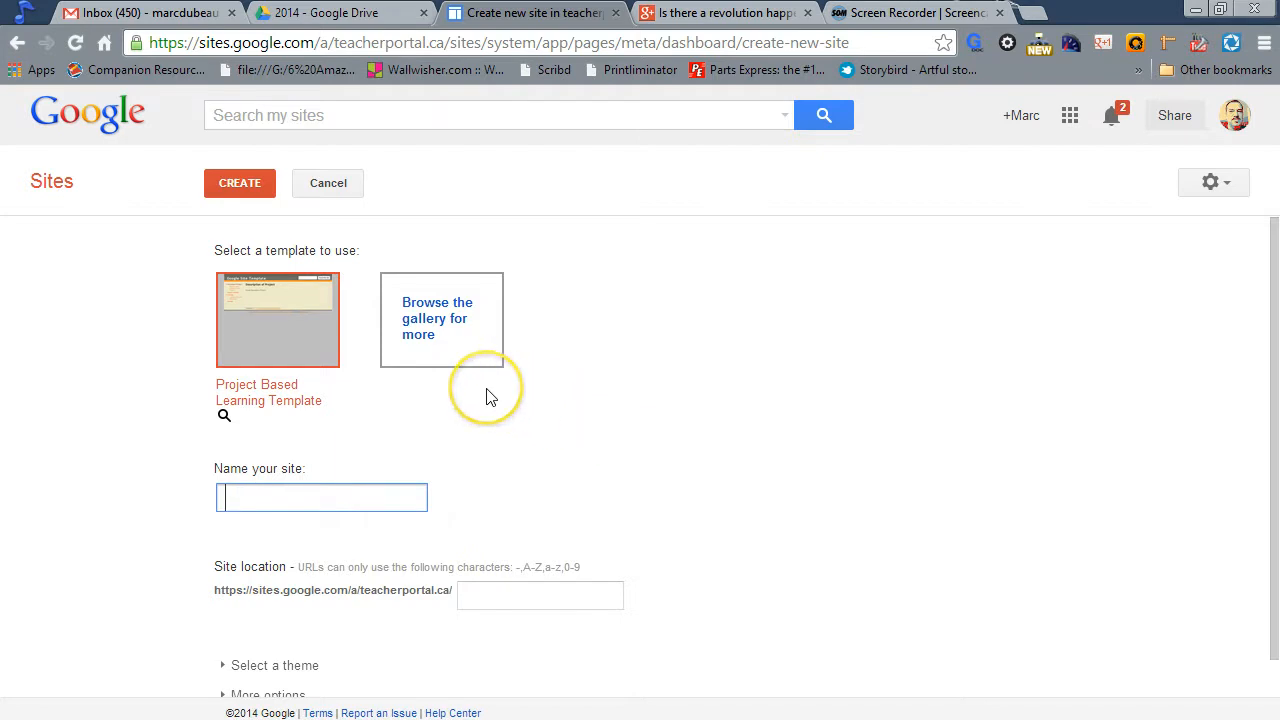
mouse_move(455, 356)
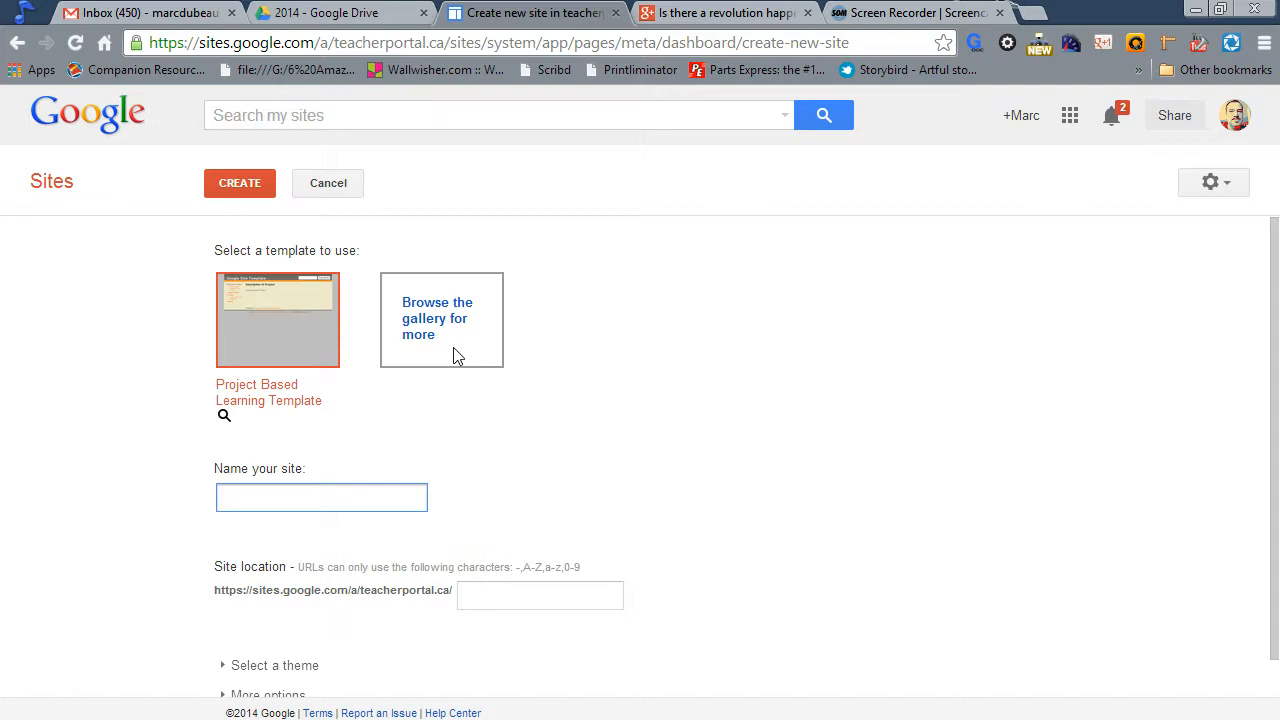
left_click(321, 497)
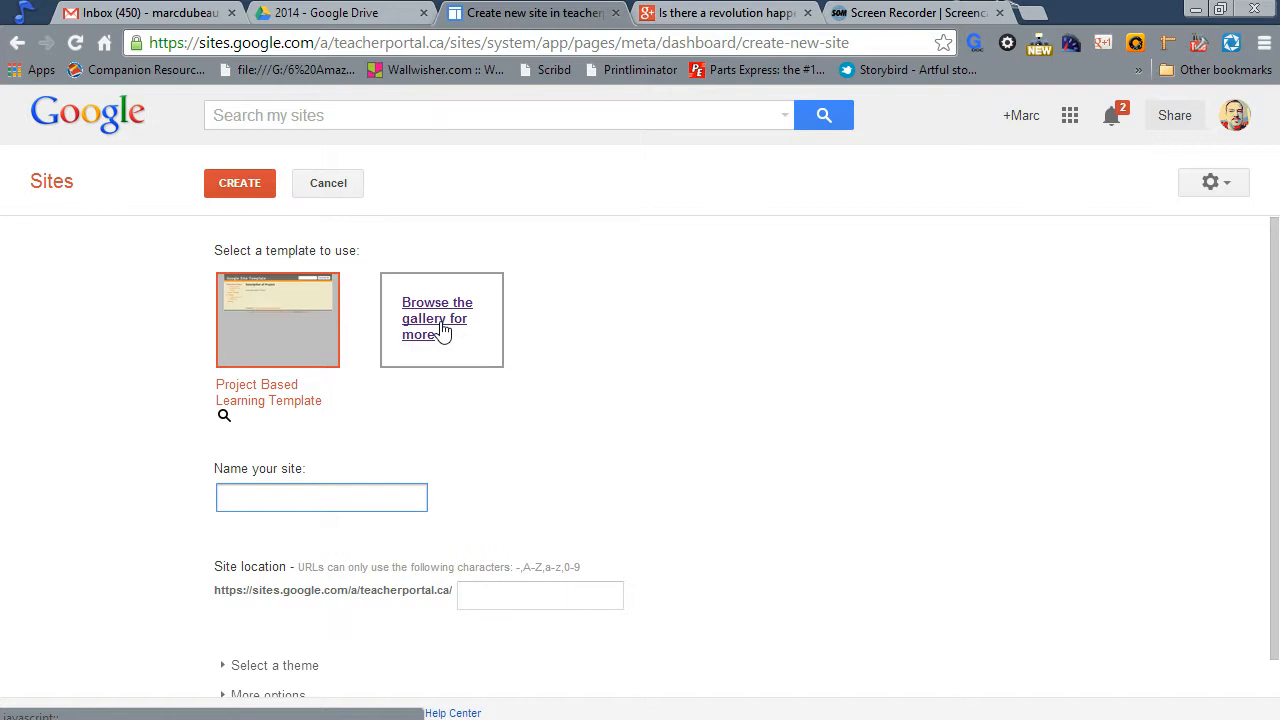
left_click(321, 497)
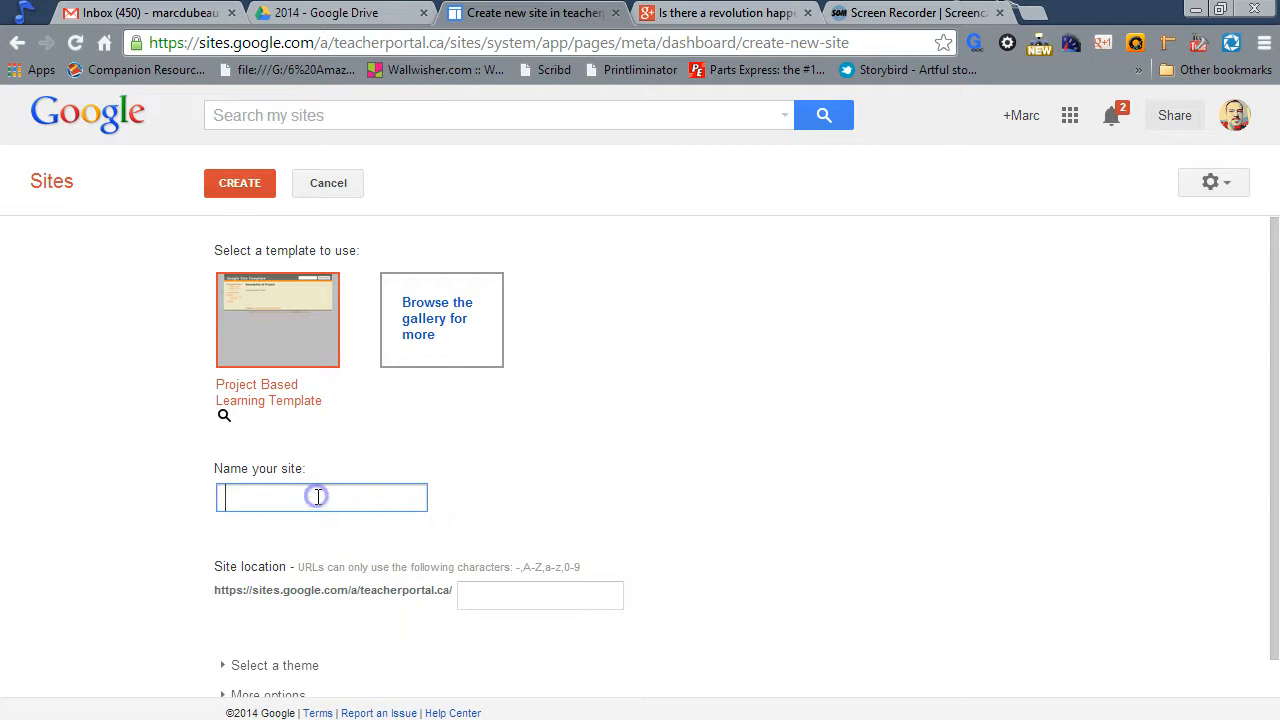
Step: Name the site test6 and choose the Project Based Learning Template
type("test")
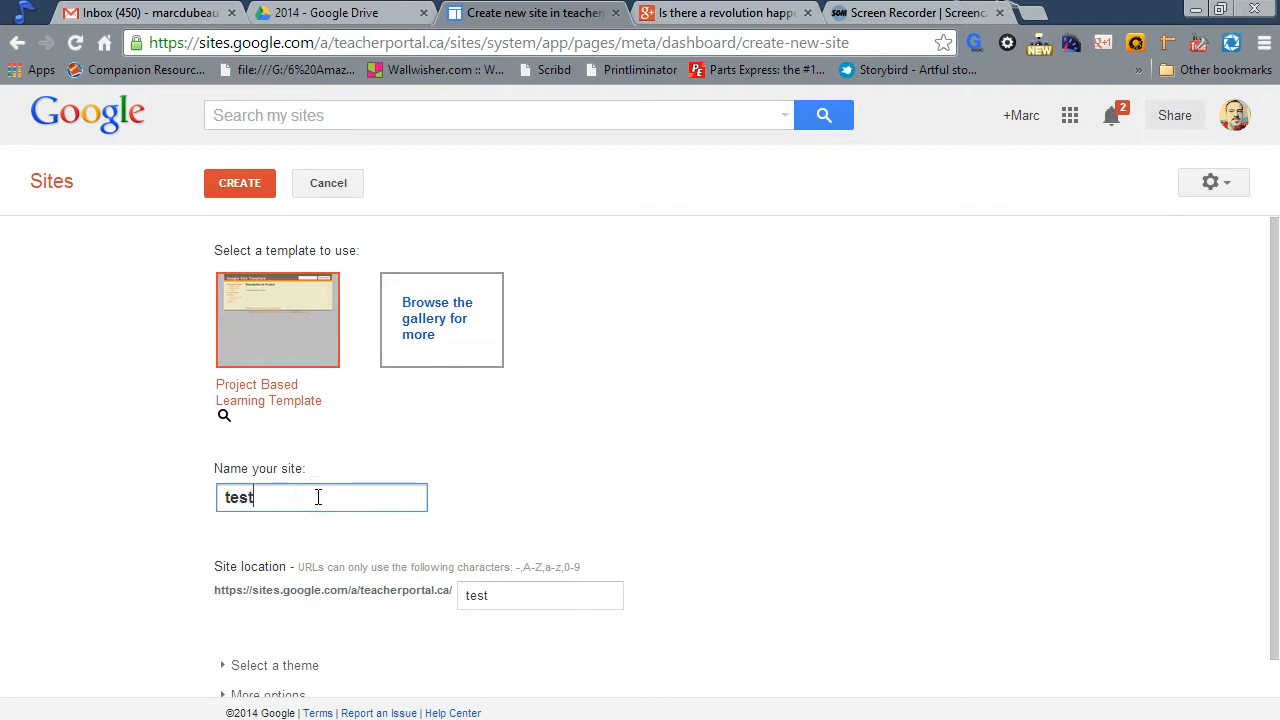
type("6")
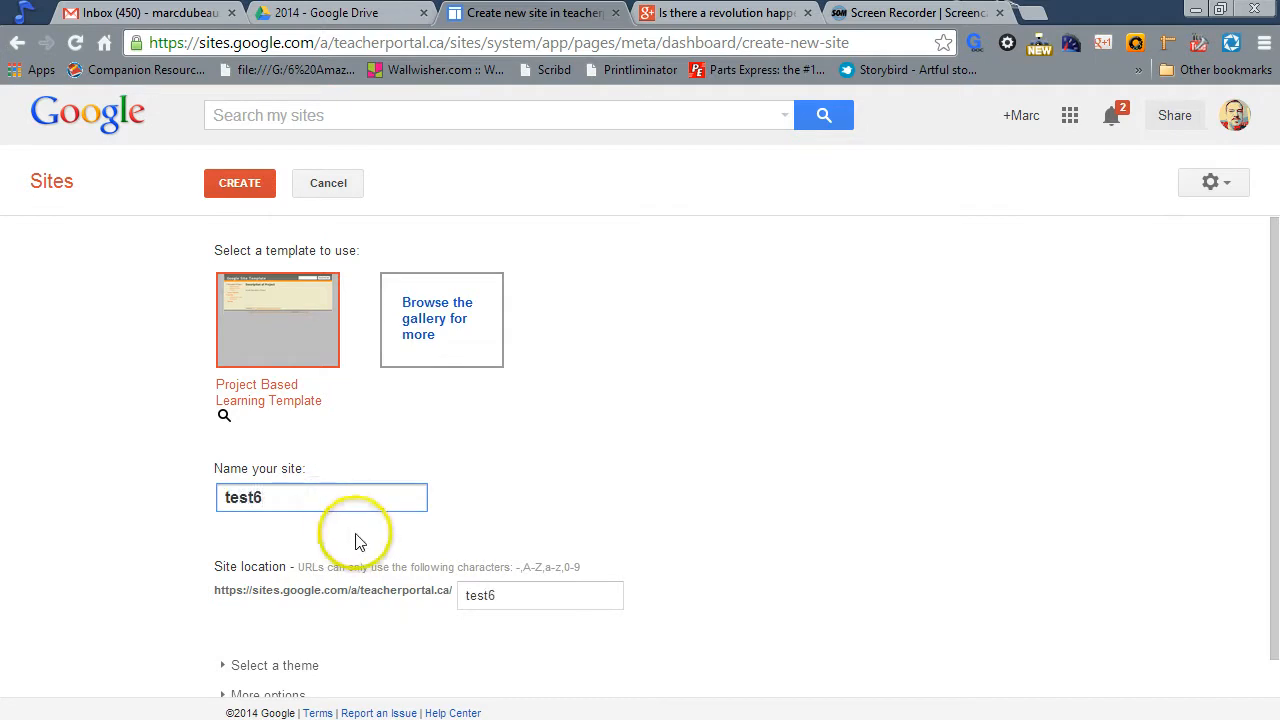
mouse_move(705, 555)
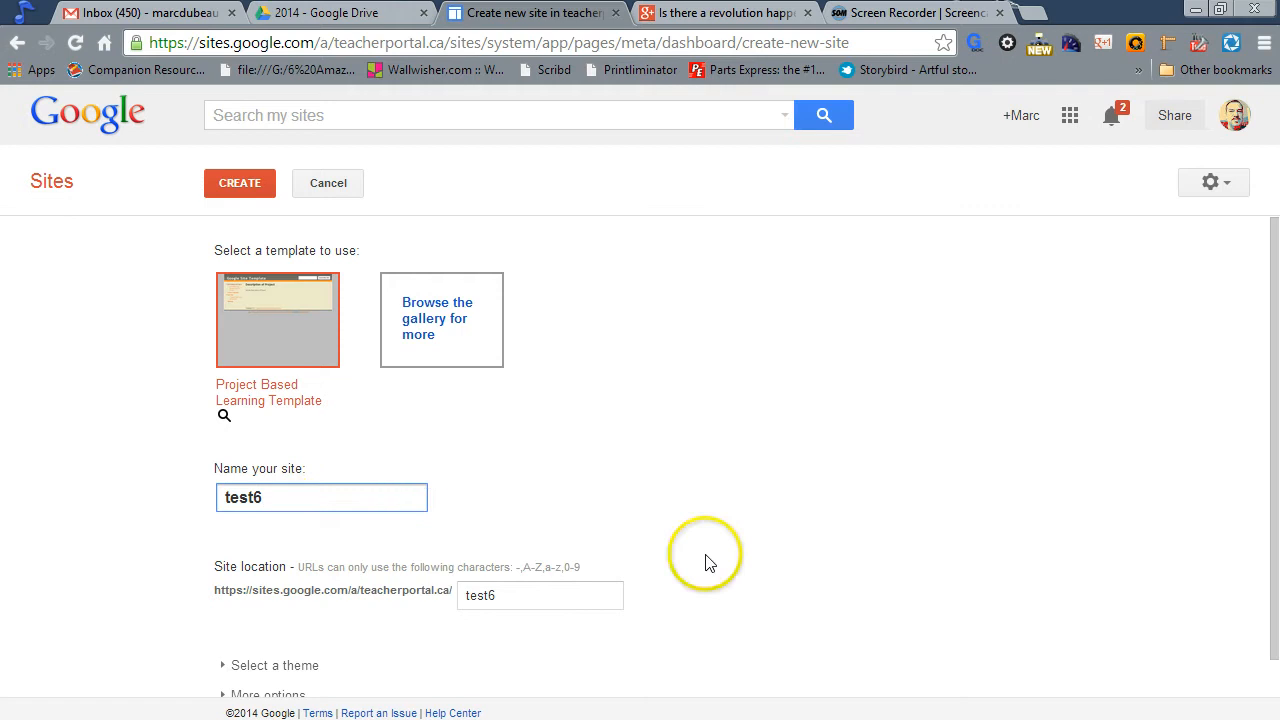
scroll("down", 3)
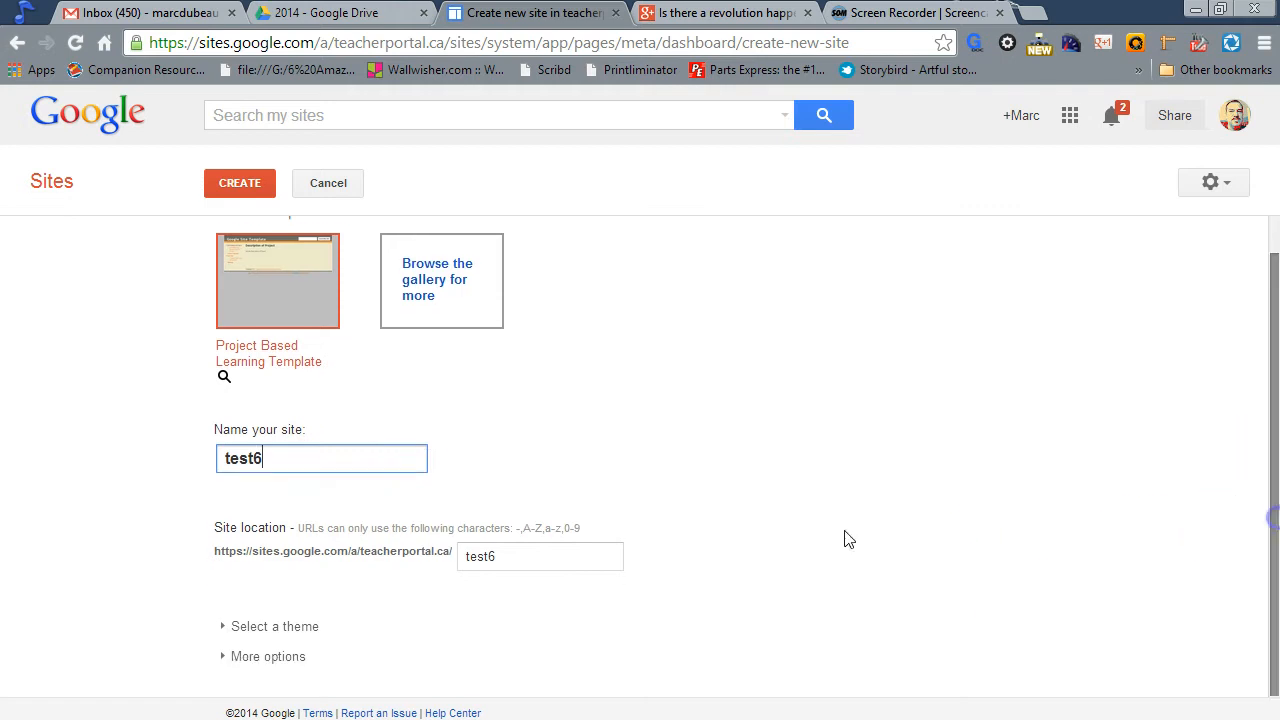
left_click(275, 626)
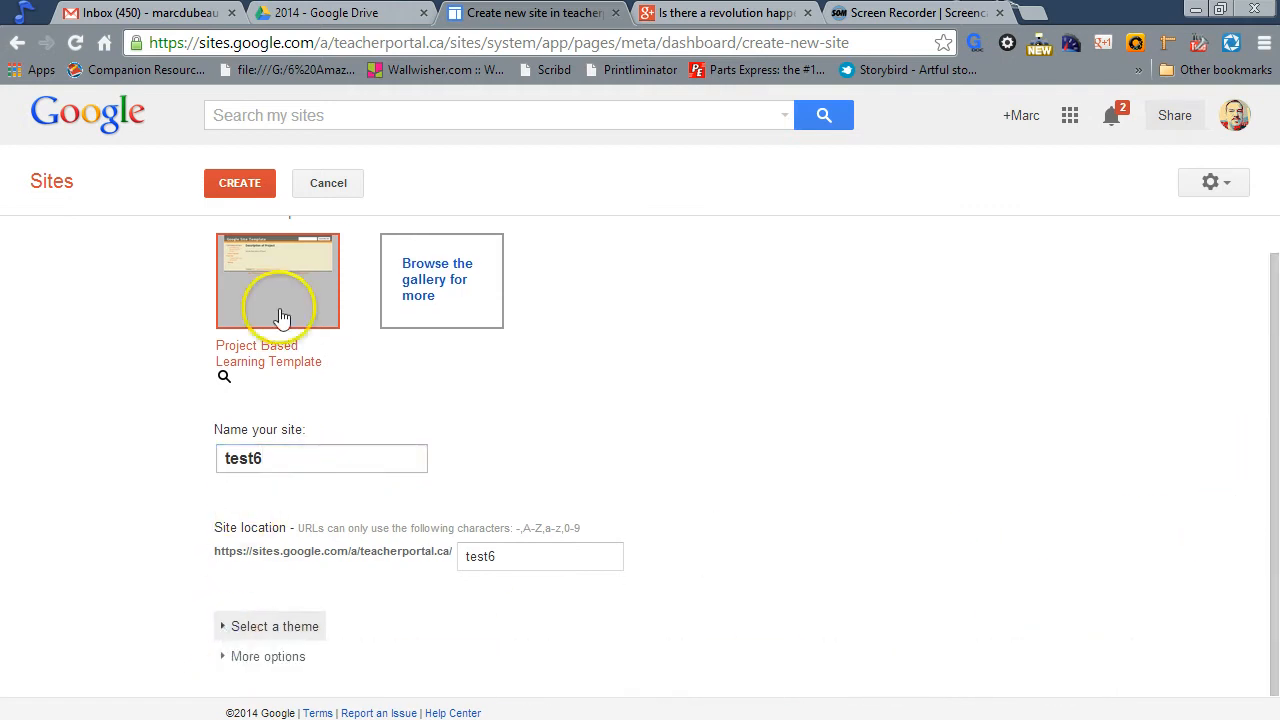
mouse_move(288, 293)
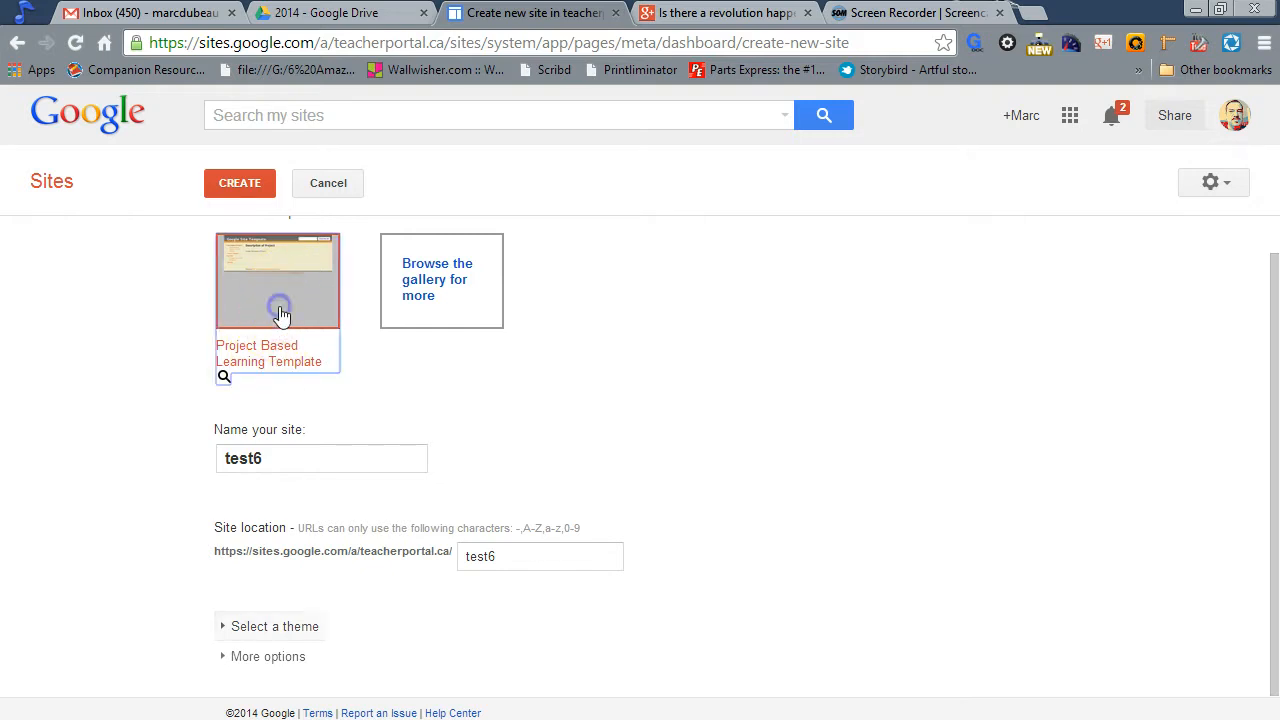
mouse_move(240, 183)
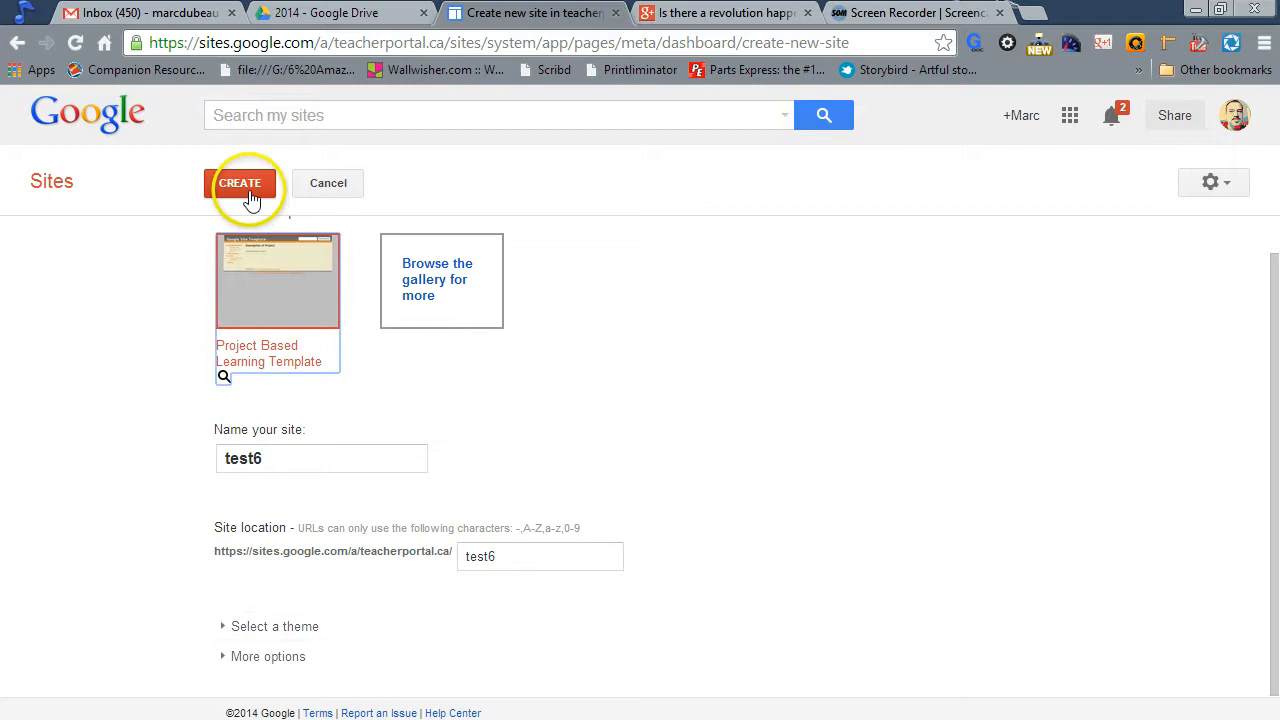
Step: Create the site, changing the location to test7 after test6 proved taken
left_click(240, 183)
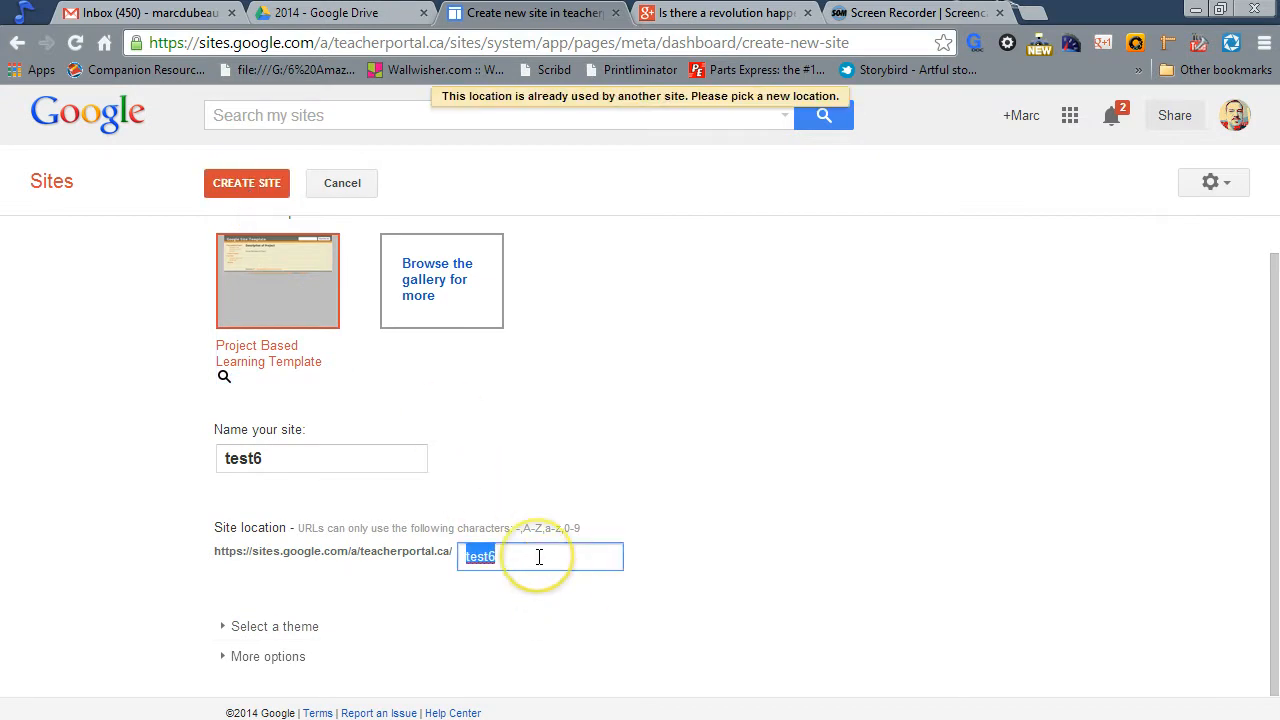
mouse_move(1155, 388)
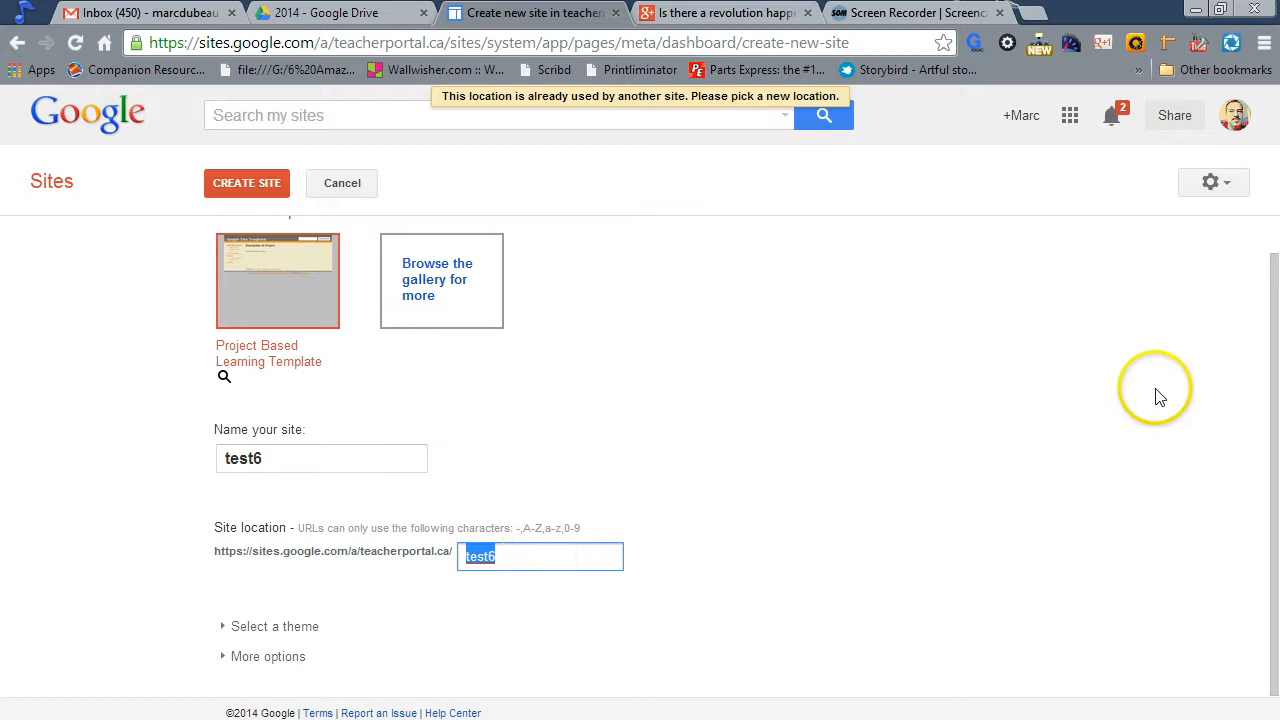
mouse_move(495, 458)
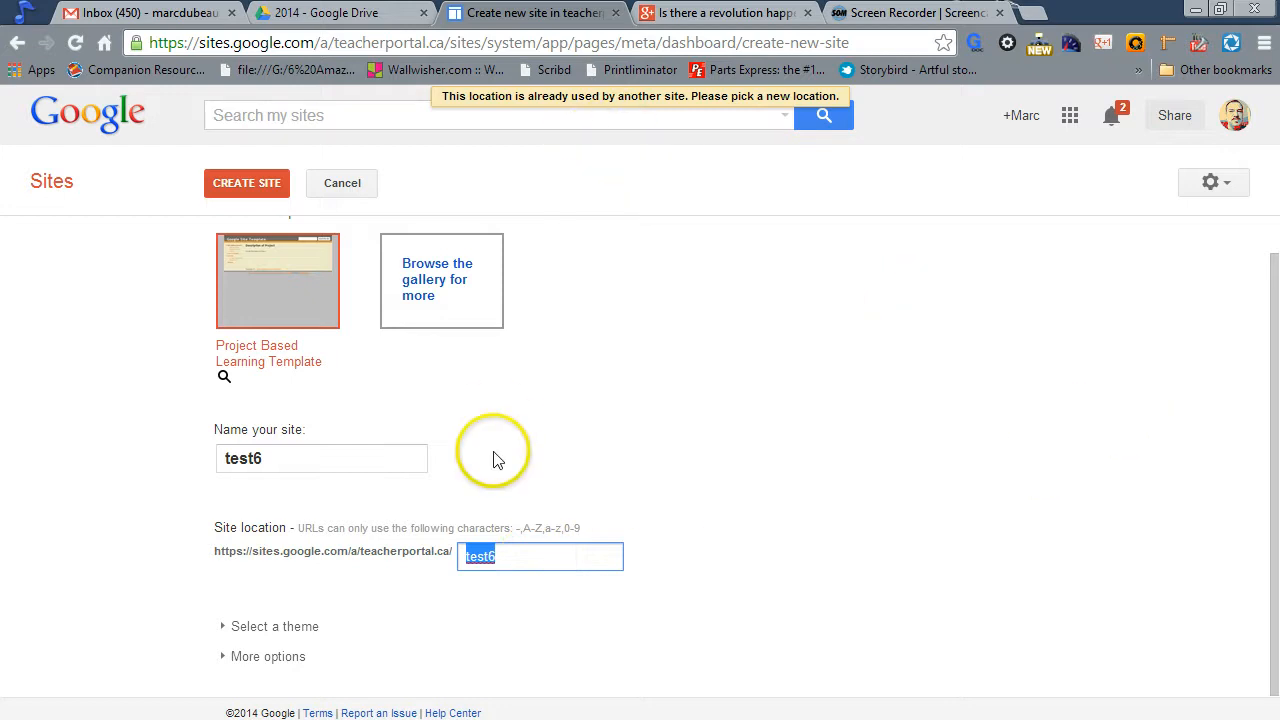
type("test7")
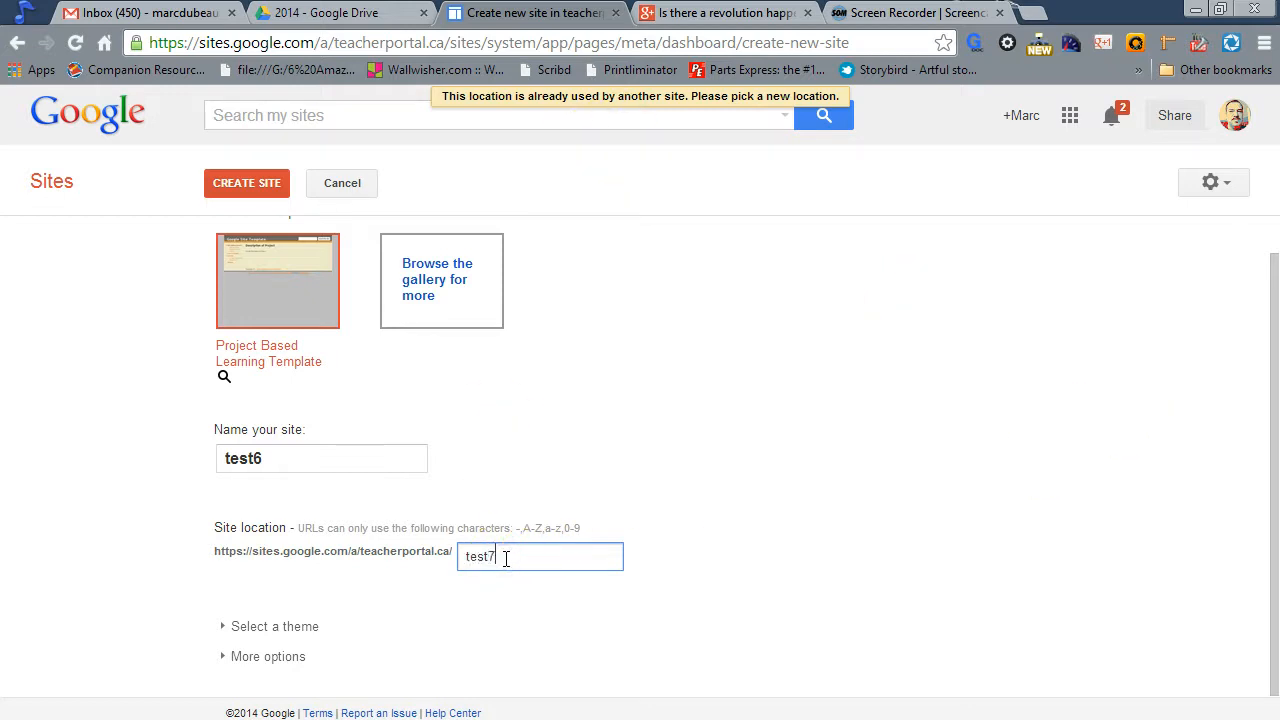
left_click(246, 183)
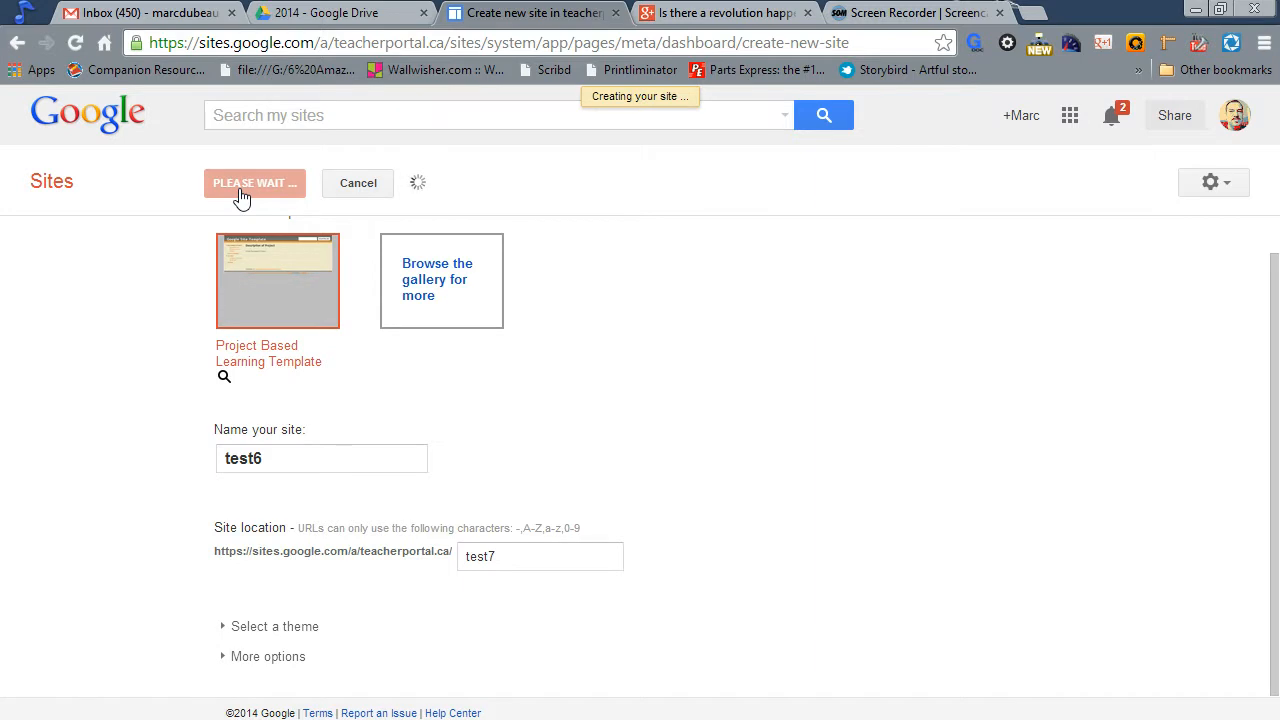
left_click(254, 182)
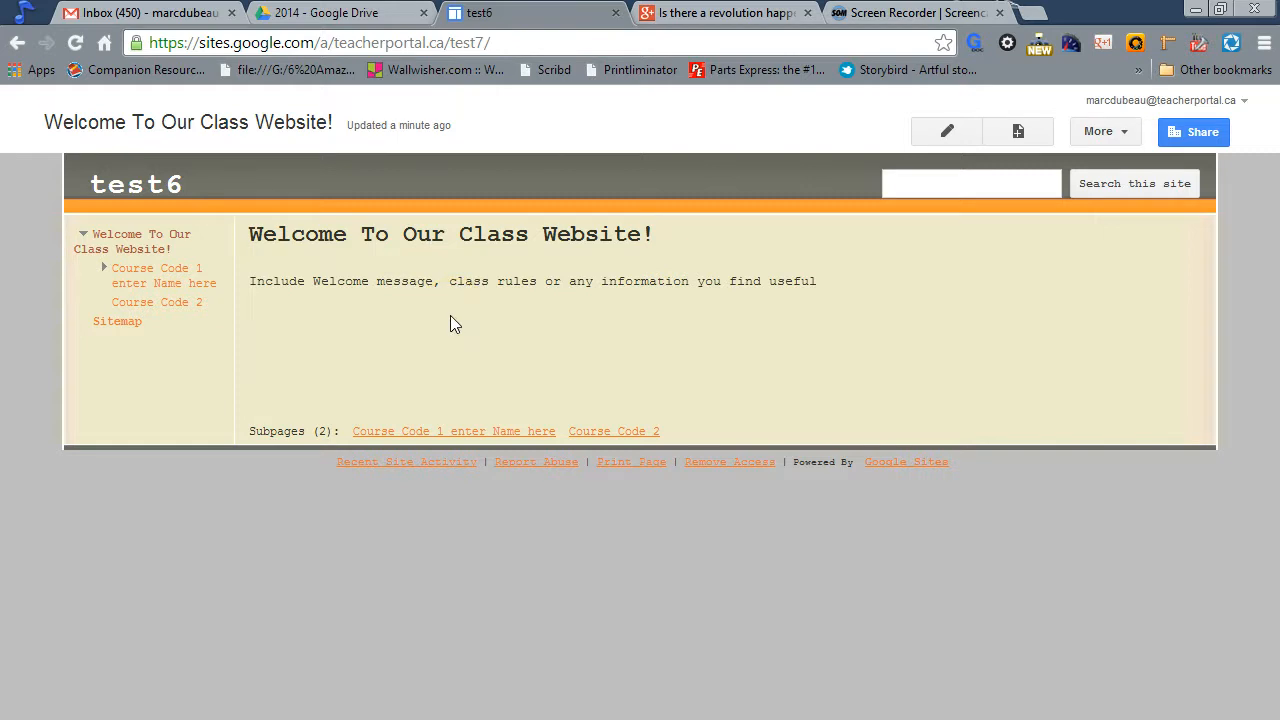
mouse_move(171, 227)
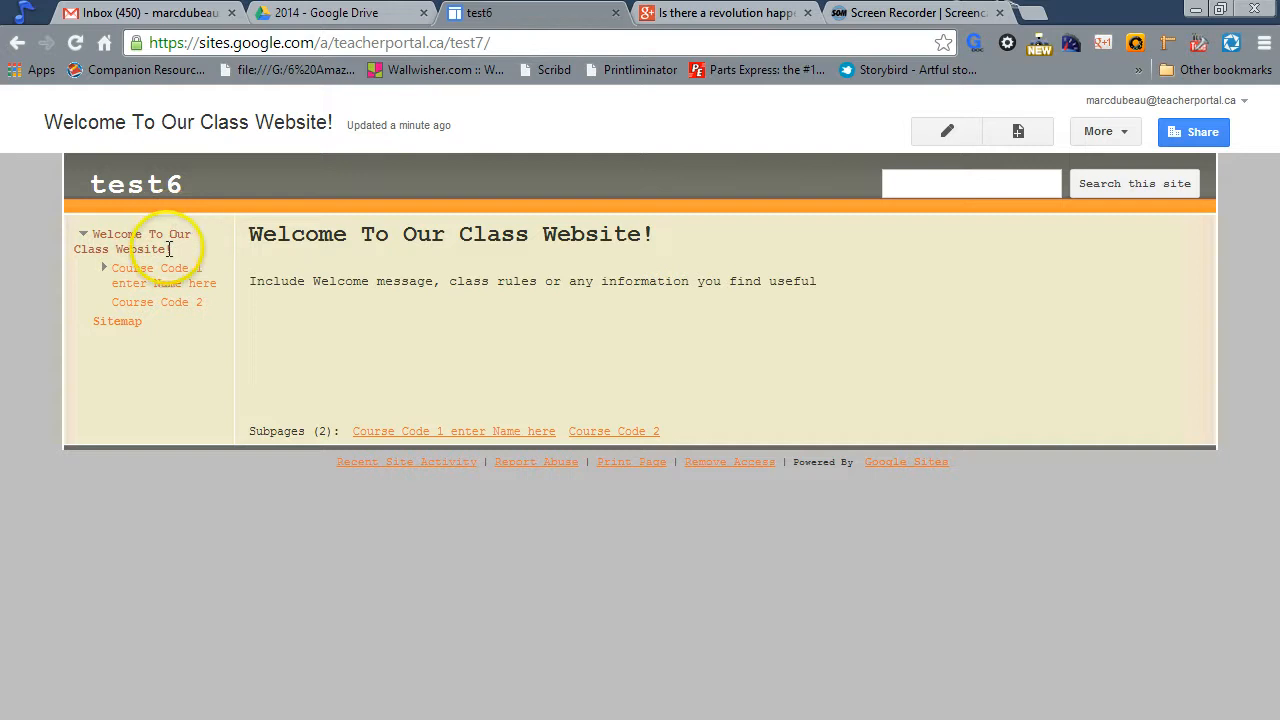
mouse_move(140, 241)
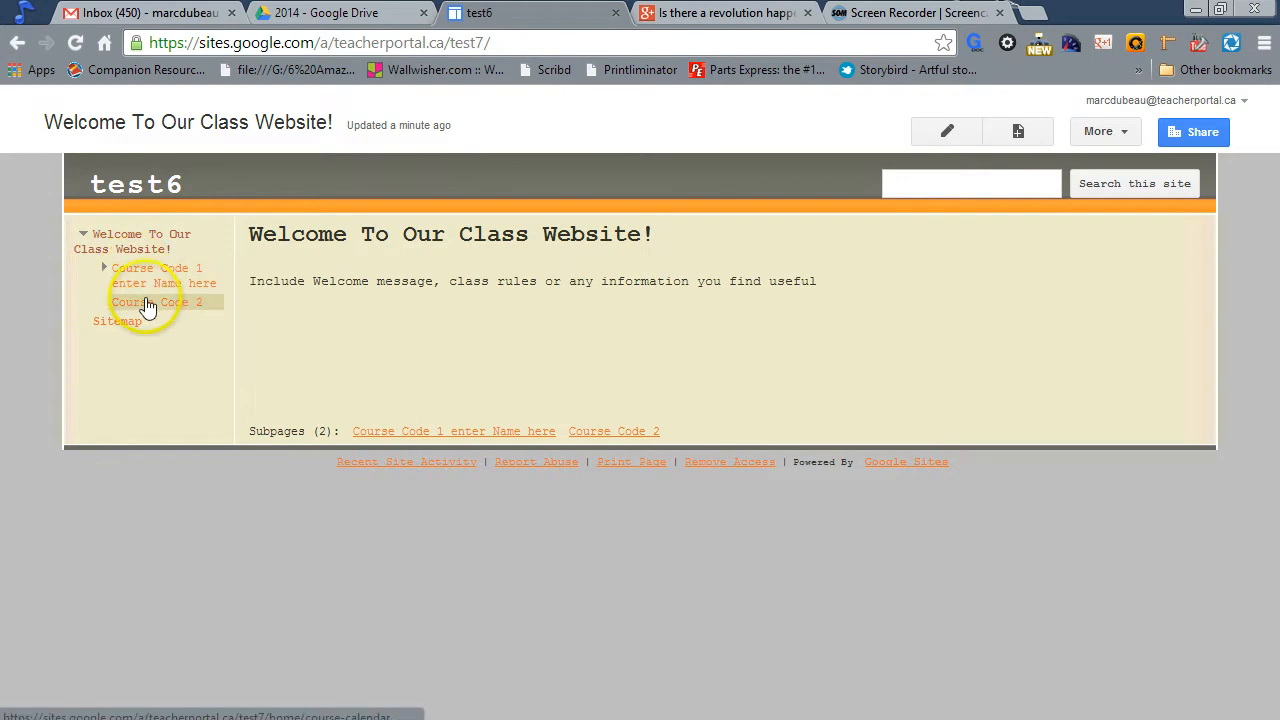
mouse_move(149, 307)
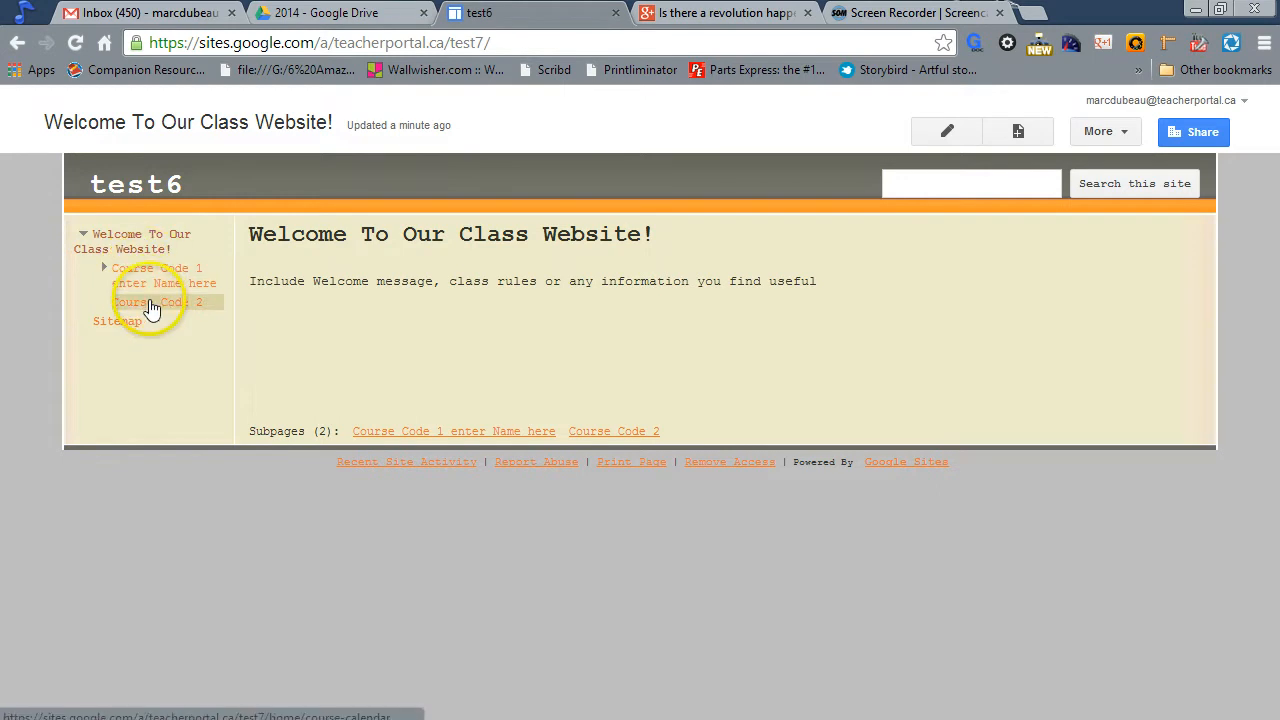
mouse_move(158, 275)
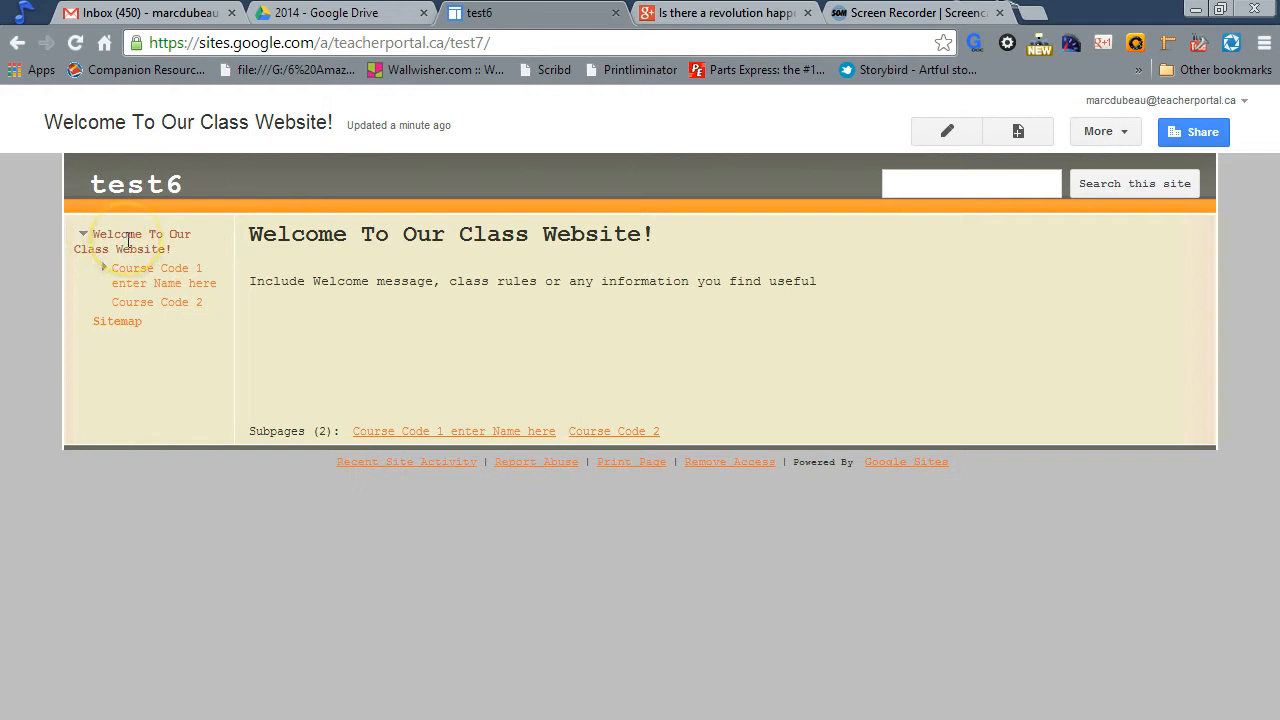
mouse_move(130, 240)
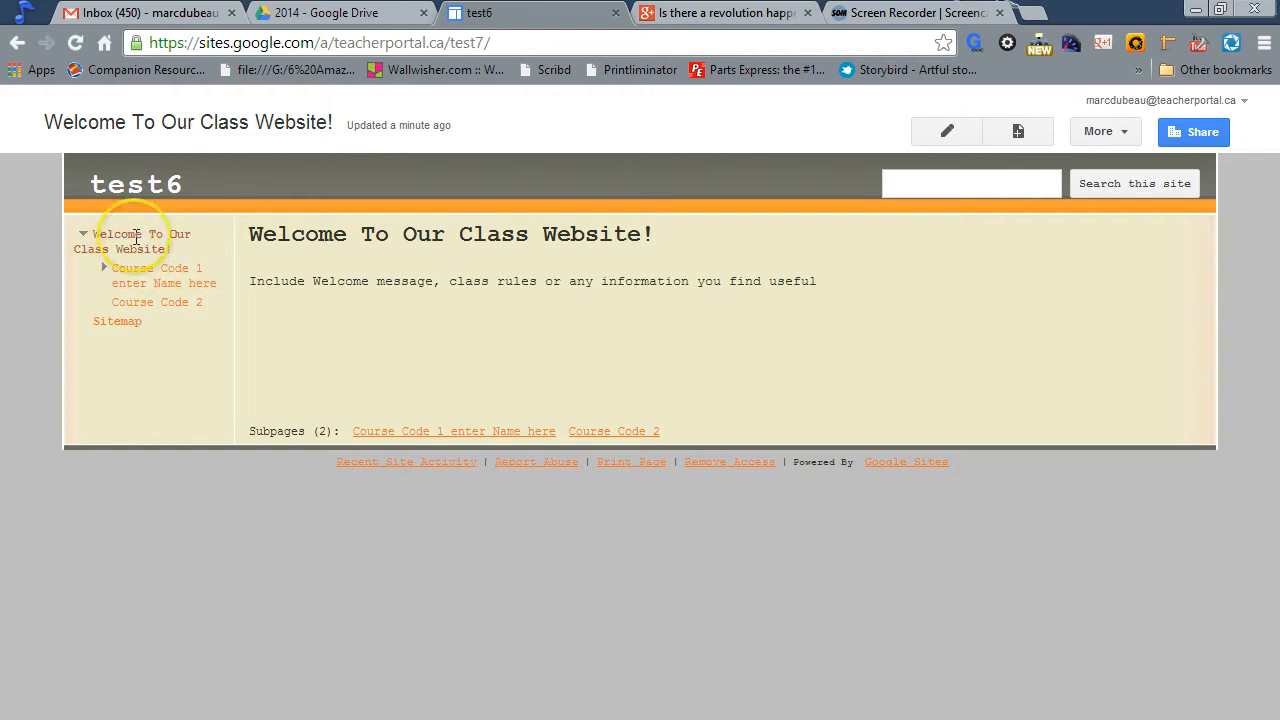
mouse_move(432, 390)
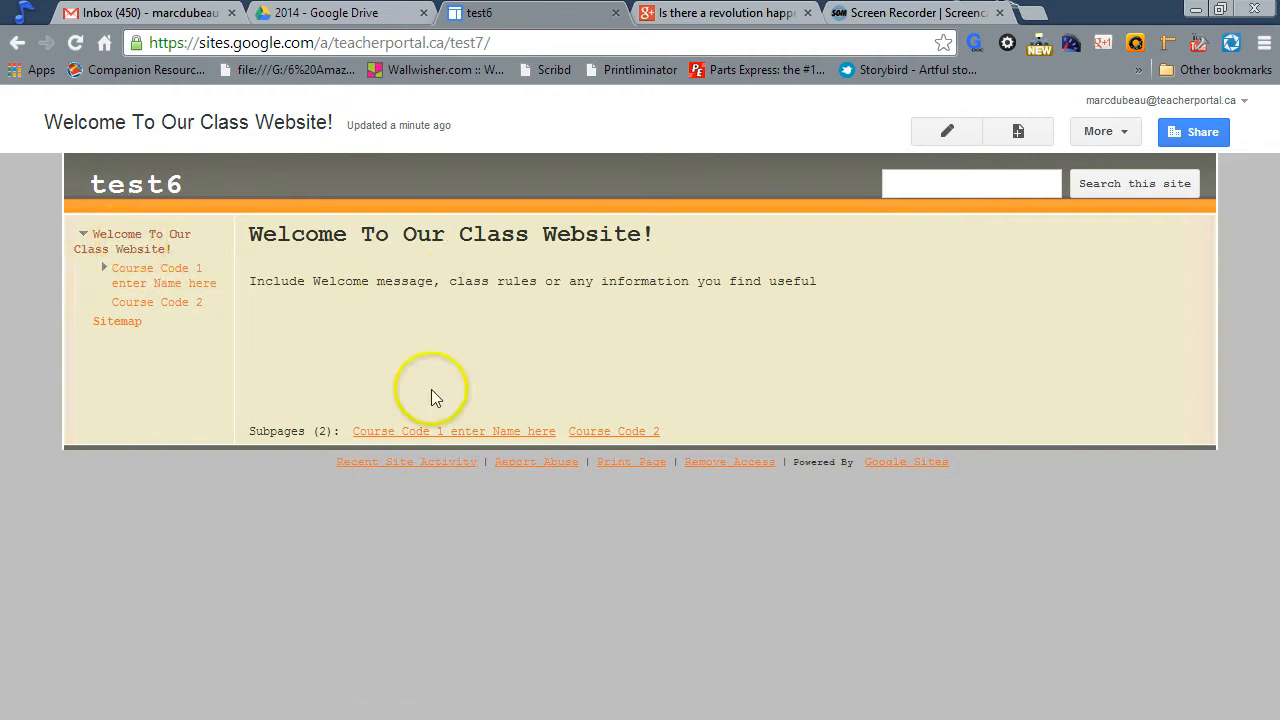
mouse_move(322, 281)
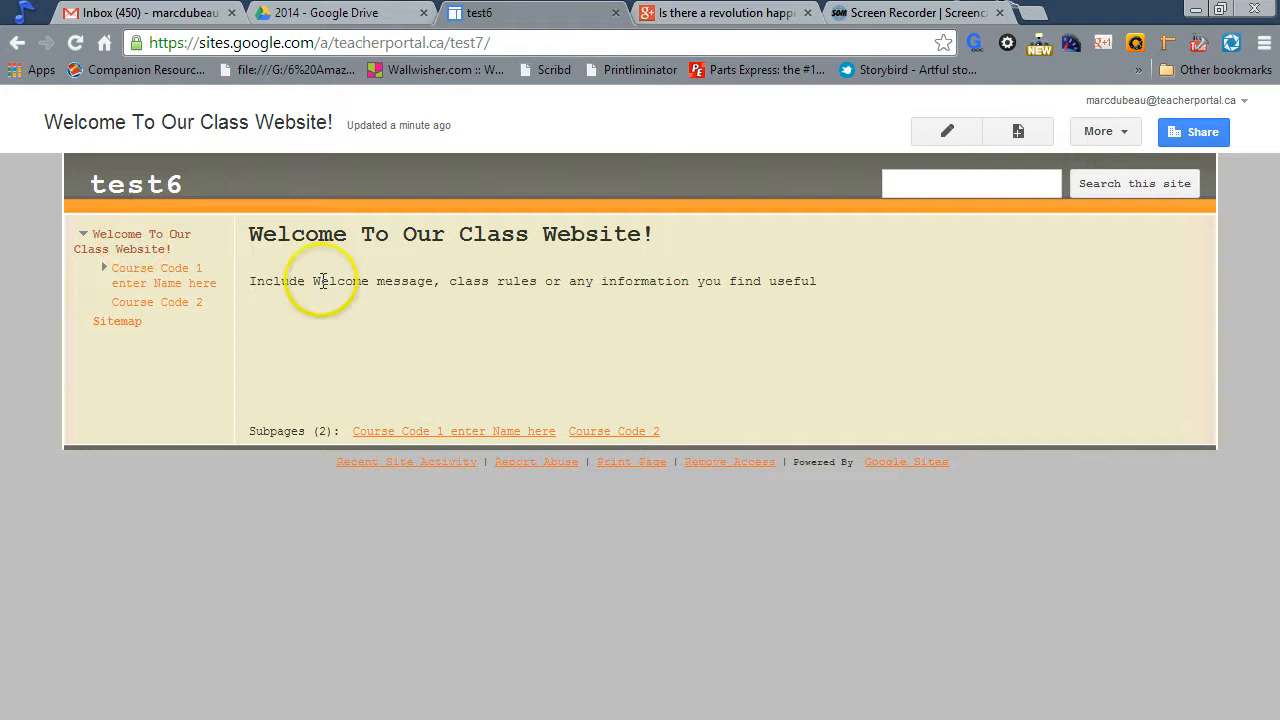
mouse_move(462, 234)
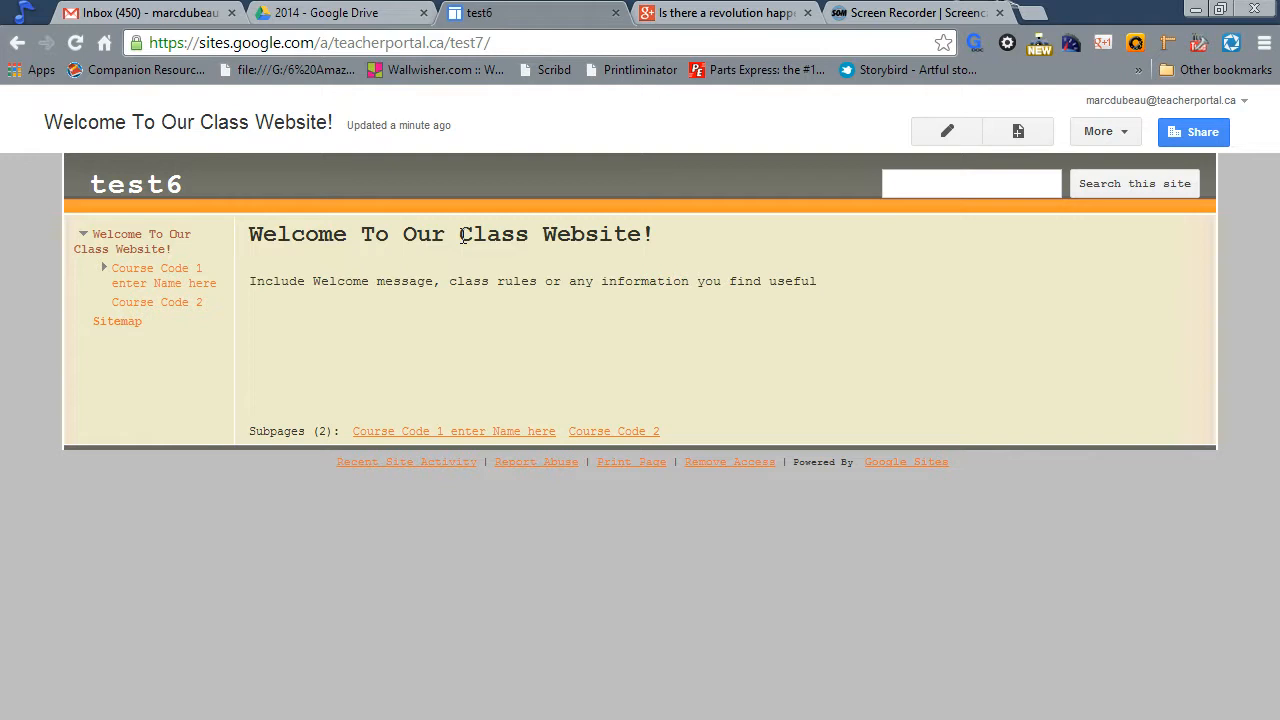
mouse_move(466, 240)
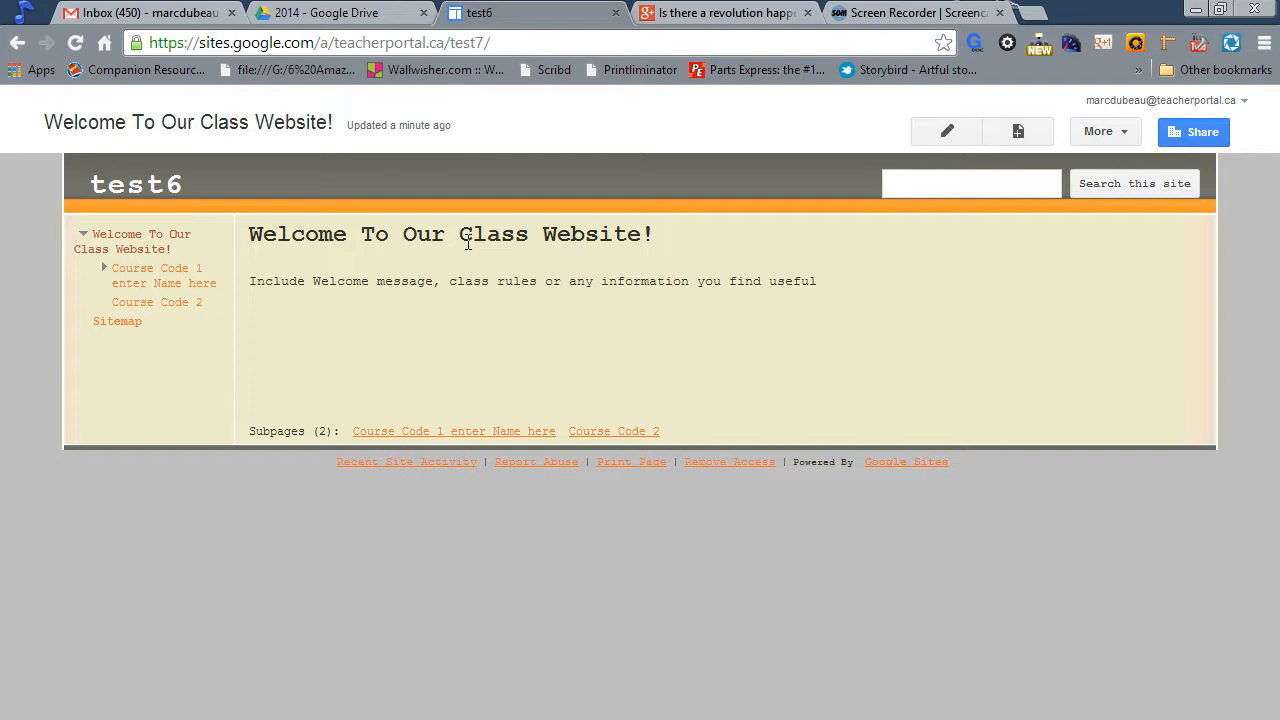
mouse_move(165, 275)
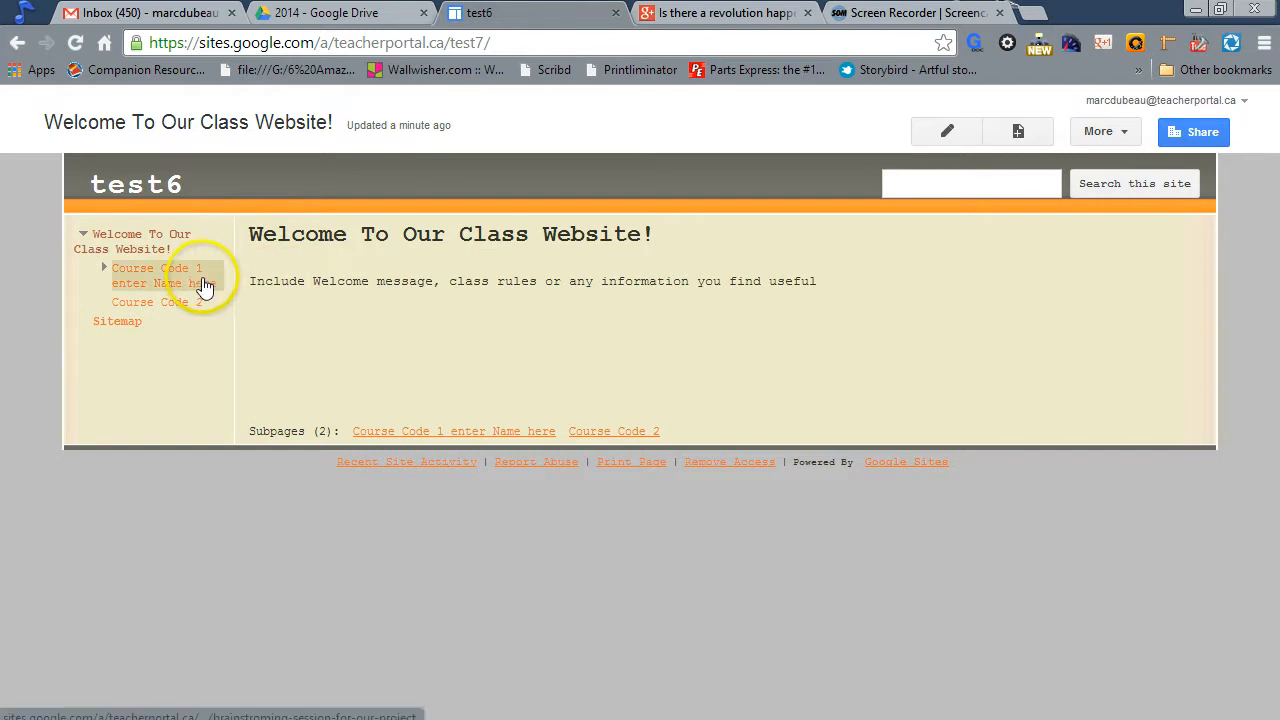
left_click(155, 268)
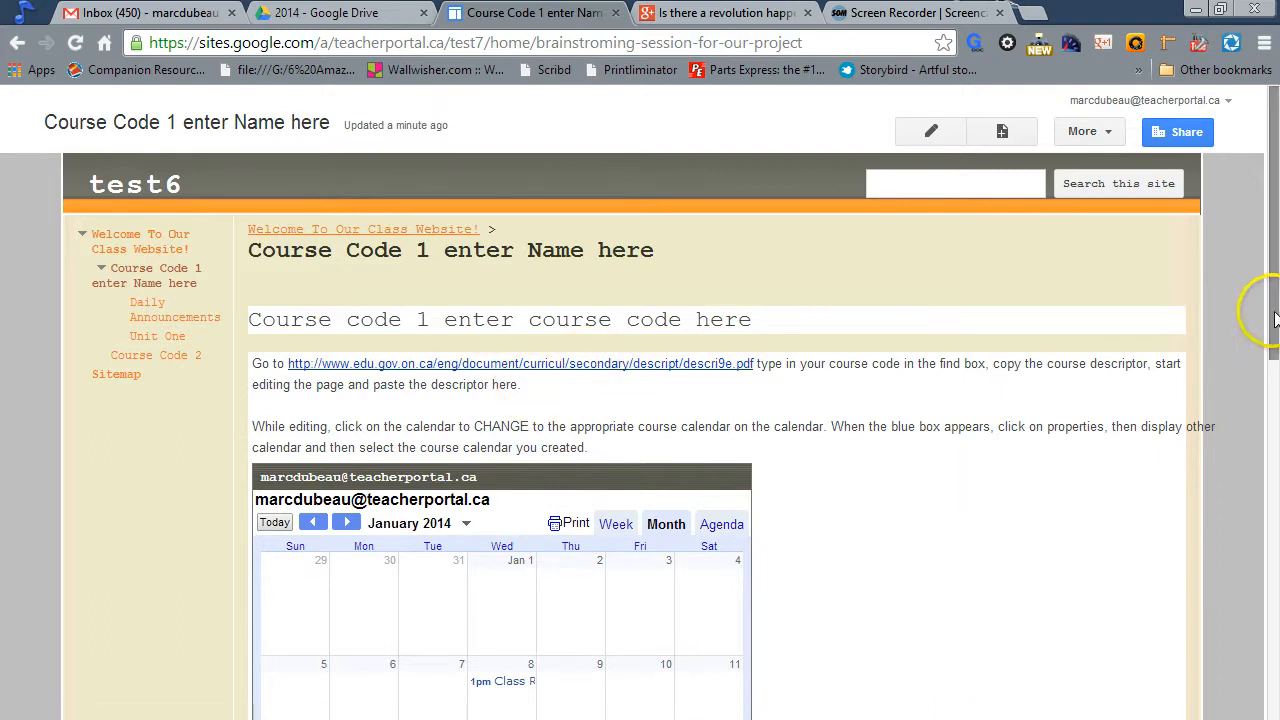
scroll("down", 3)
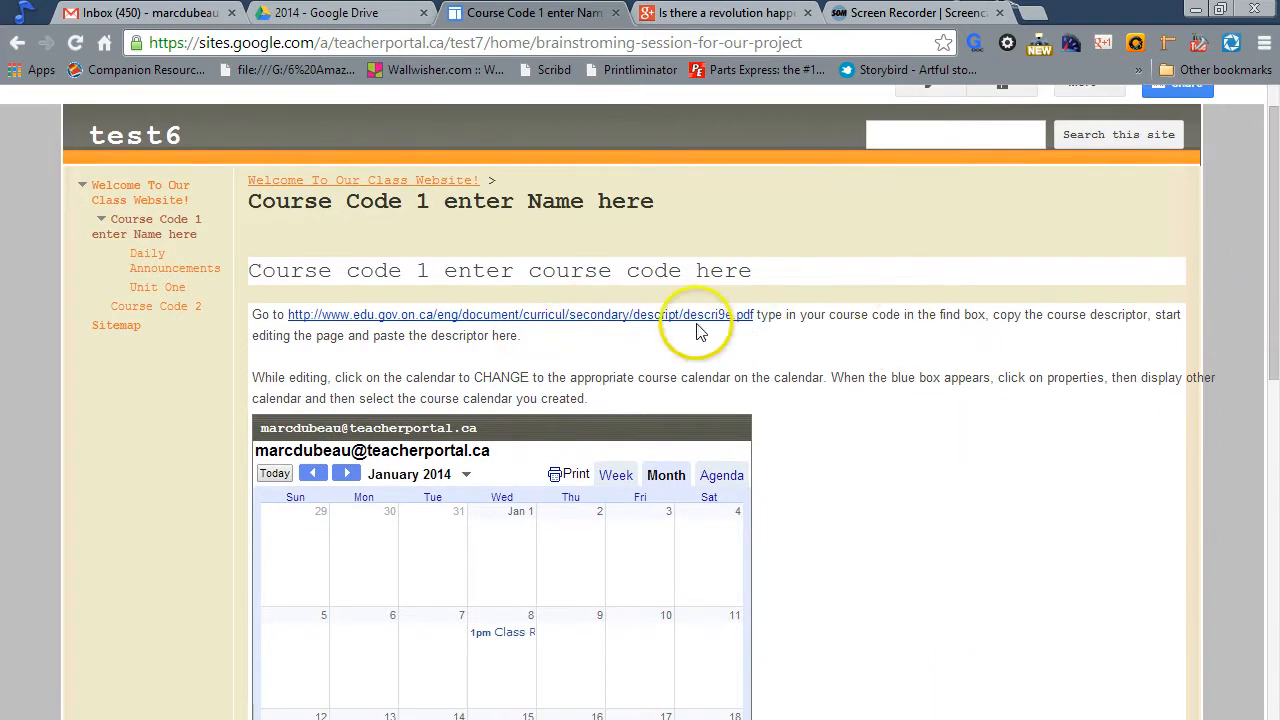
mouse_move(692, 322)
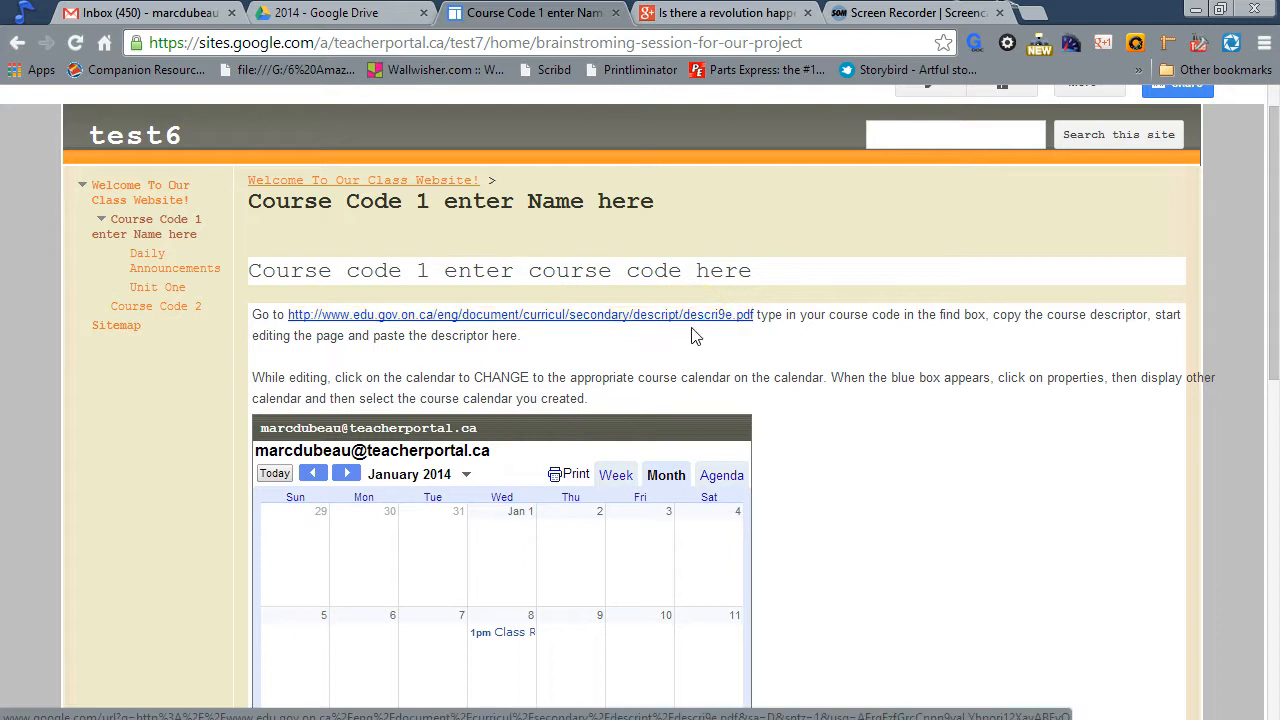
mouse_move(688, 345)
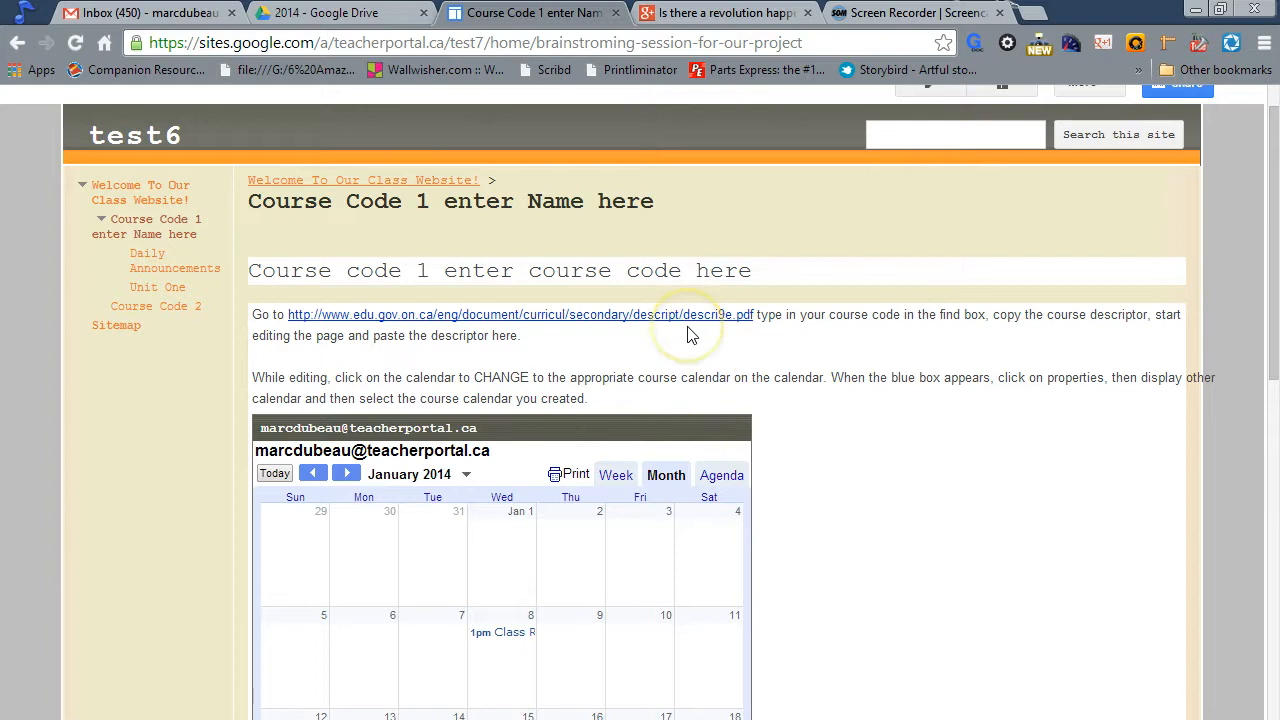
mouse_move(690, 330)
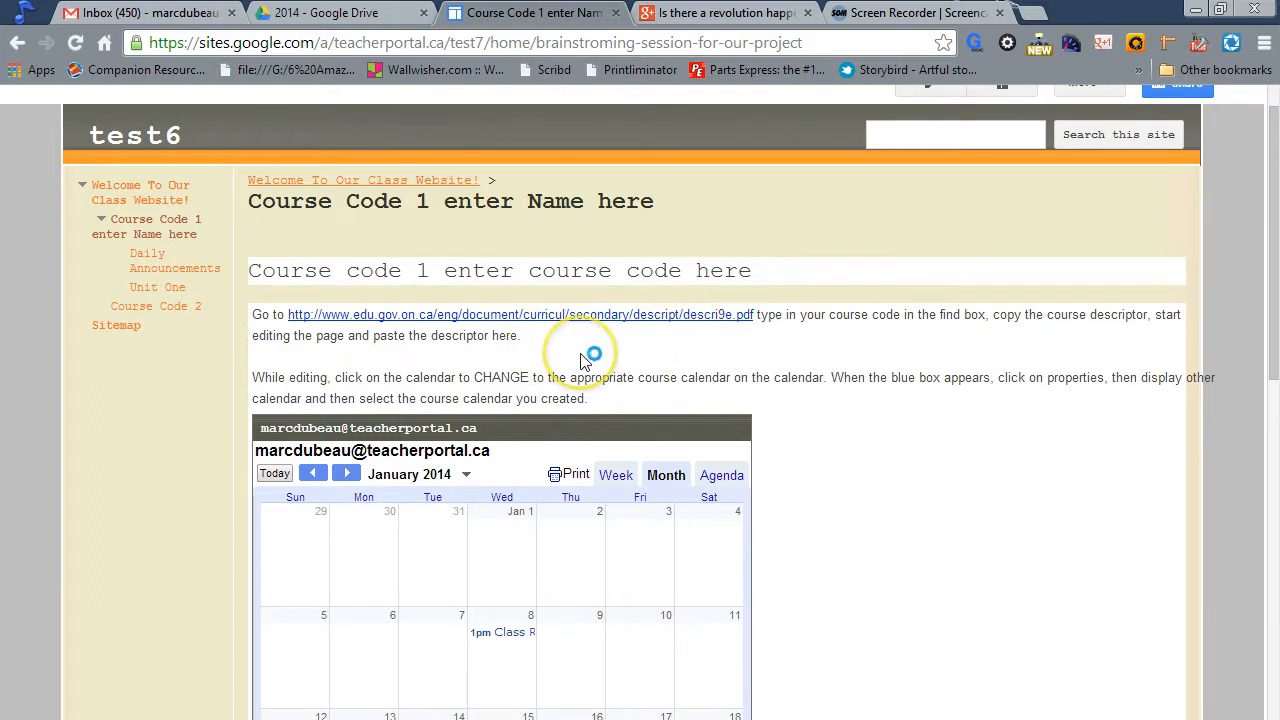
mouse_move(693, 495)
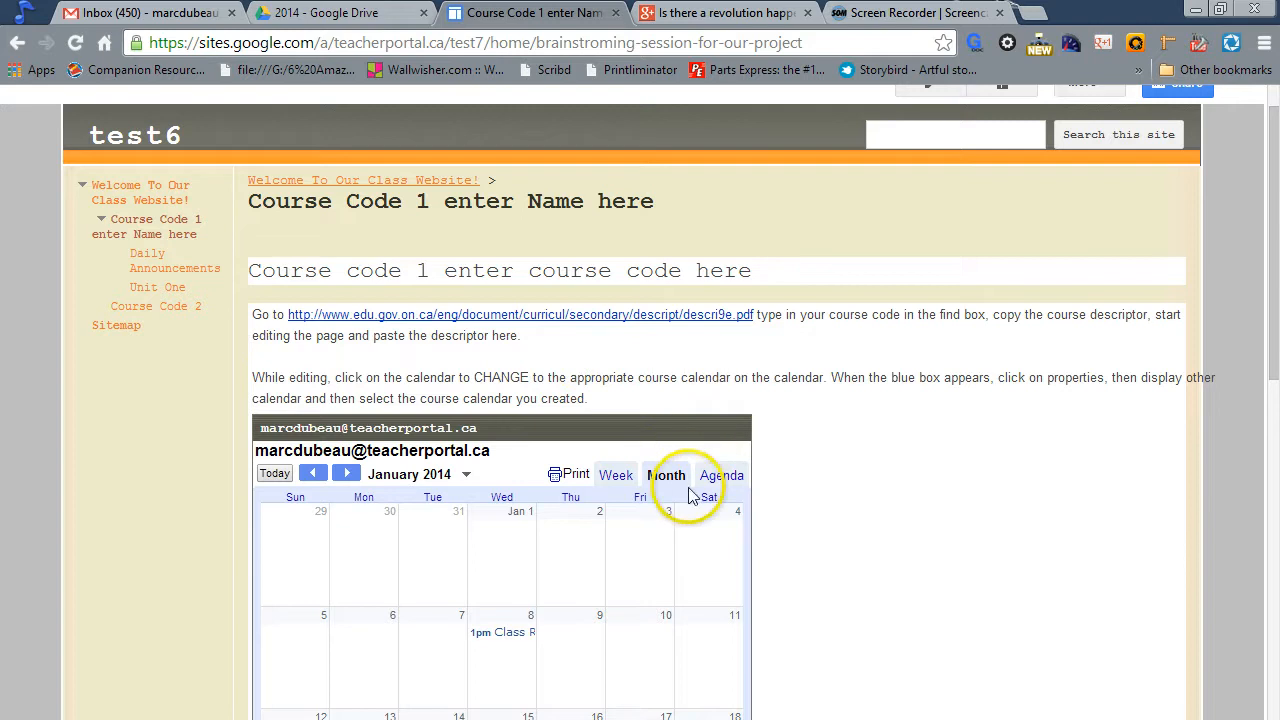
scroll("down", 3)
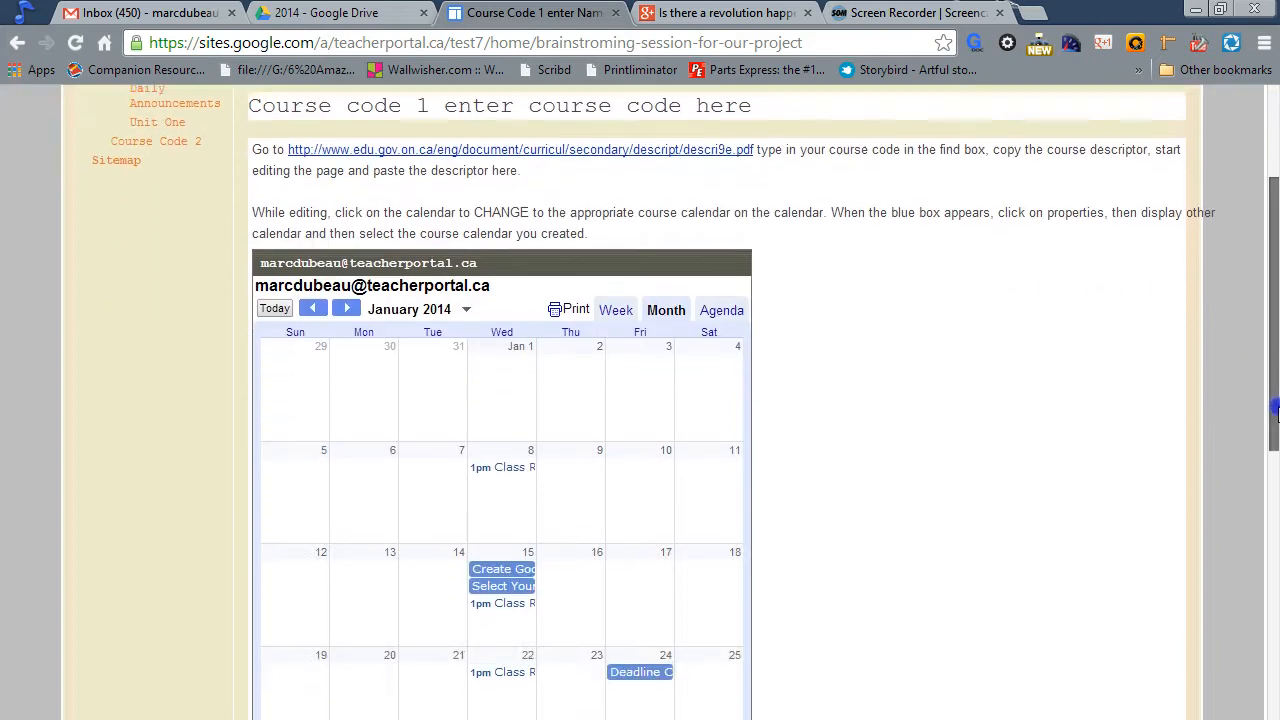
scroll("down", 3)
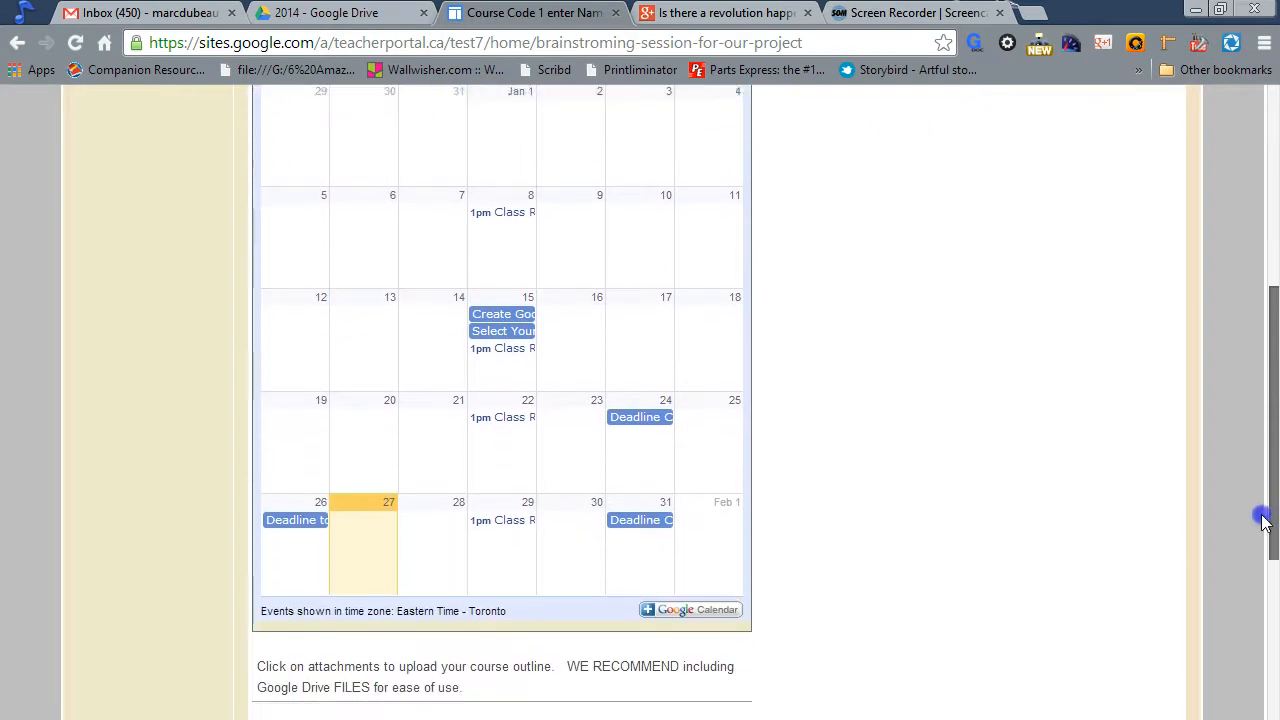
scroll("up", 3)
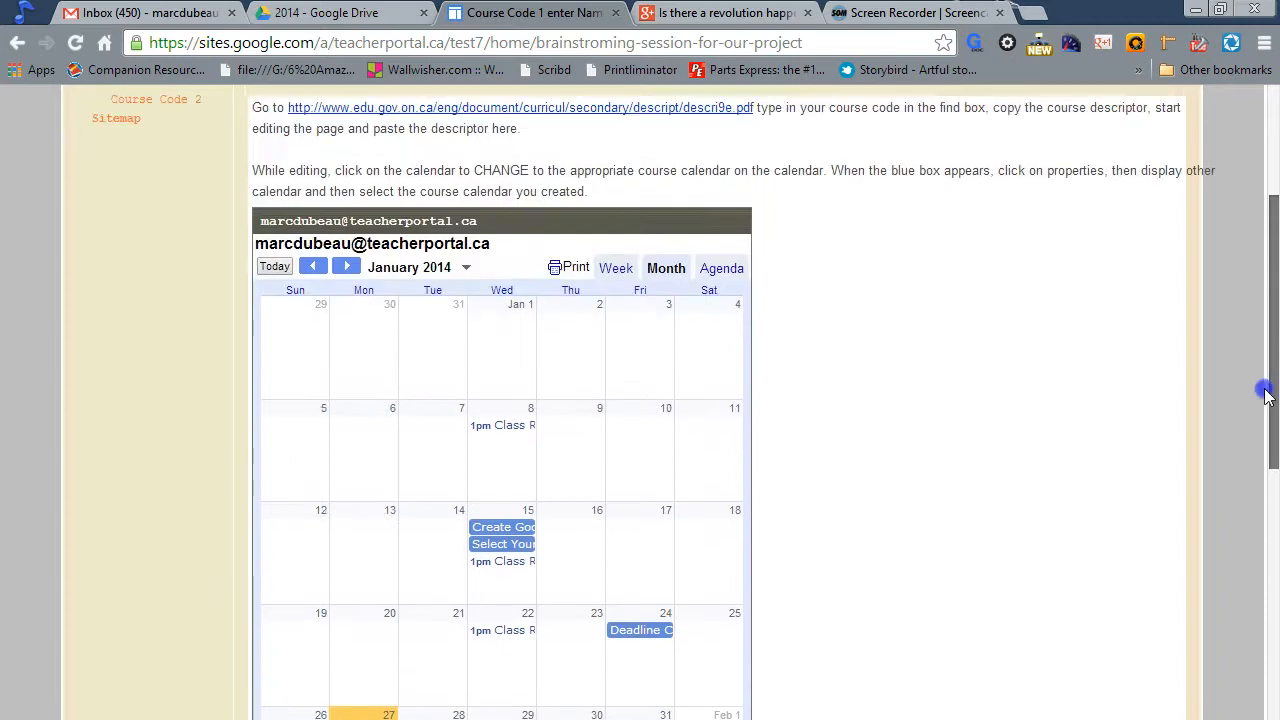
scroll("up", 3)
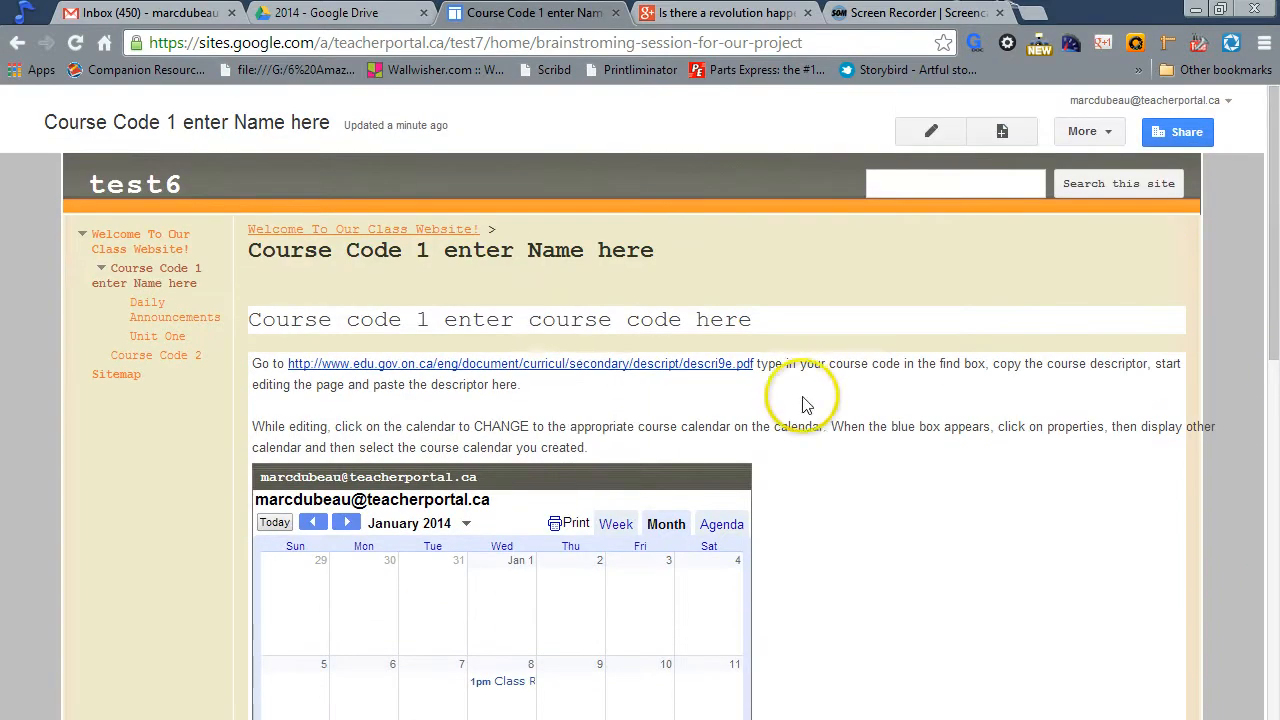
mouse_move(197, 401)
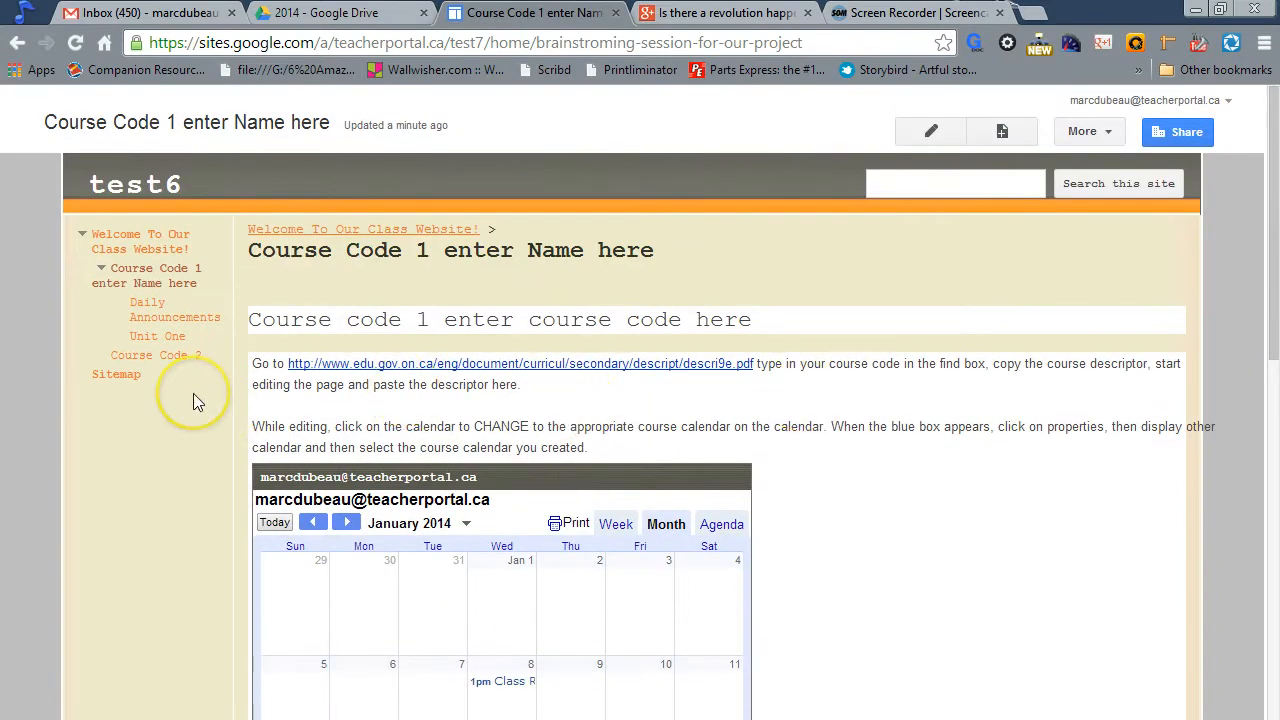
mouse_move(1257, 345)
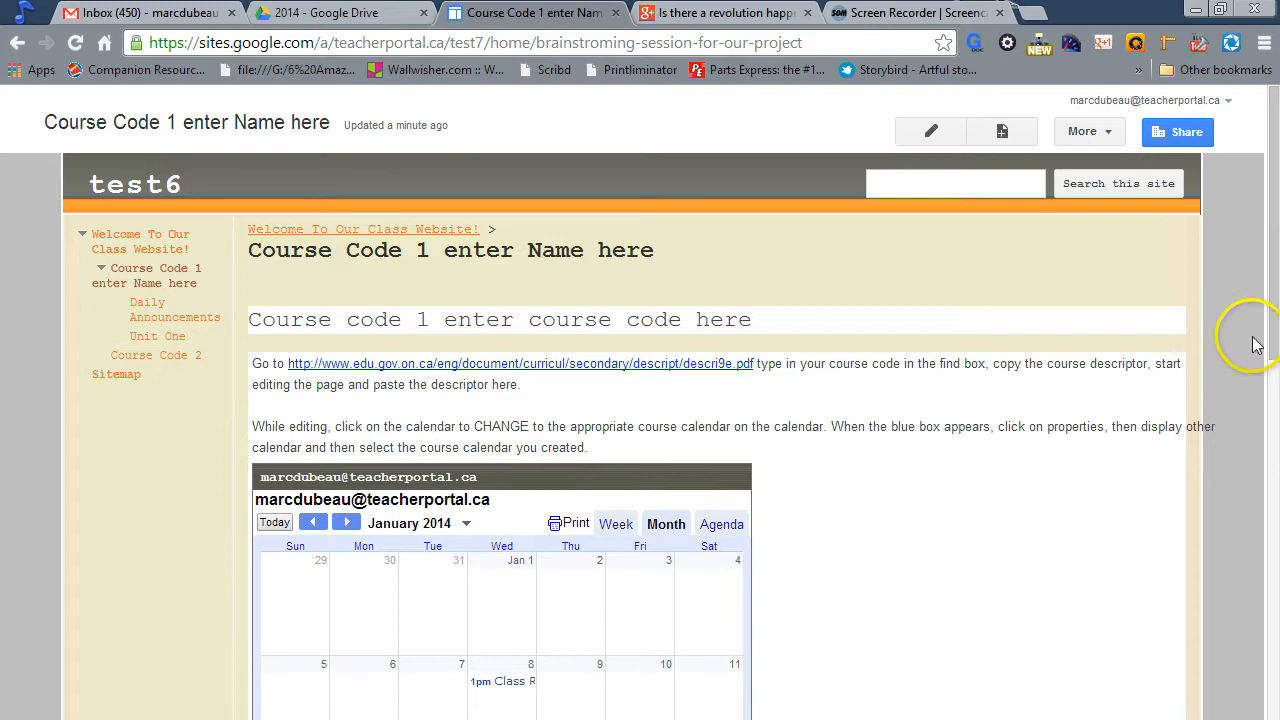
scroll("down", 3)
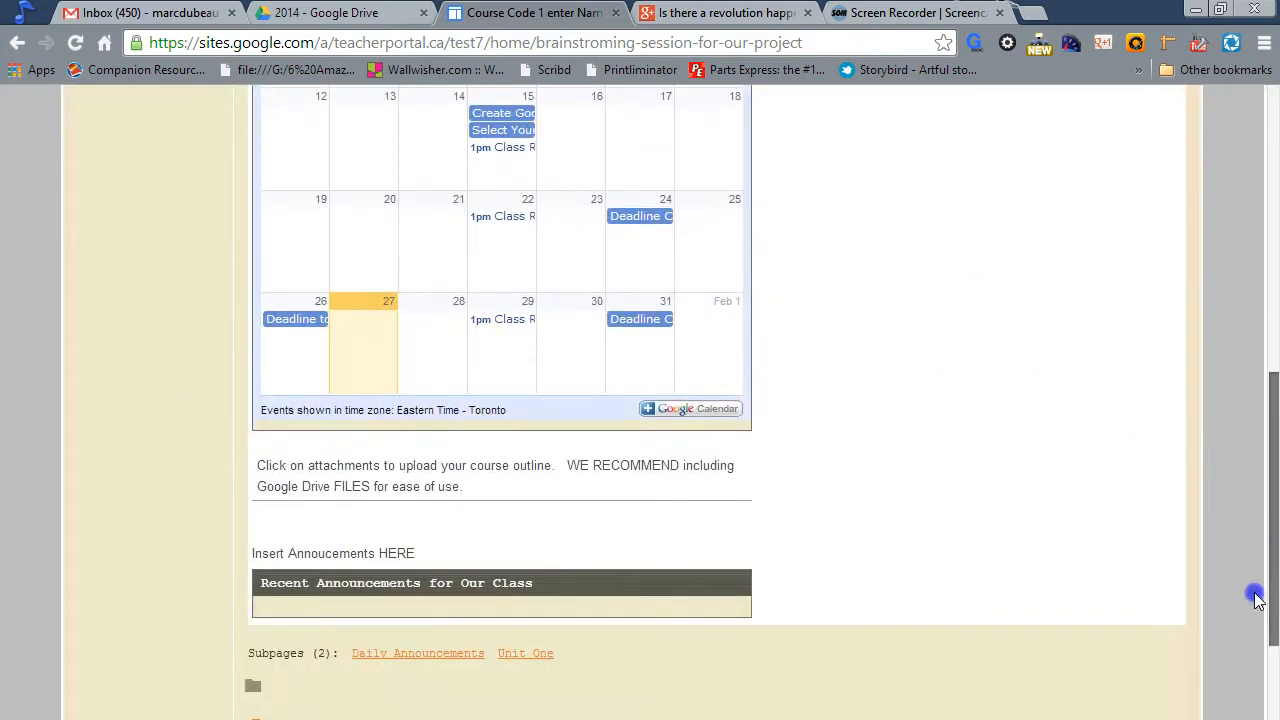
mouse_move(1130, 558)
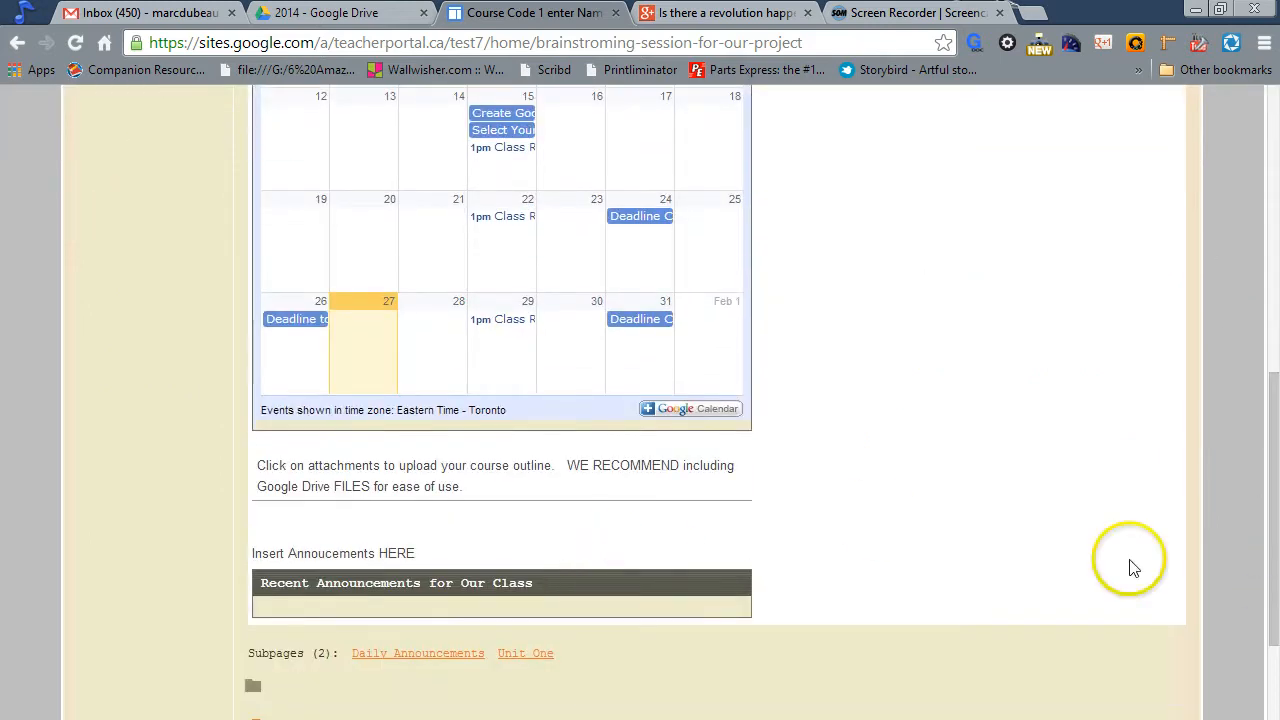
scroll("up", 3)
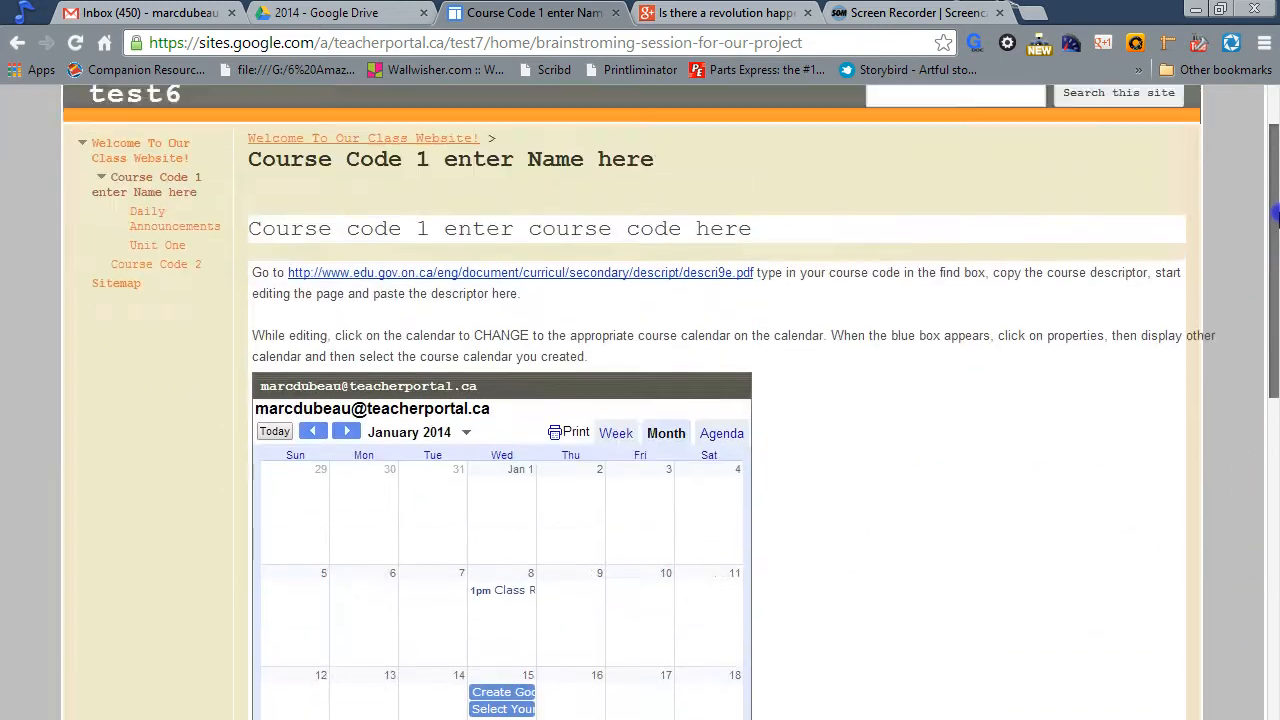
mouse_move(174, 218)
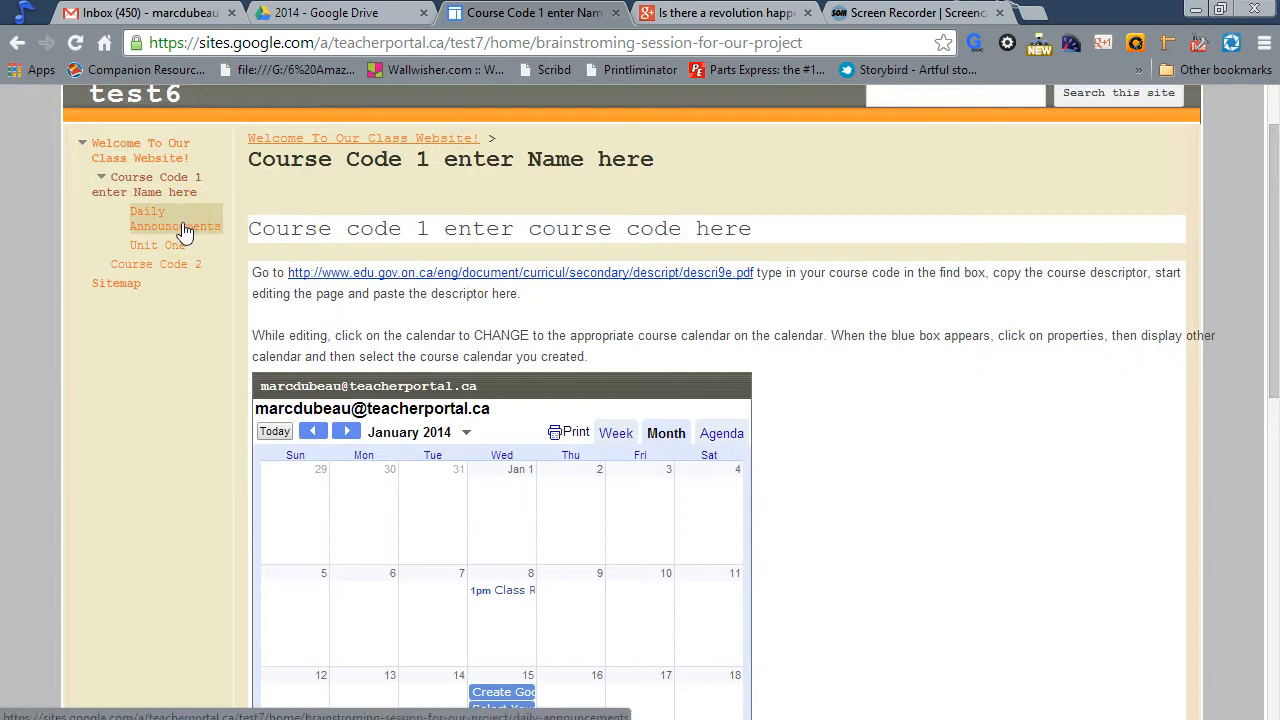
scroll("down", 3)
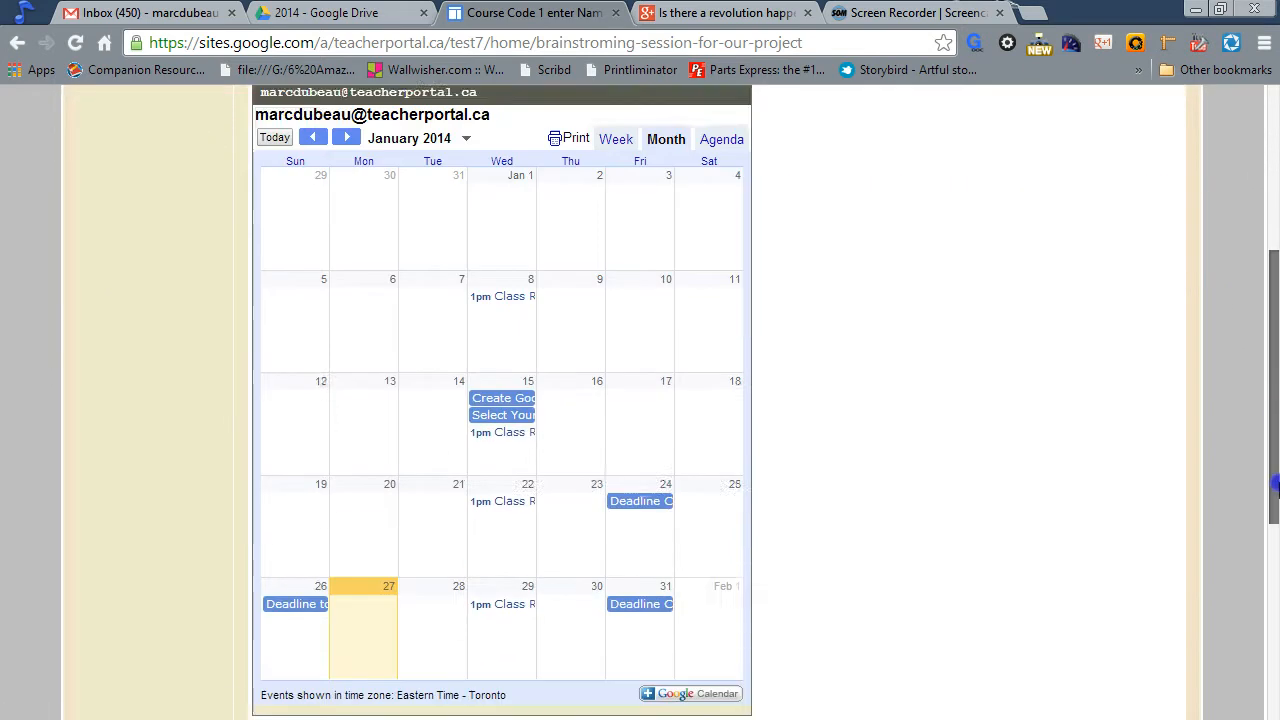
scroll("down", 3)
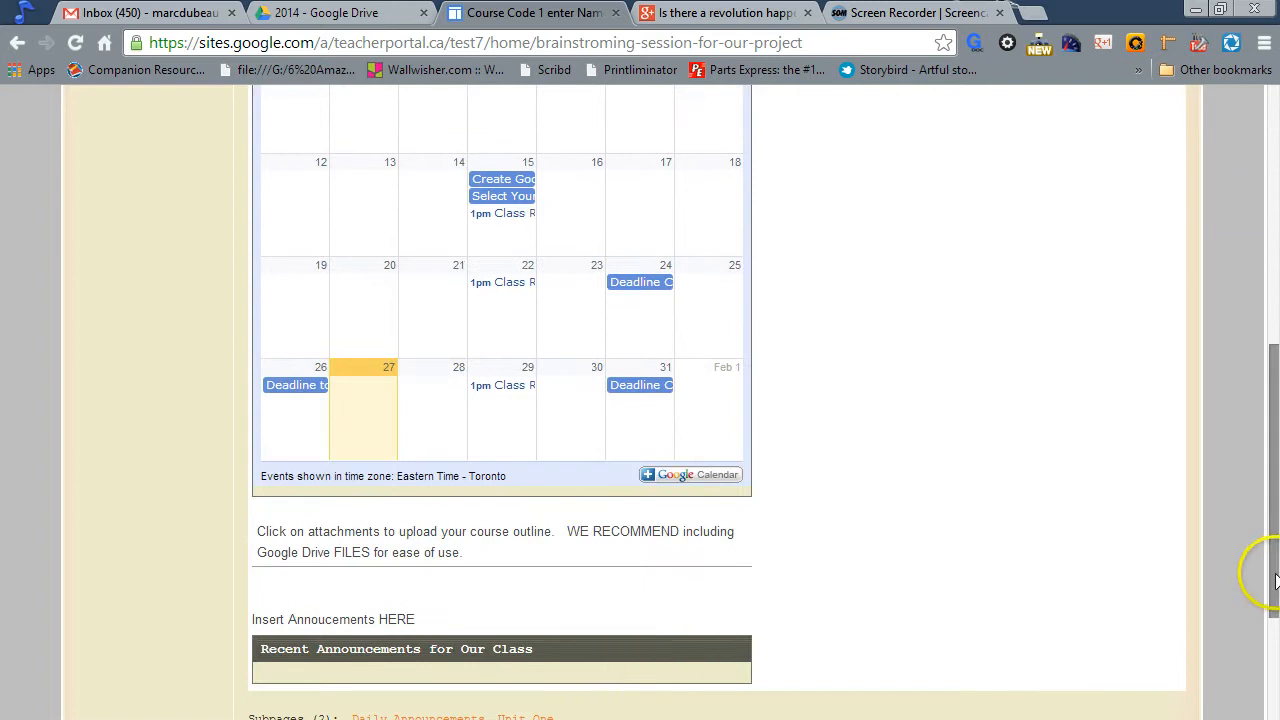
scroll("up", 3)
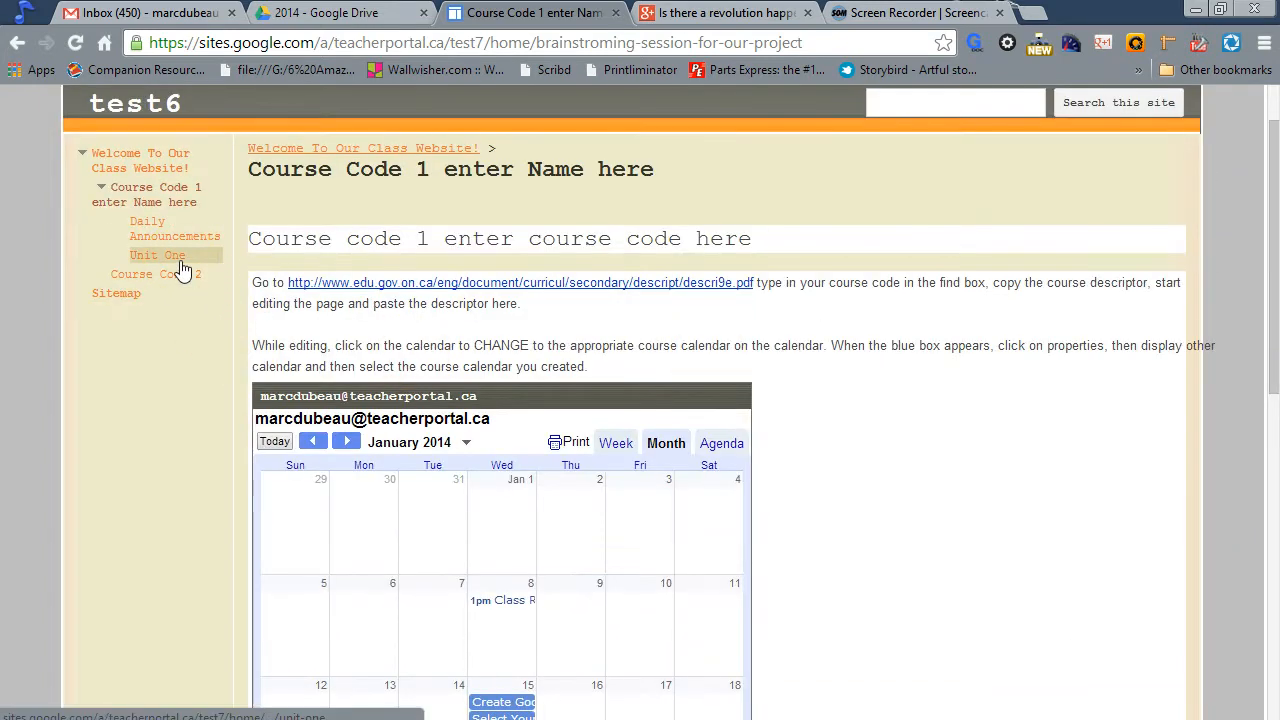
mouse_move(157, 254)
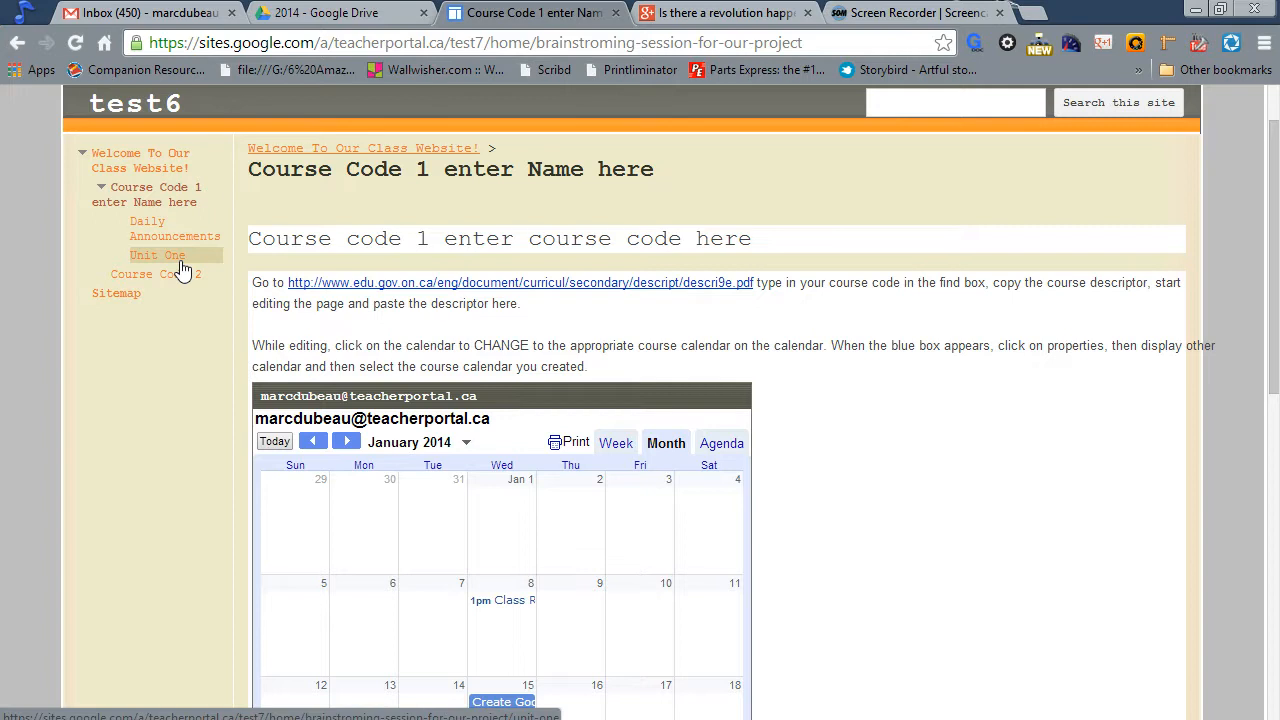
mouse_move(820, 327)
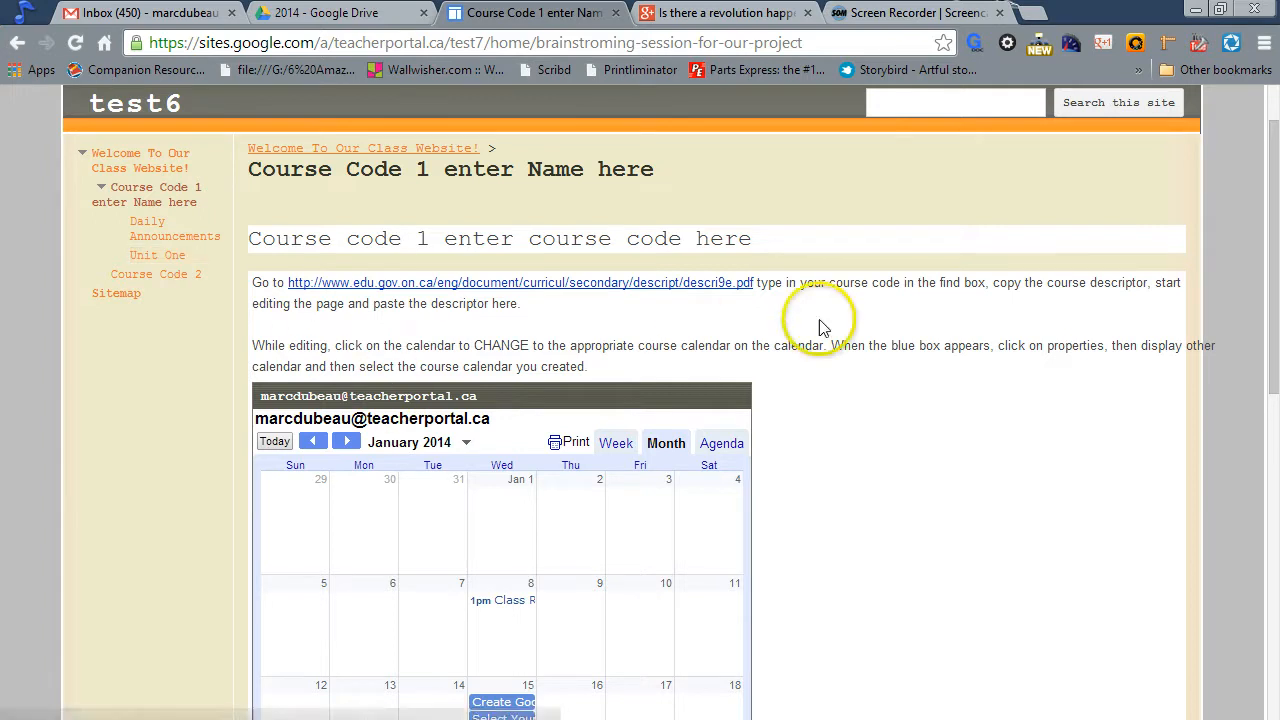
scroll("up", 3)
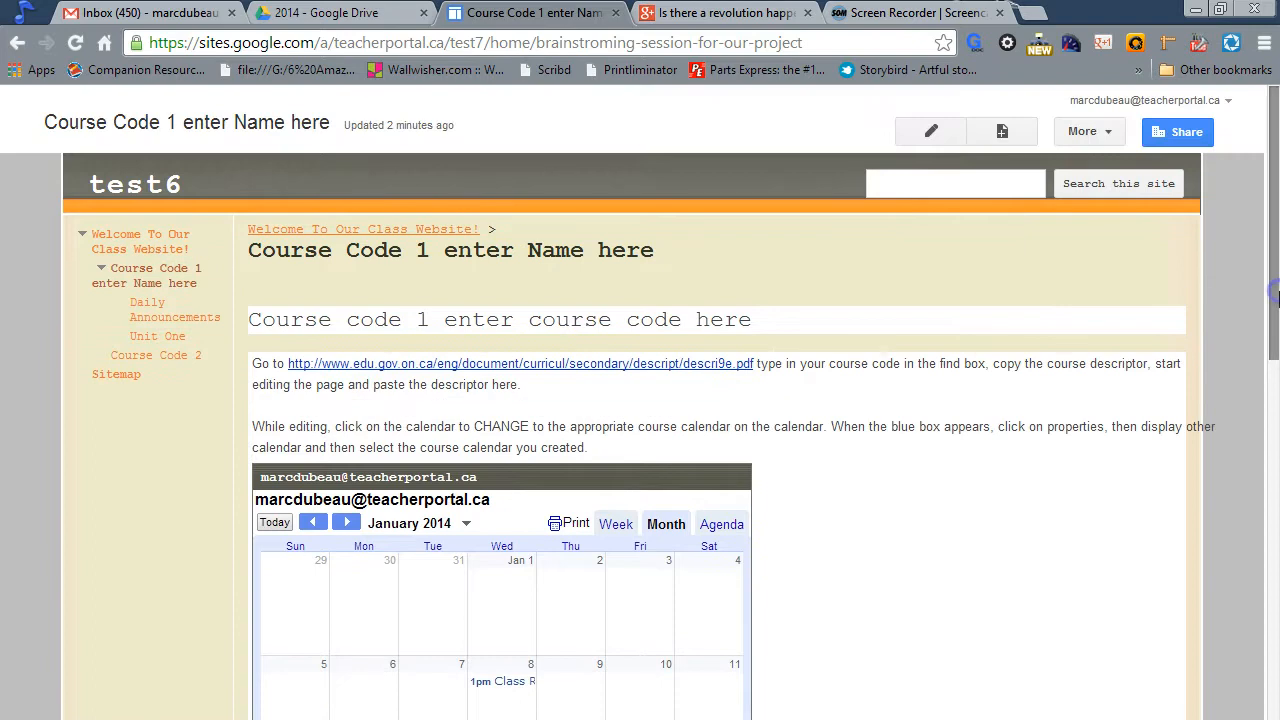
mouse_move(1065, 363)
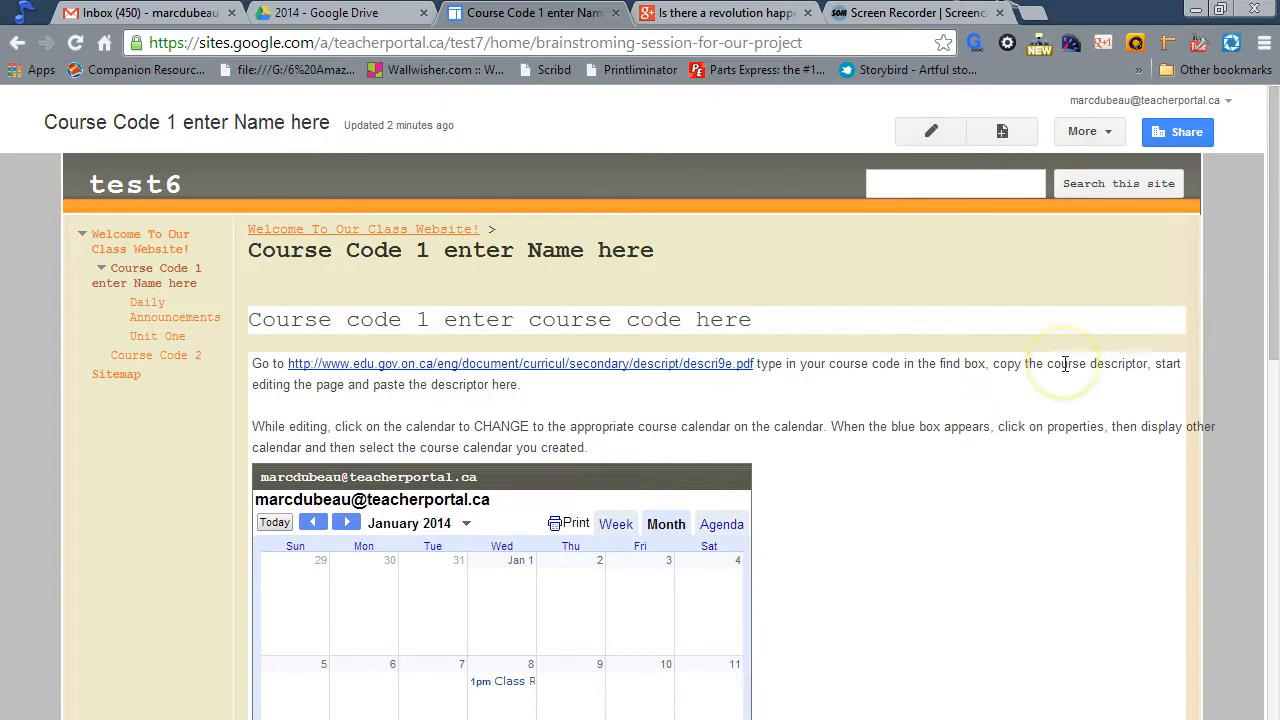
mouse_move(930, 131)
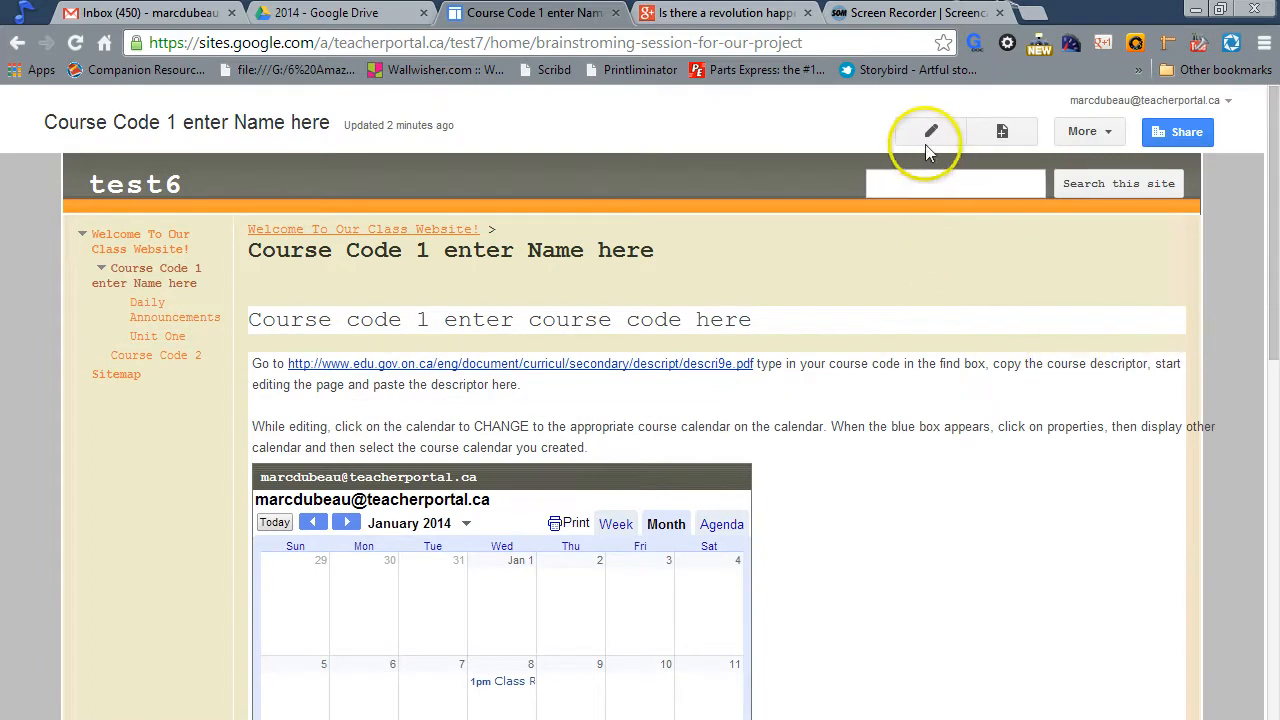
mouse_move(985, 165)
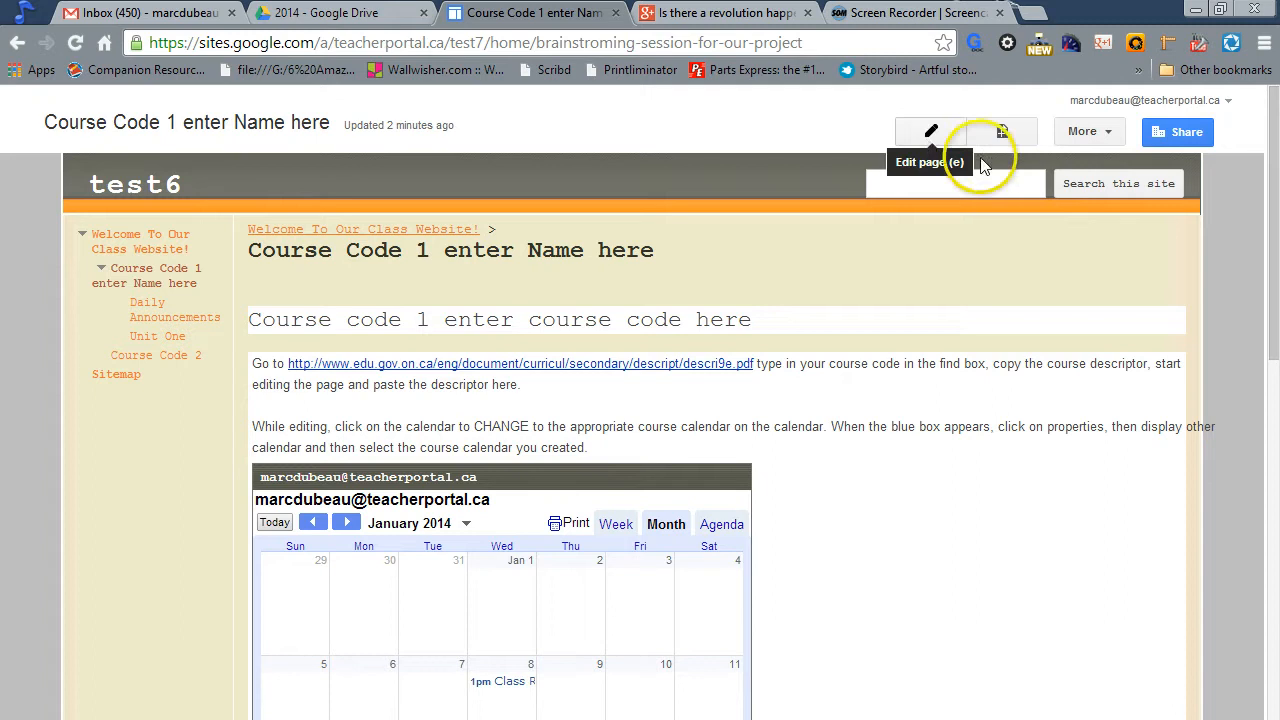
mouse_move(1000, 131)
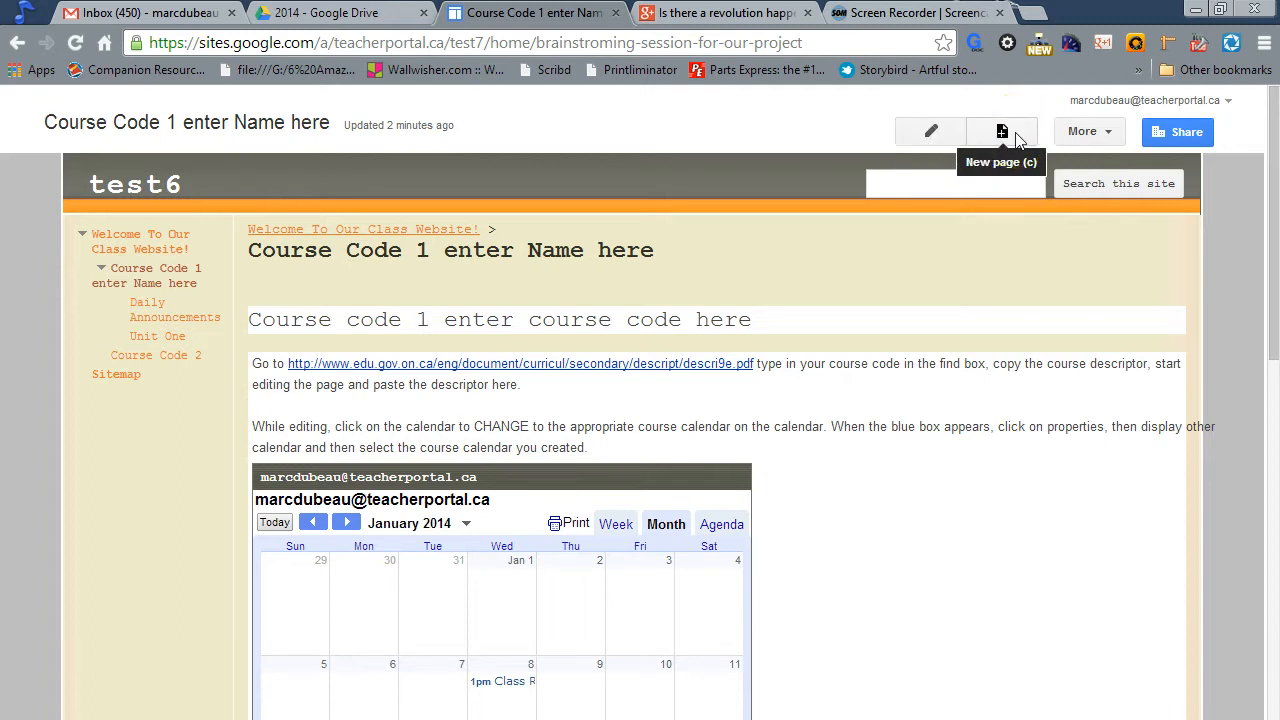
mouse_move(929, 131)
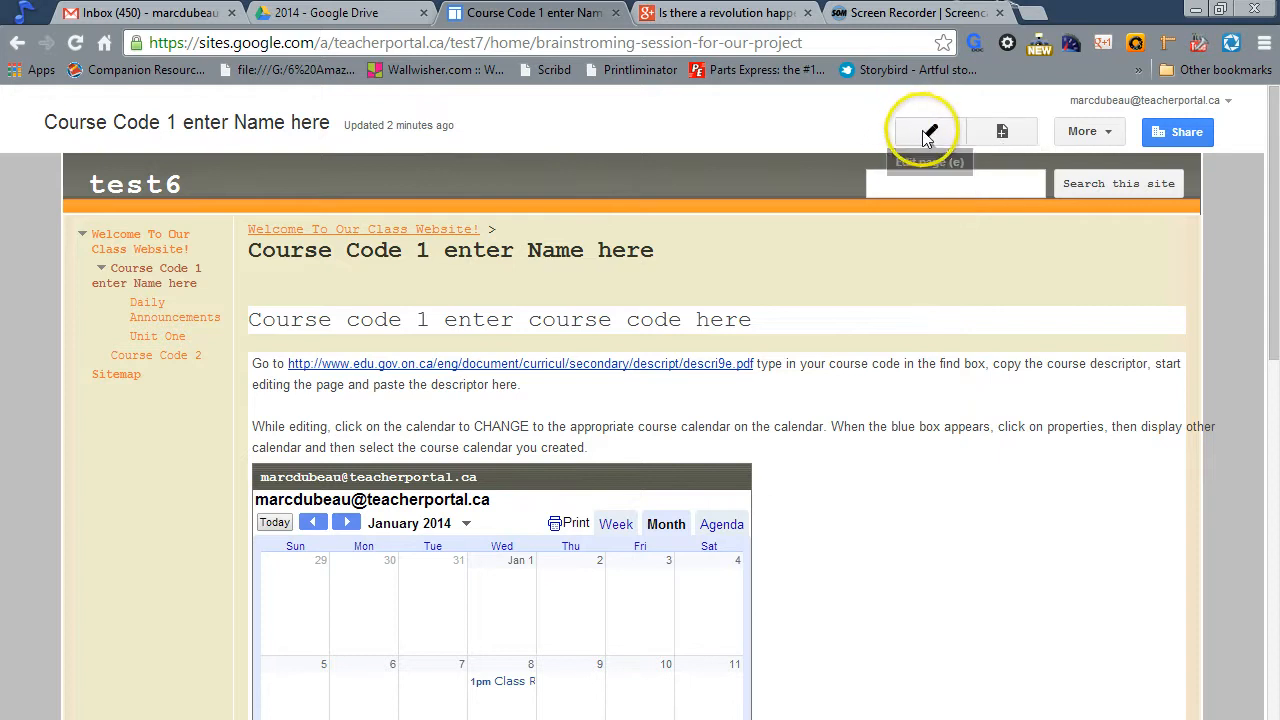
Step: Edit the Course Code 1 page and change the 'enter course code here' heading to PED 3119
left_click(925, 131)
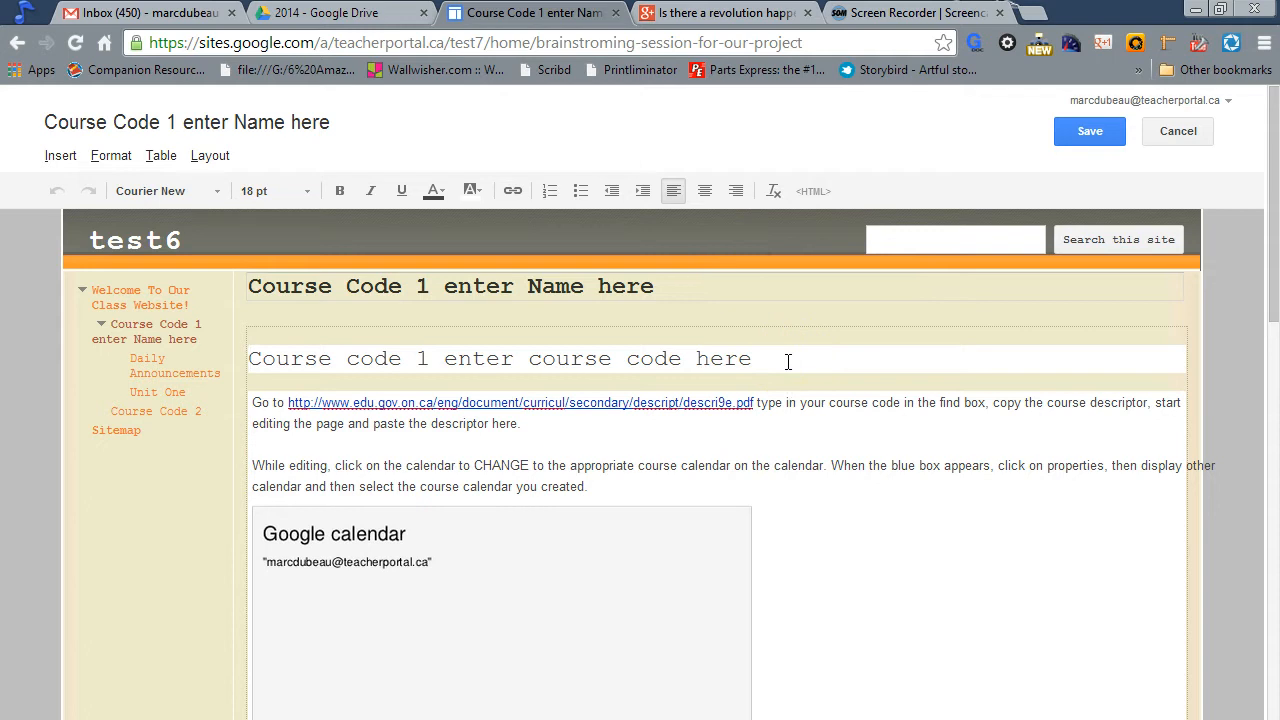
triple_click(500, 358)
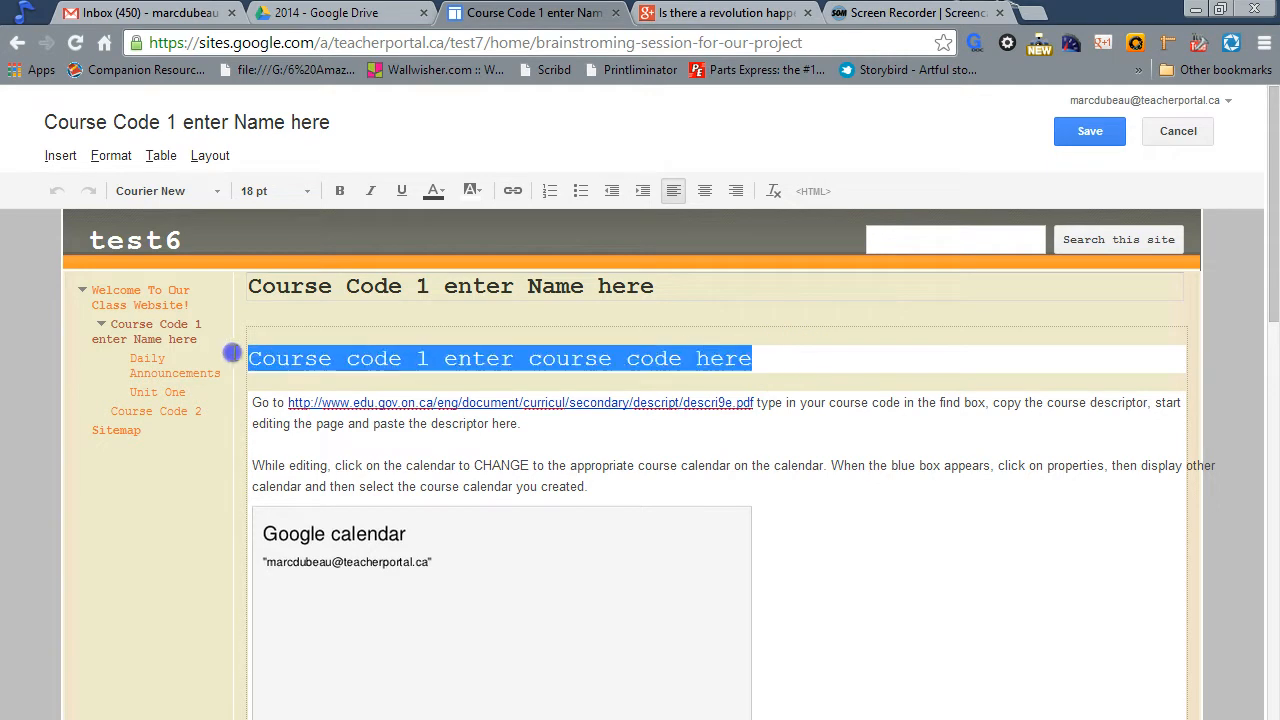
mouse_move(235, 360)
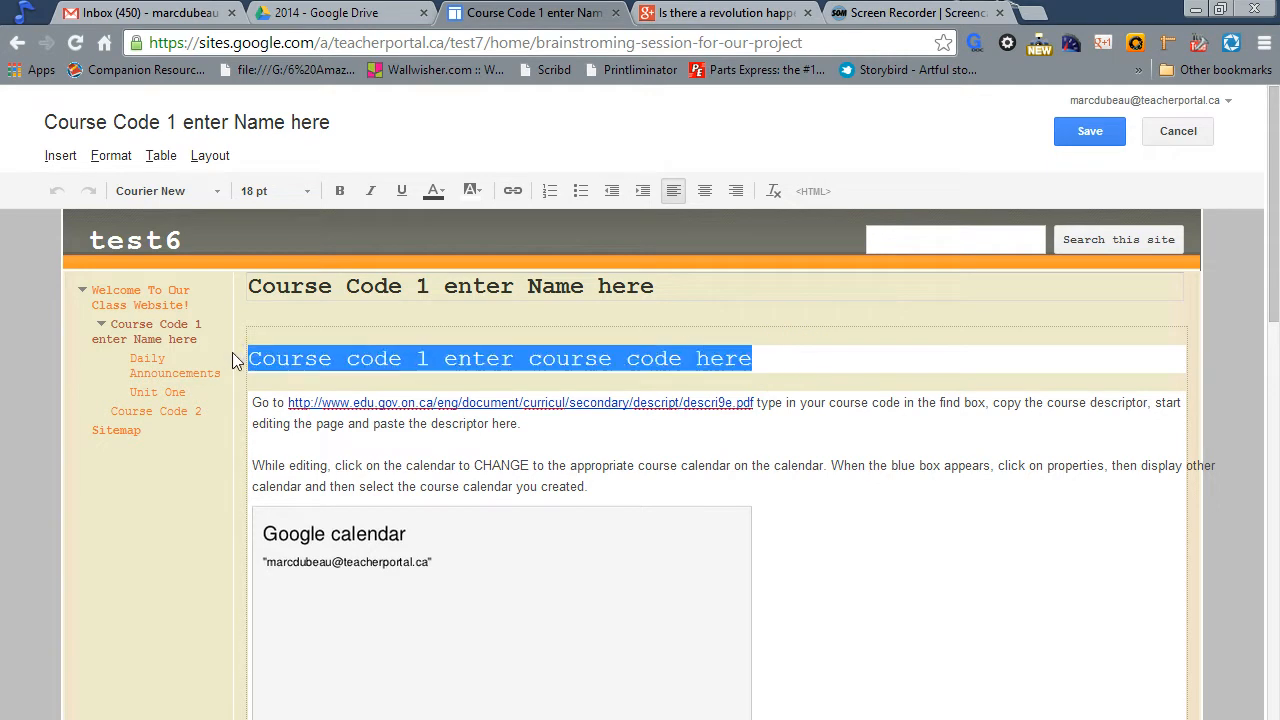
mouse_move(222, 349)
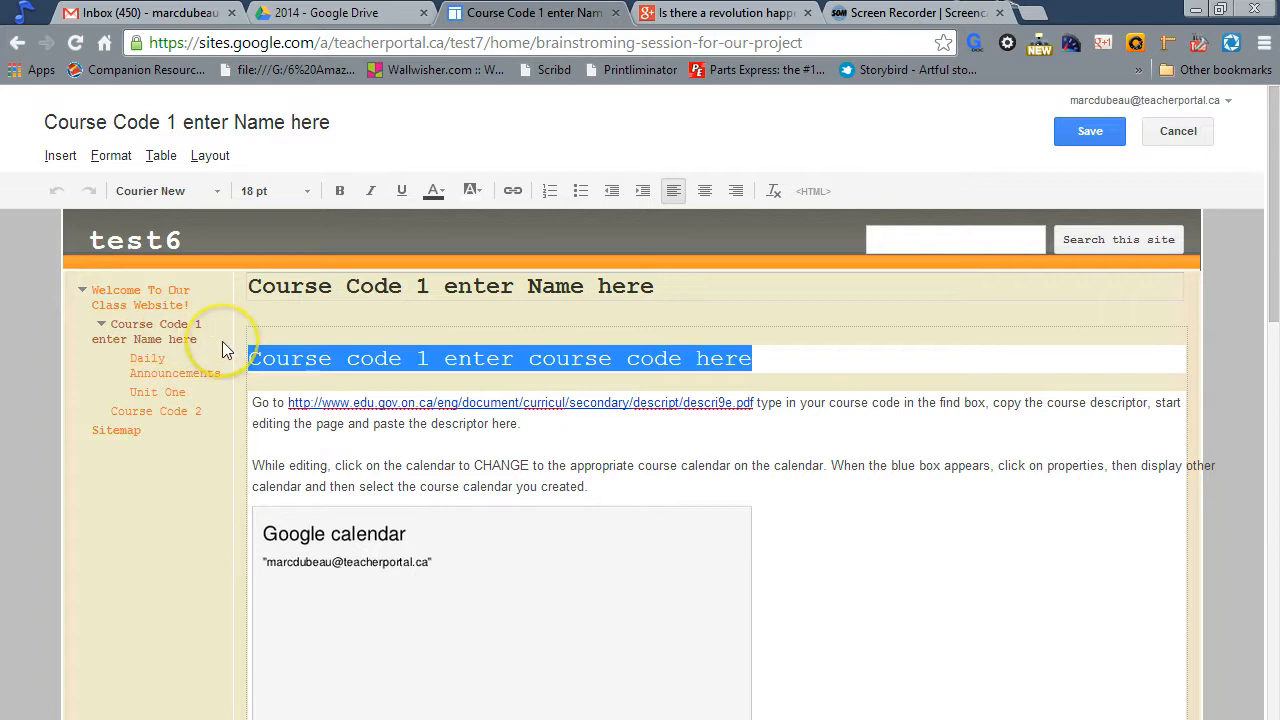
left_click(762, 358)
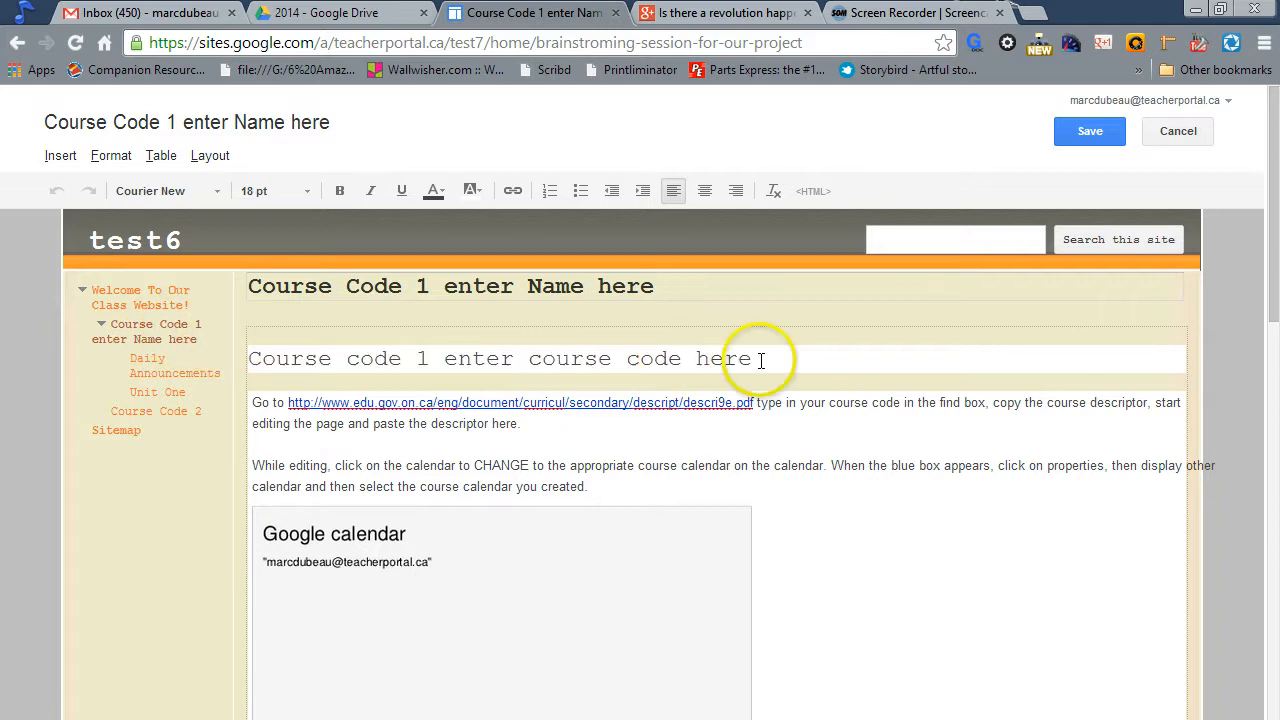
triple_click(500, 358)
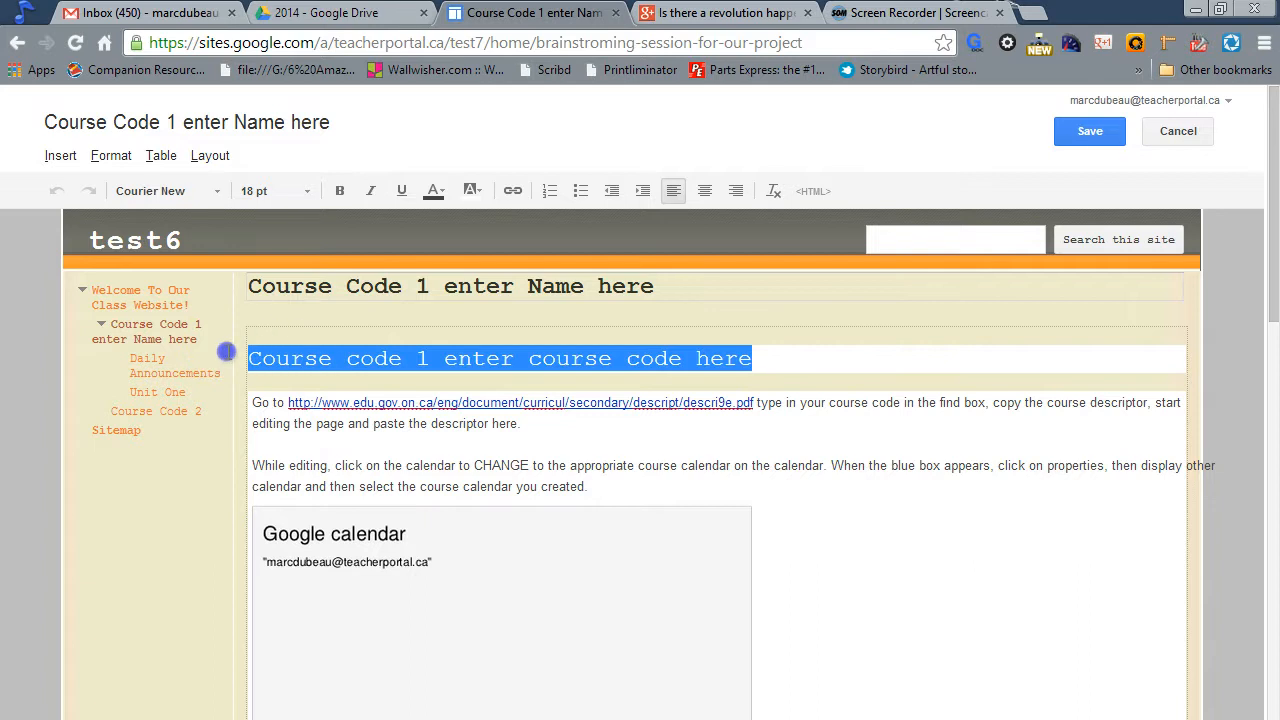
type("PED")
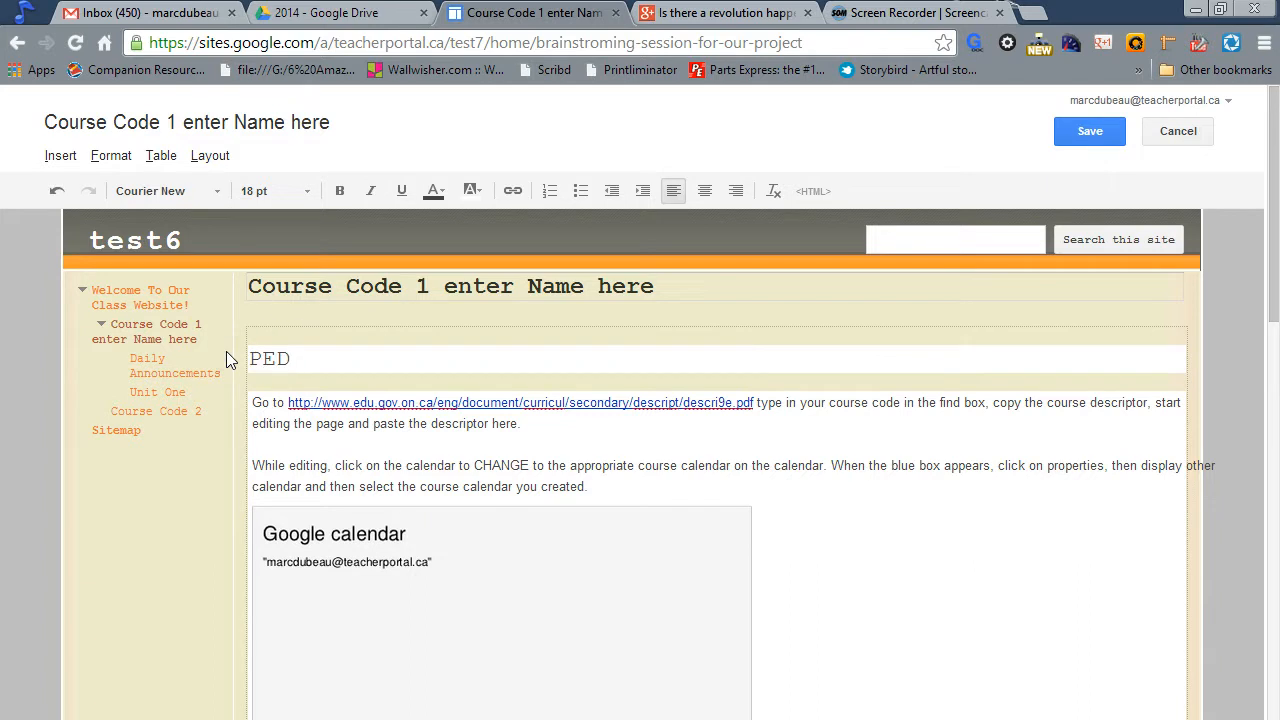
type("3119")
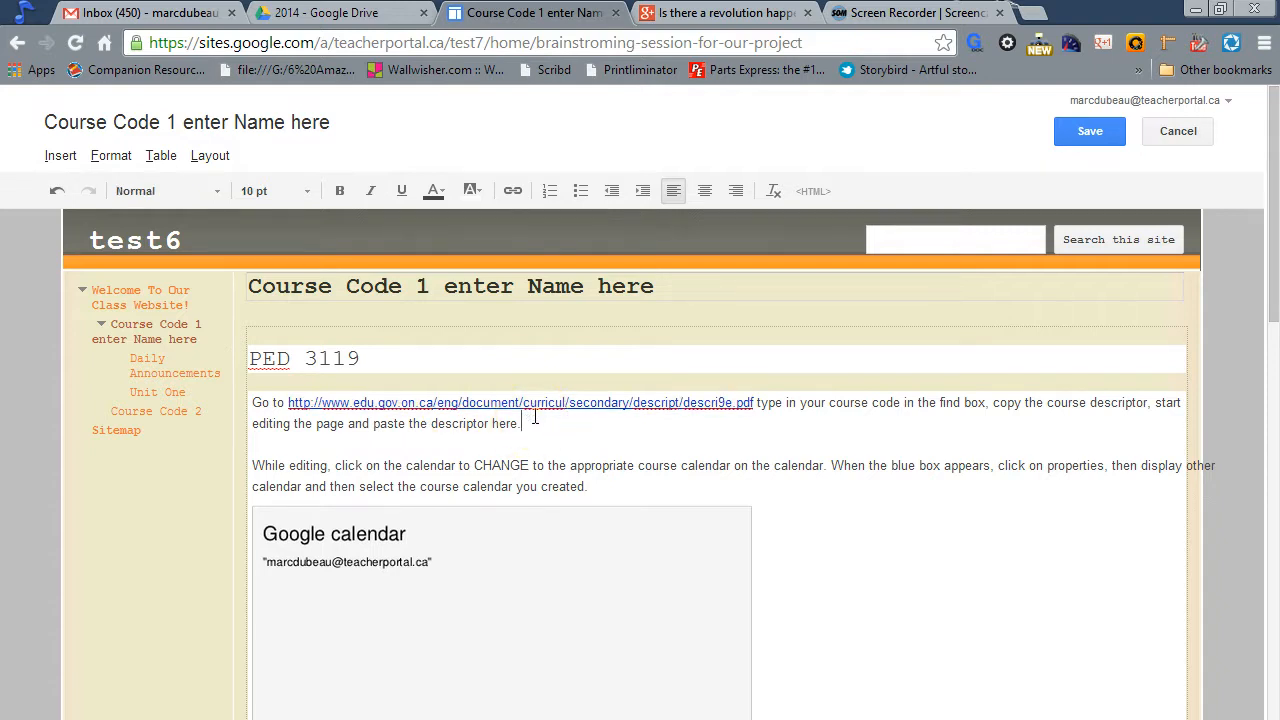
mouse_move(1190, 462)
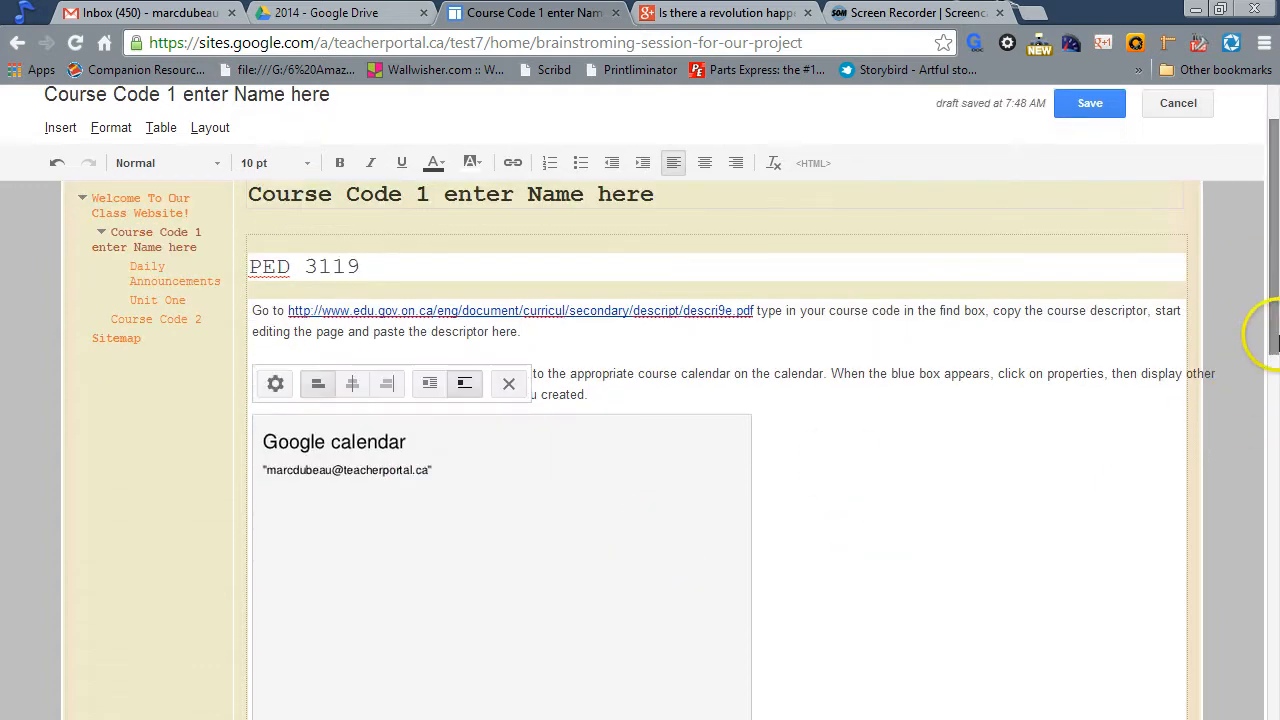
Step: Delete the placeholder Google calendar gadget and place the cursor after the descriptor paragraph
scroll("down", 3)
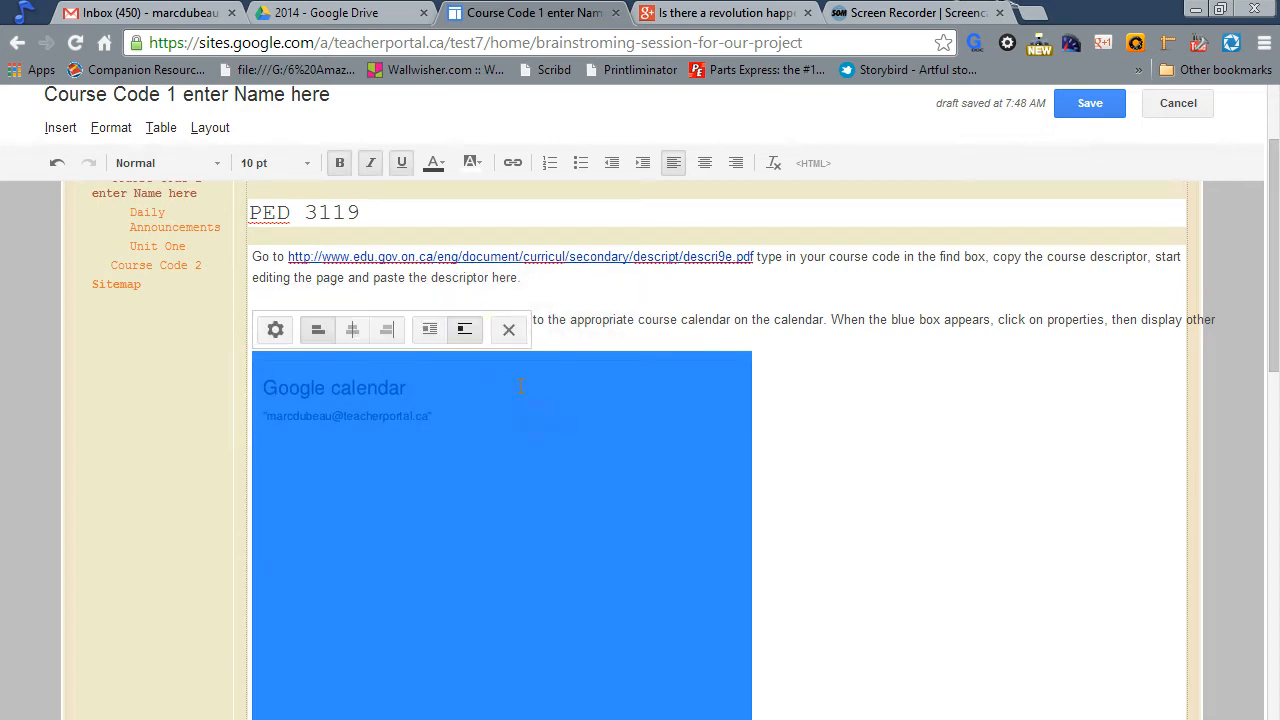
left_click(508, 330)
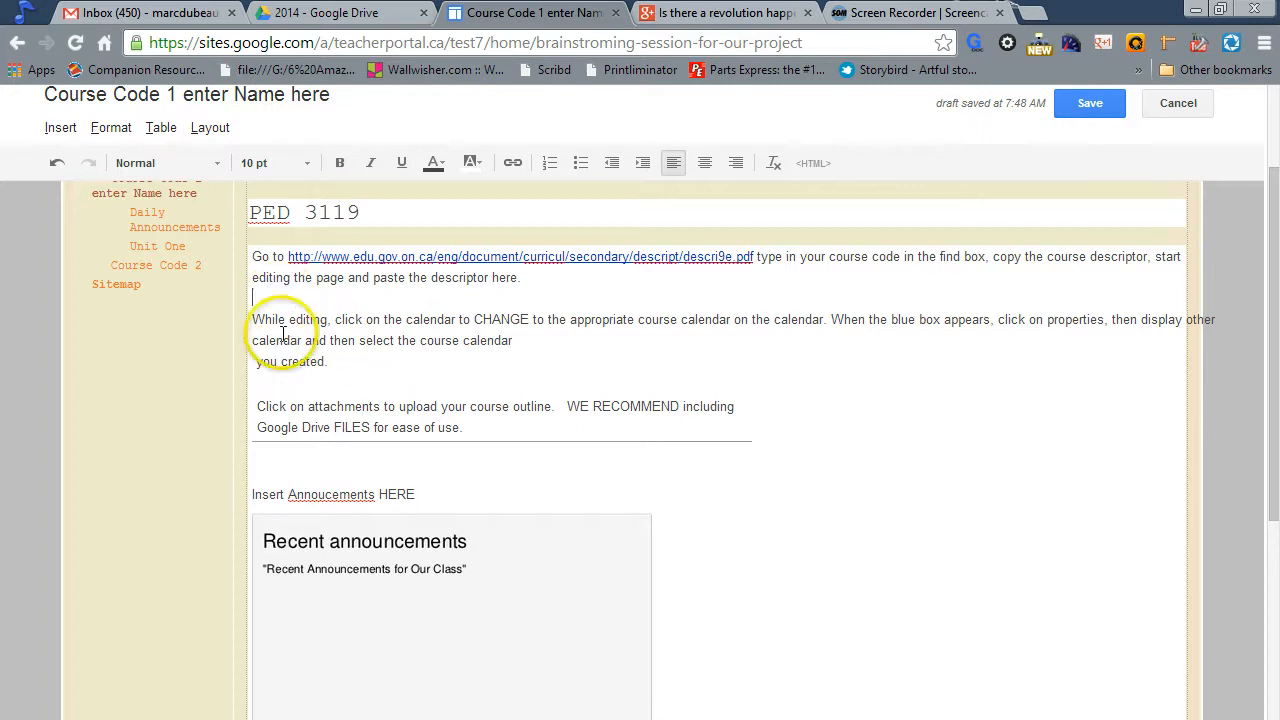
left_click(261, 378)
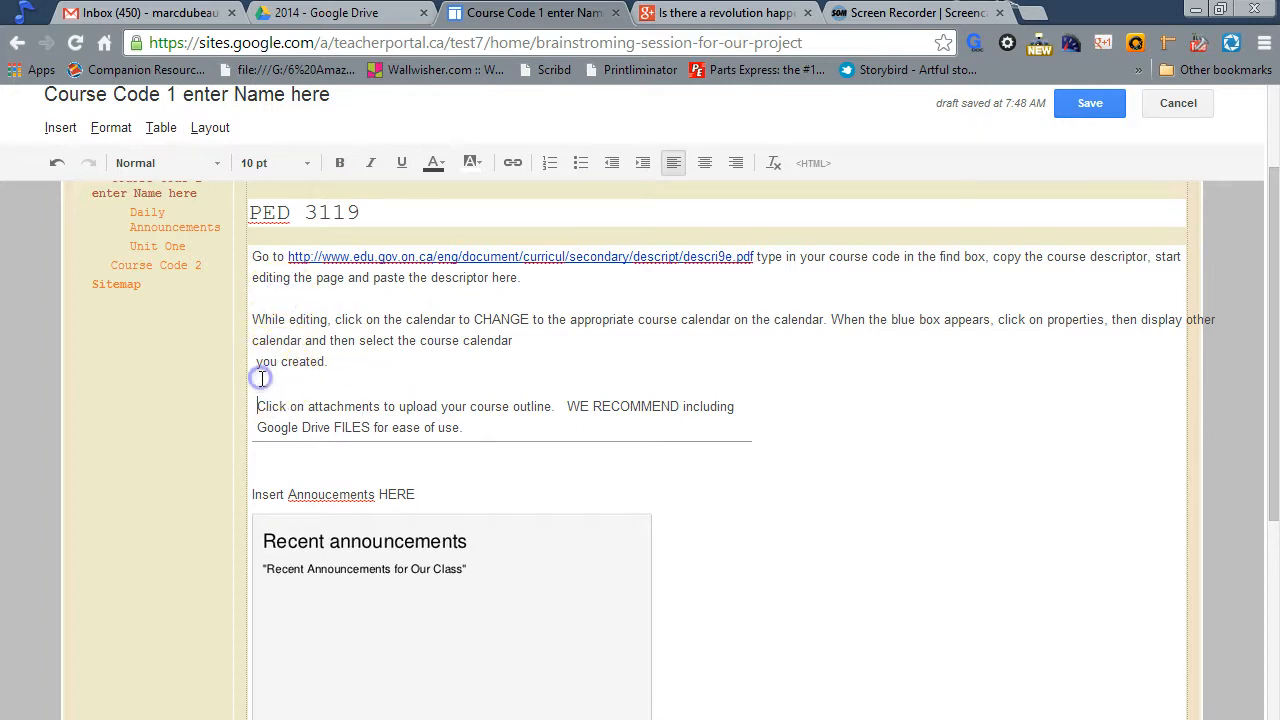
mouse_move(257, 296)
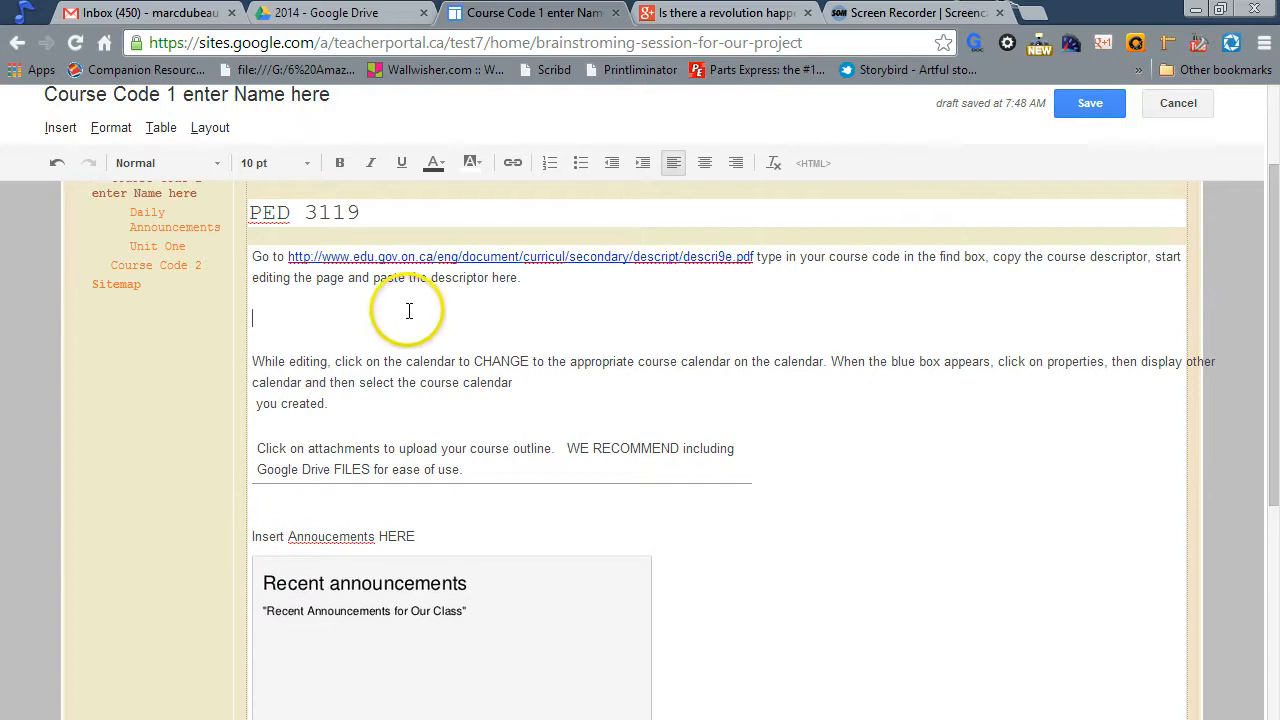
mouse_move(441, 320)
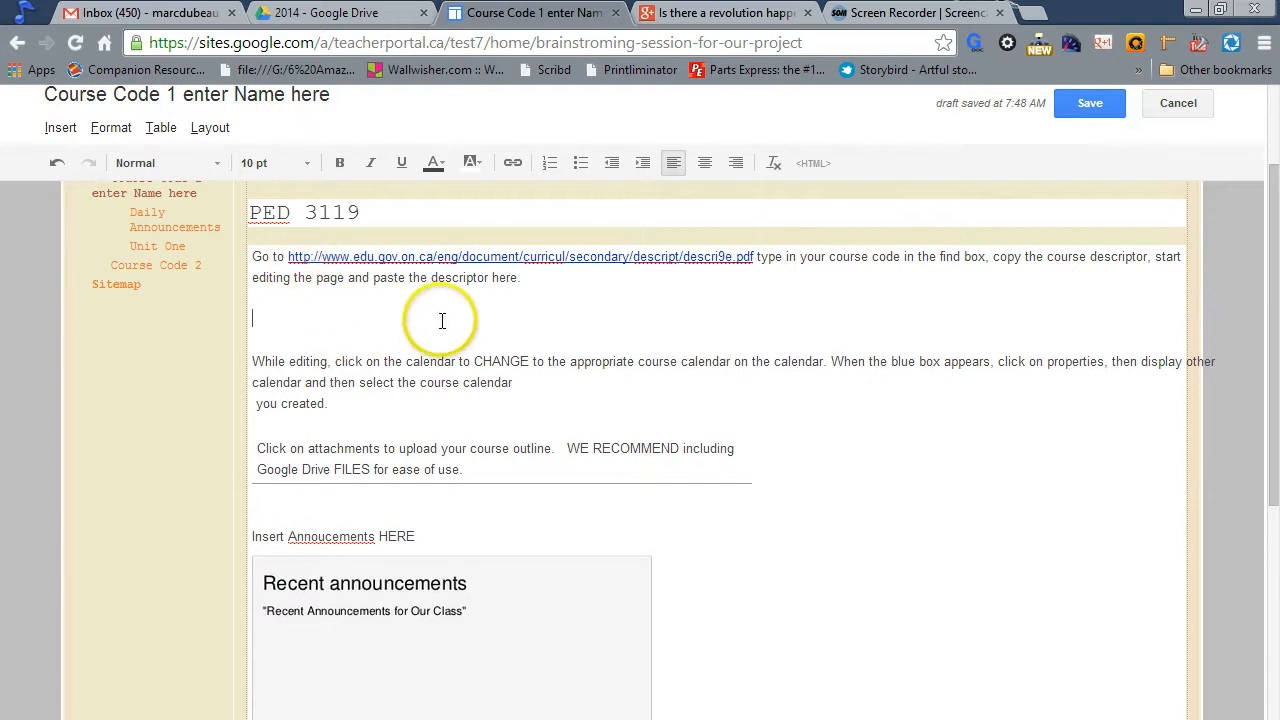
mouse_move(537, 333)
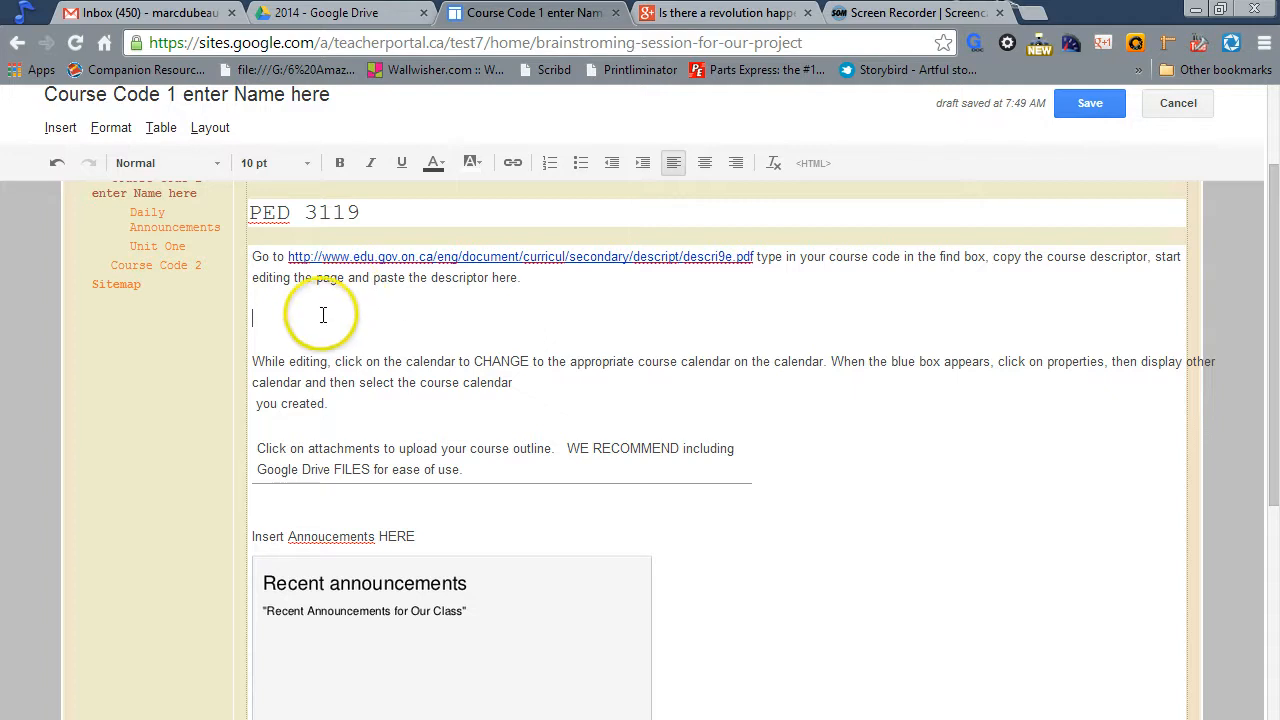
mouse_move(120, 188)
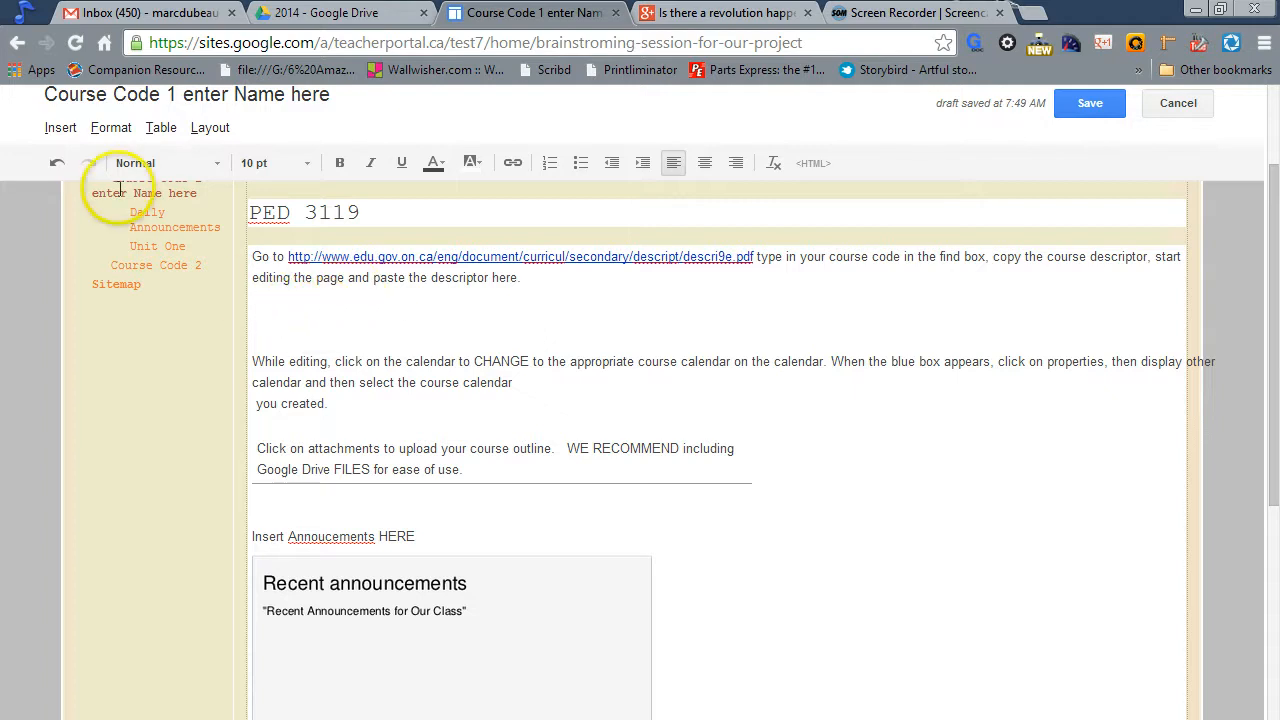
Step: Insert a Google Calendar and select the account's own calendar
left_click(60, 127)
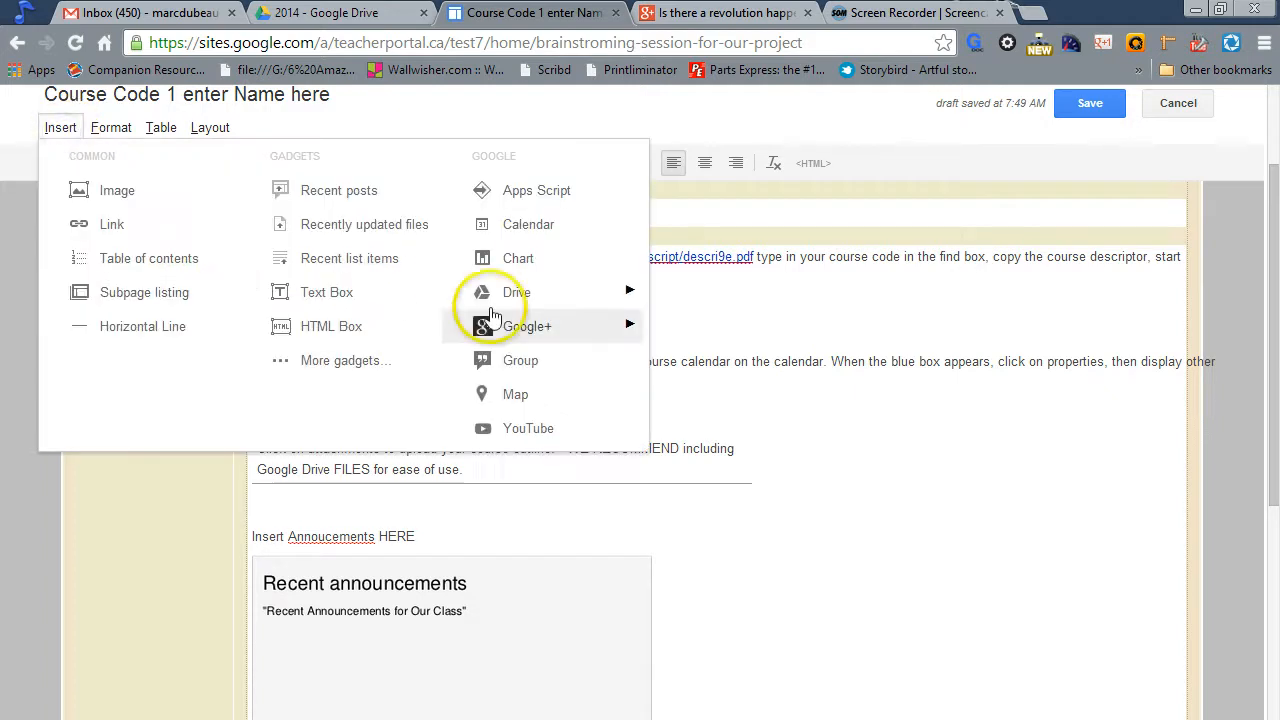
left_click(516, 292)
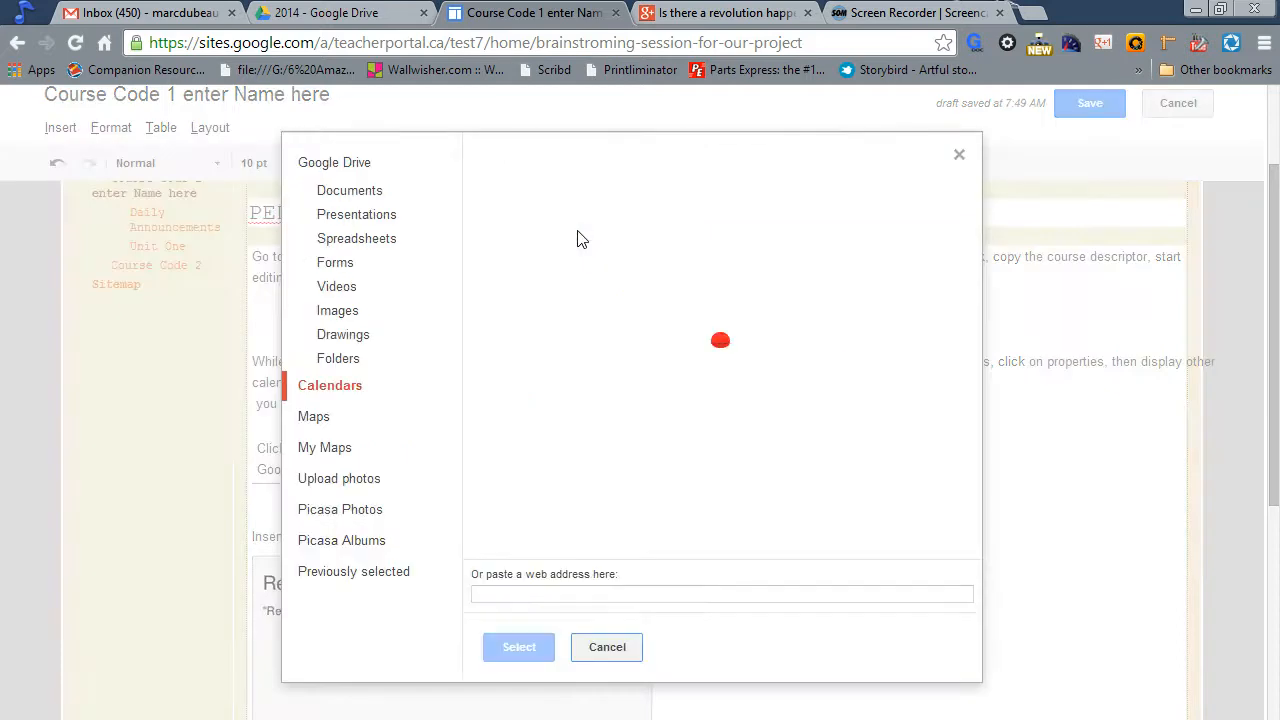
left_click(330, 385)
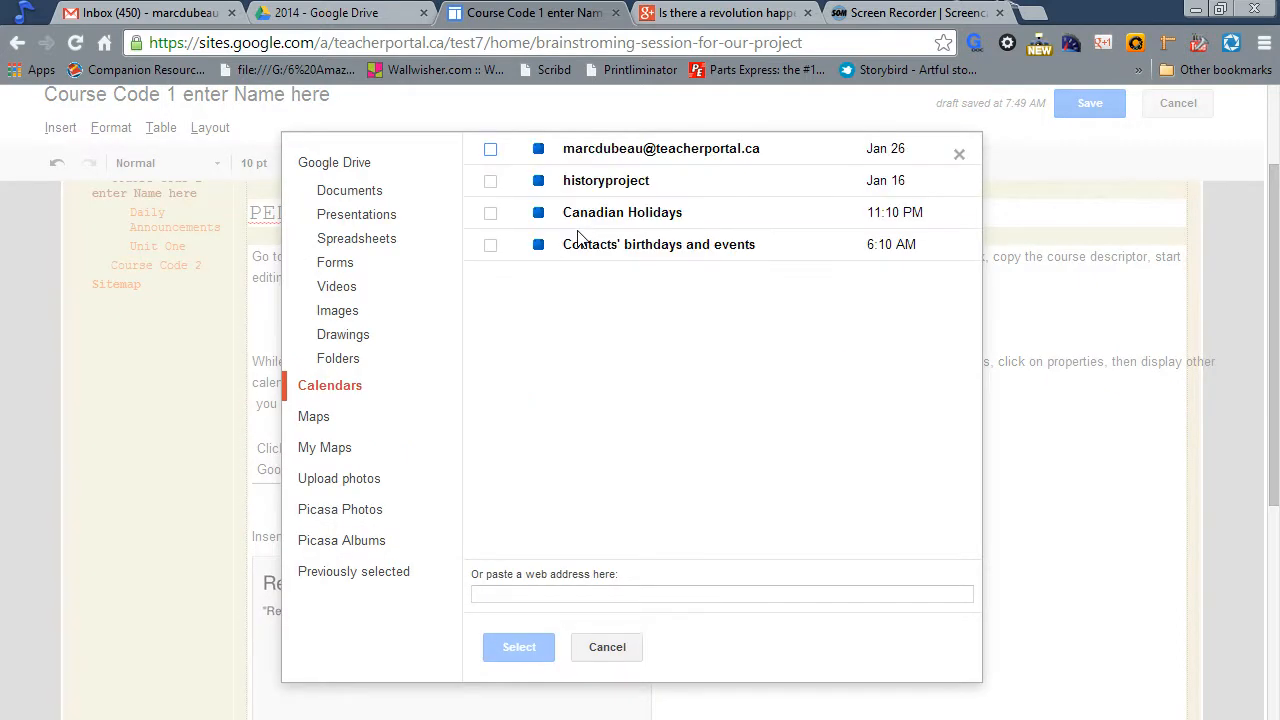
left_click(490, 148)
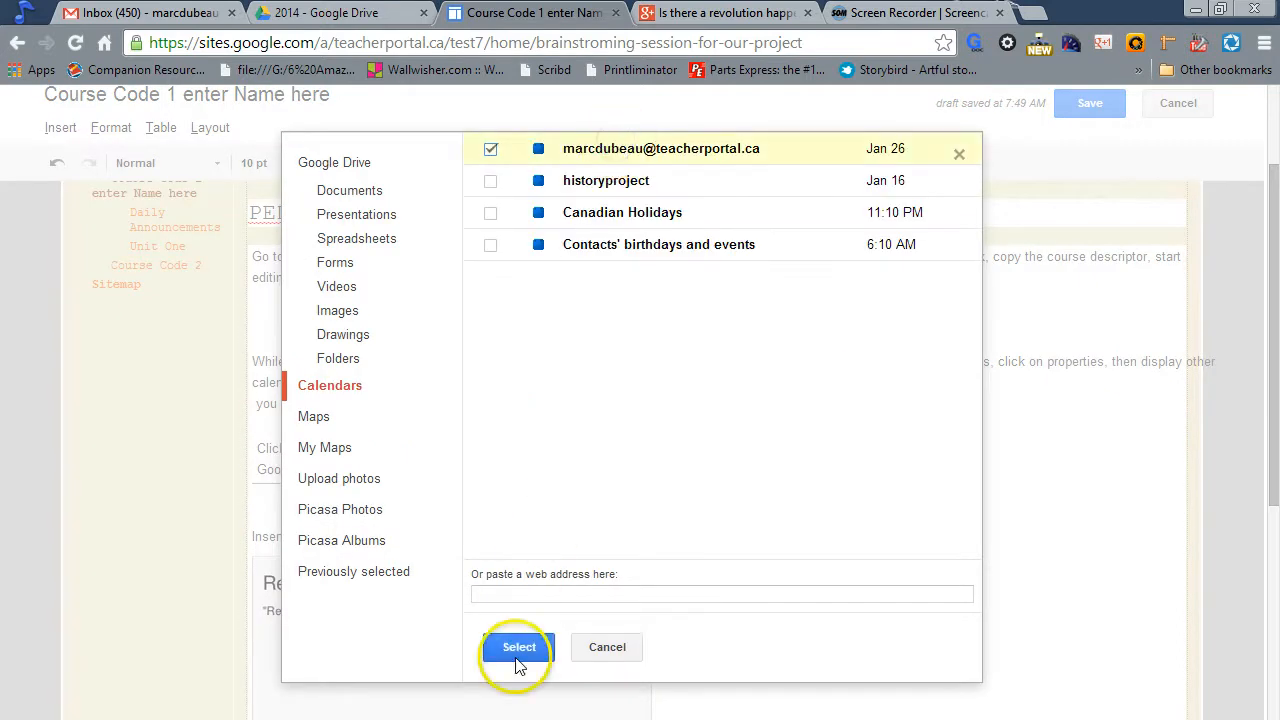
left_click(519, 647)
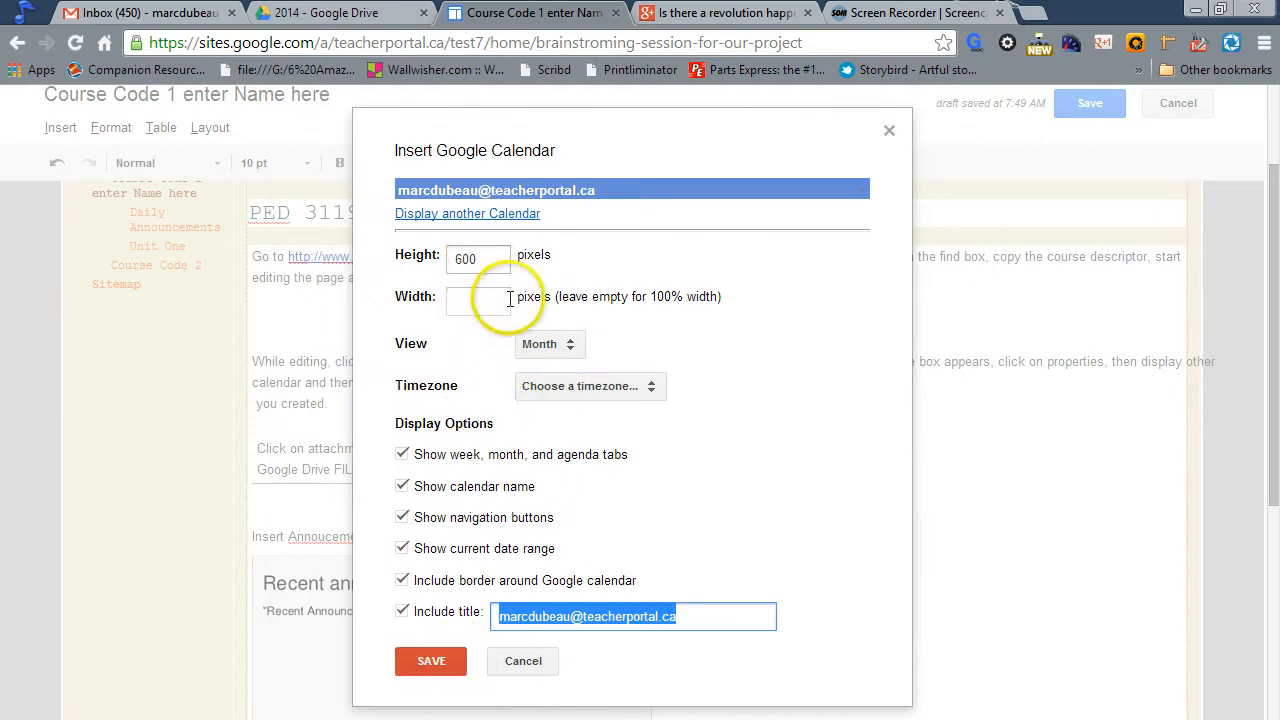
Step: Save the calendar gadget with Month view and 600-pixel height
left_click(548, 344)
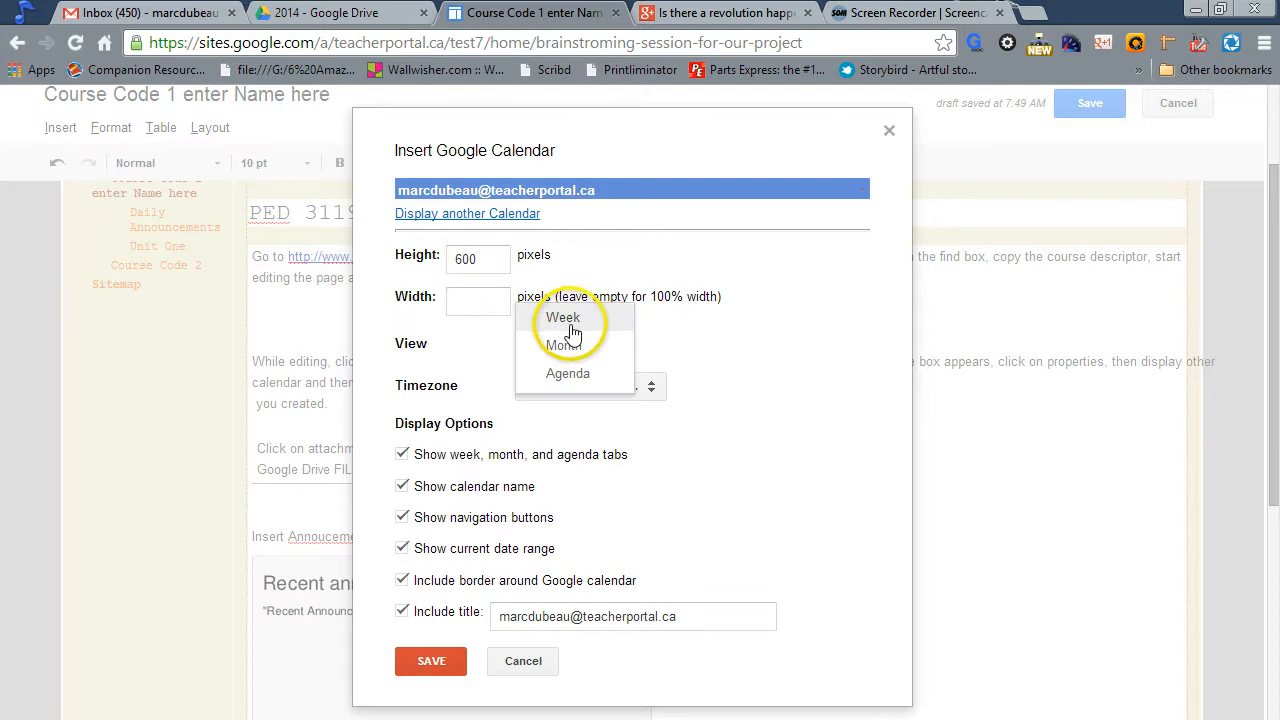
left_click(555, 345)
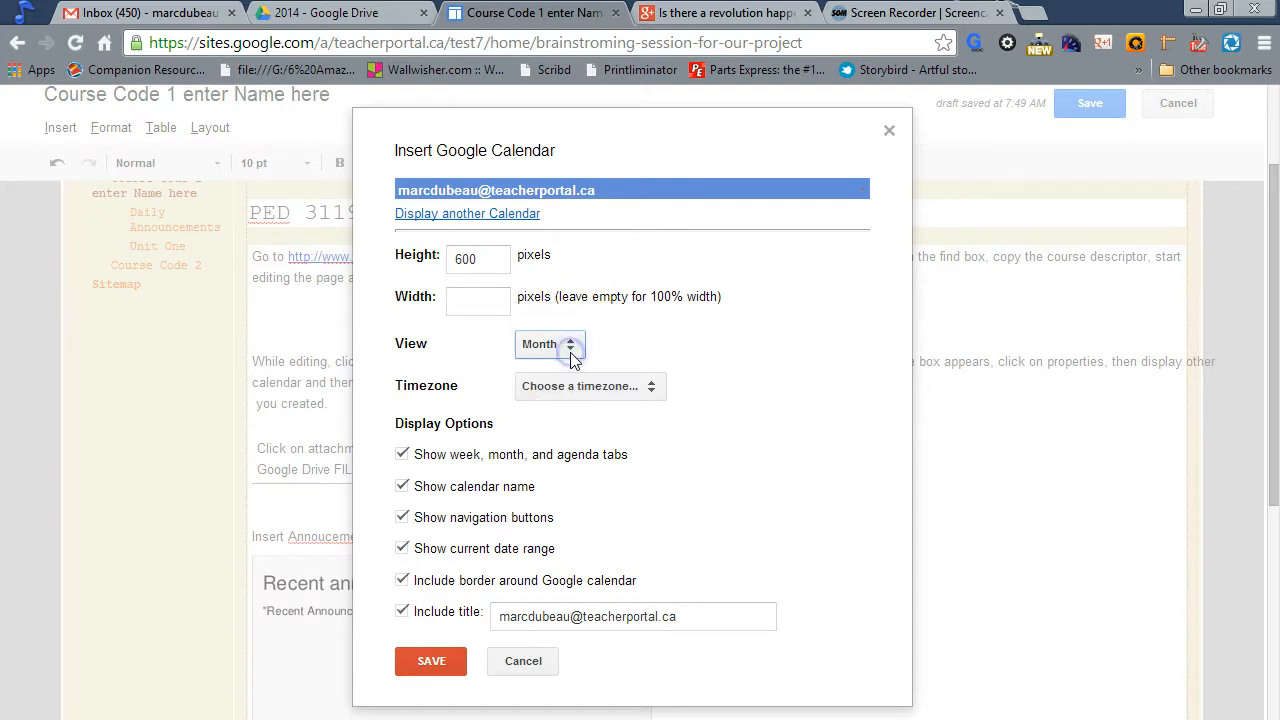
mouse_move(530, 505)
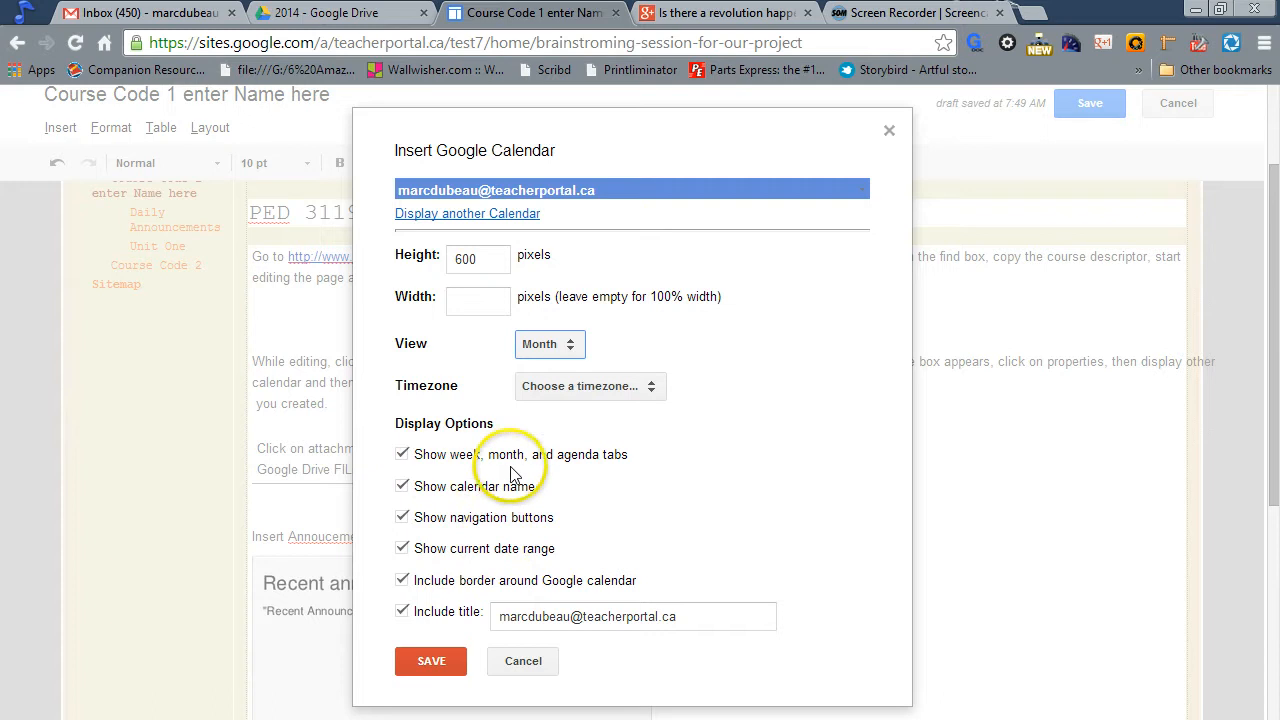
mouse_move(484, 645)
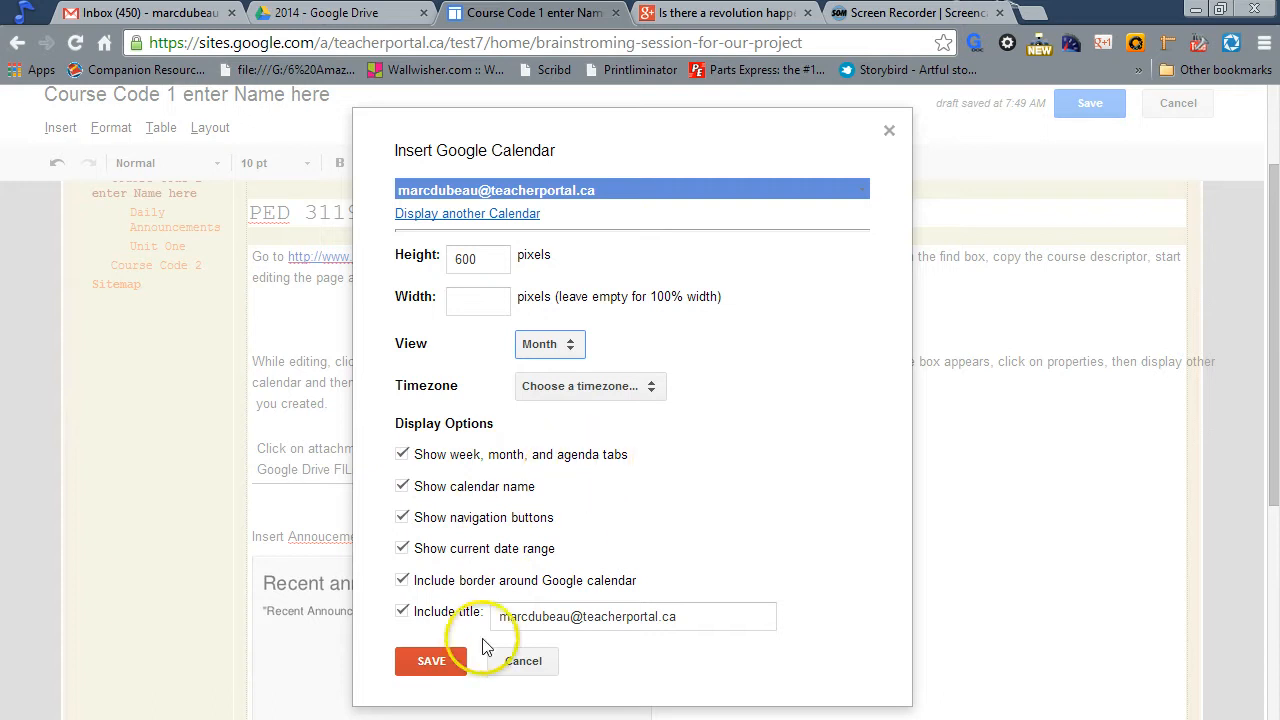
left_click(431, 660)
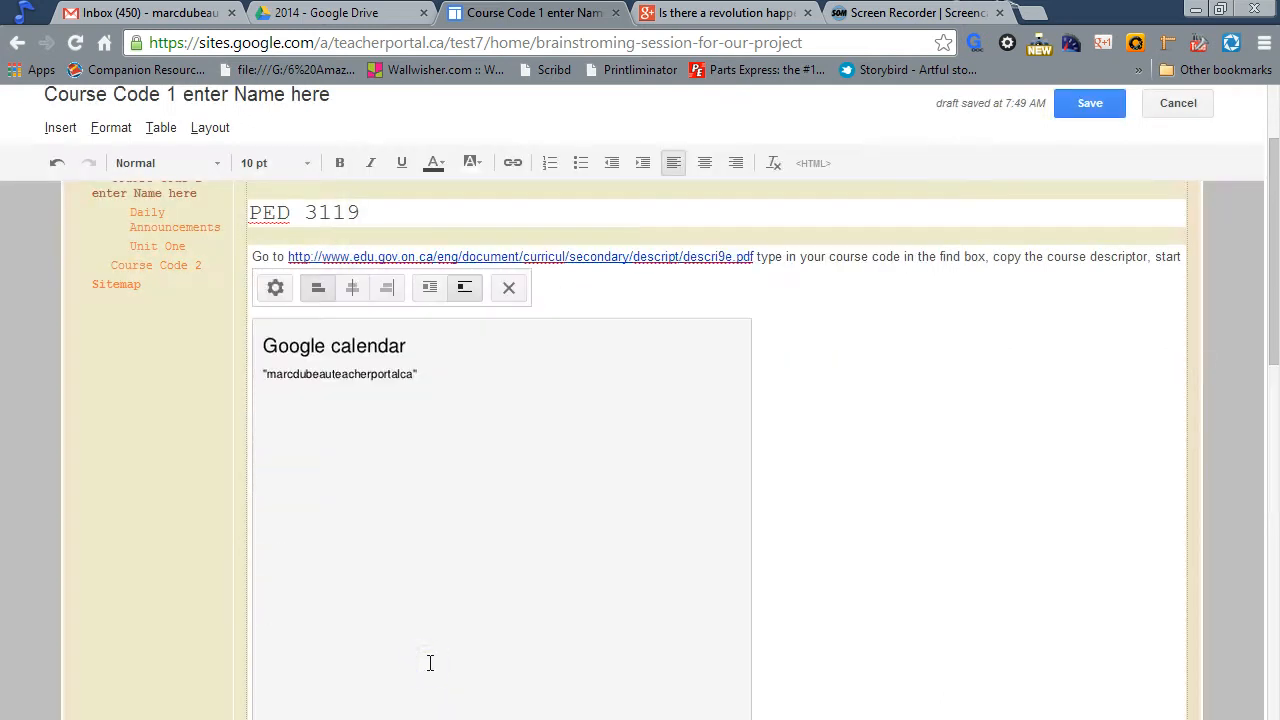
scroll("down", 3)
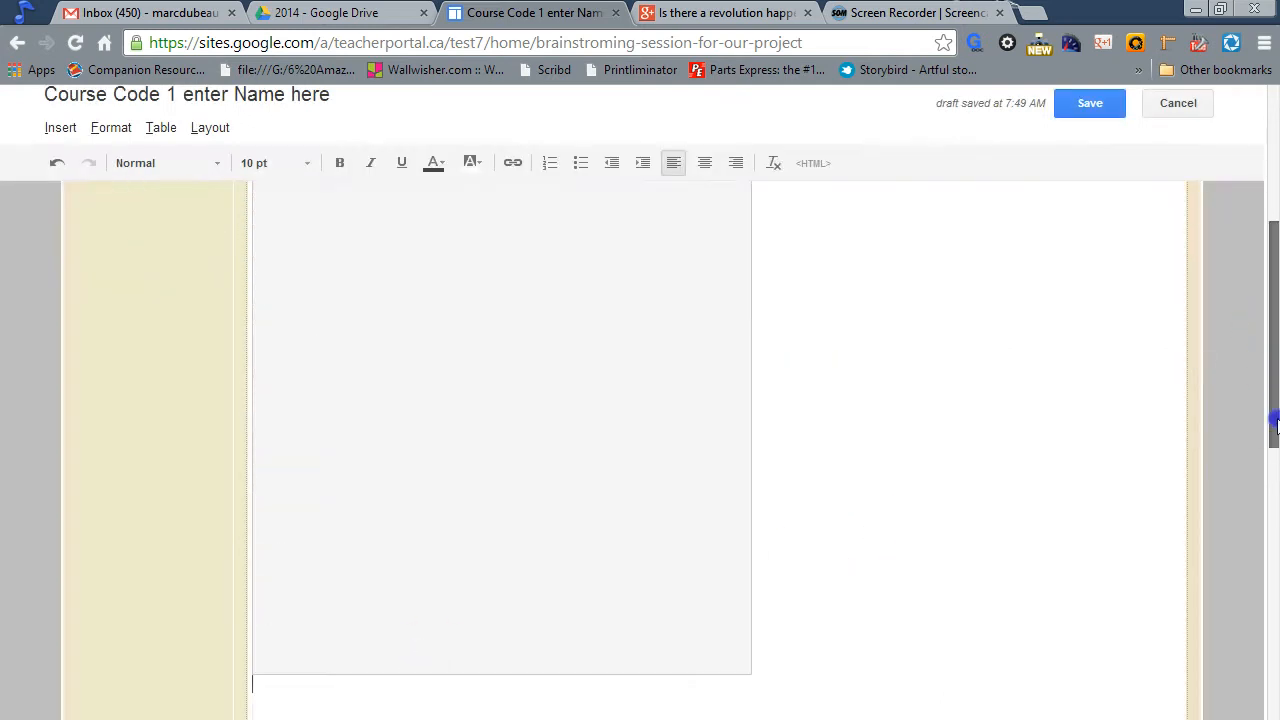
scroll("down", 3)
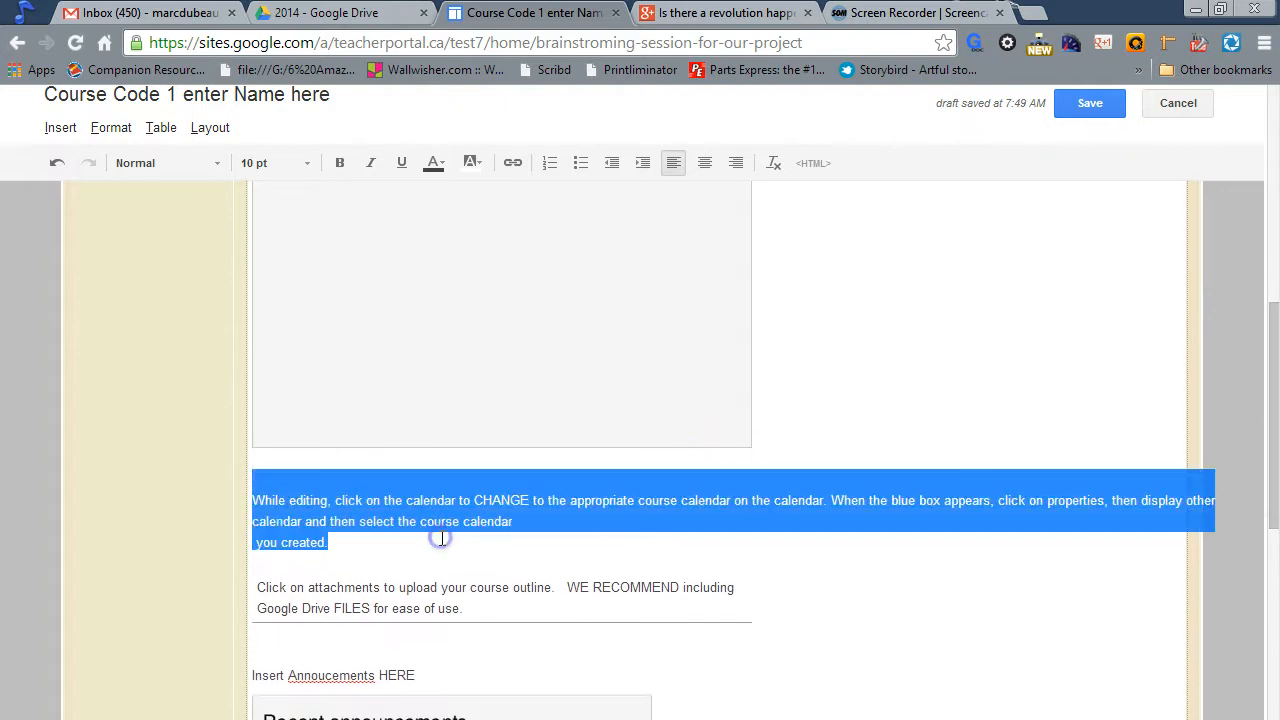
mouse_move(592, 531)
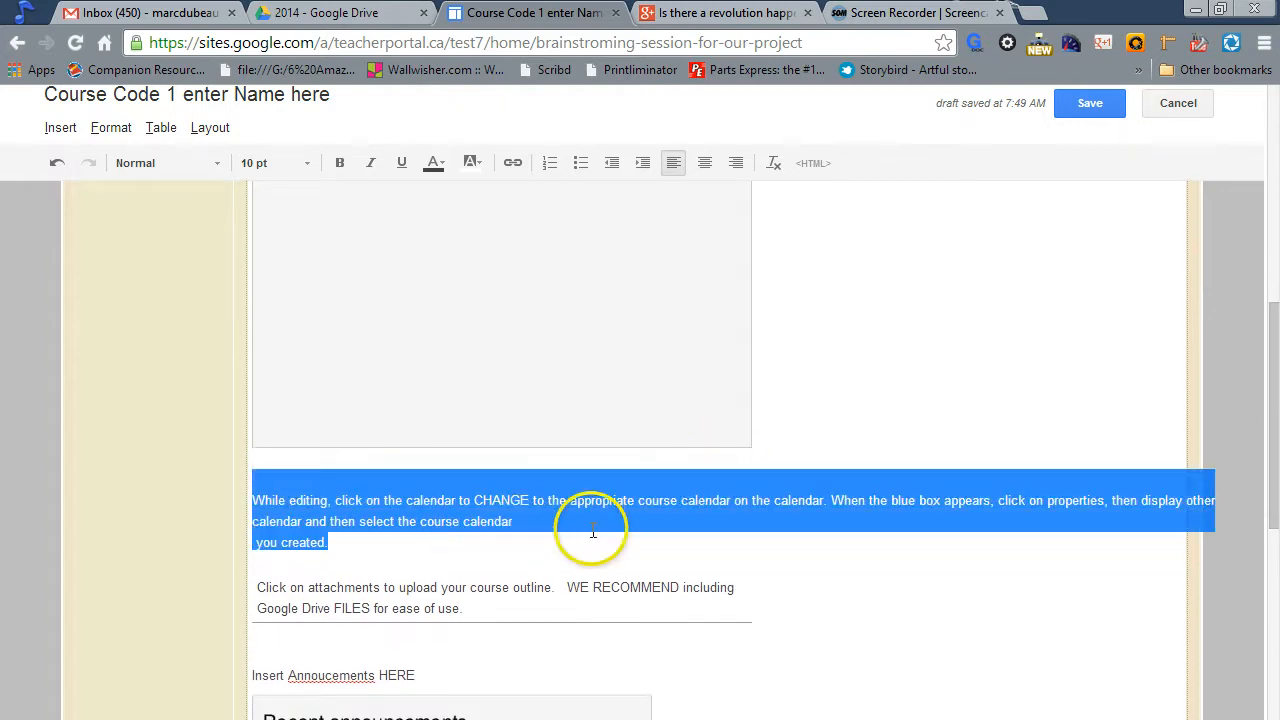
mouse_move(477, 547)
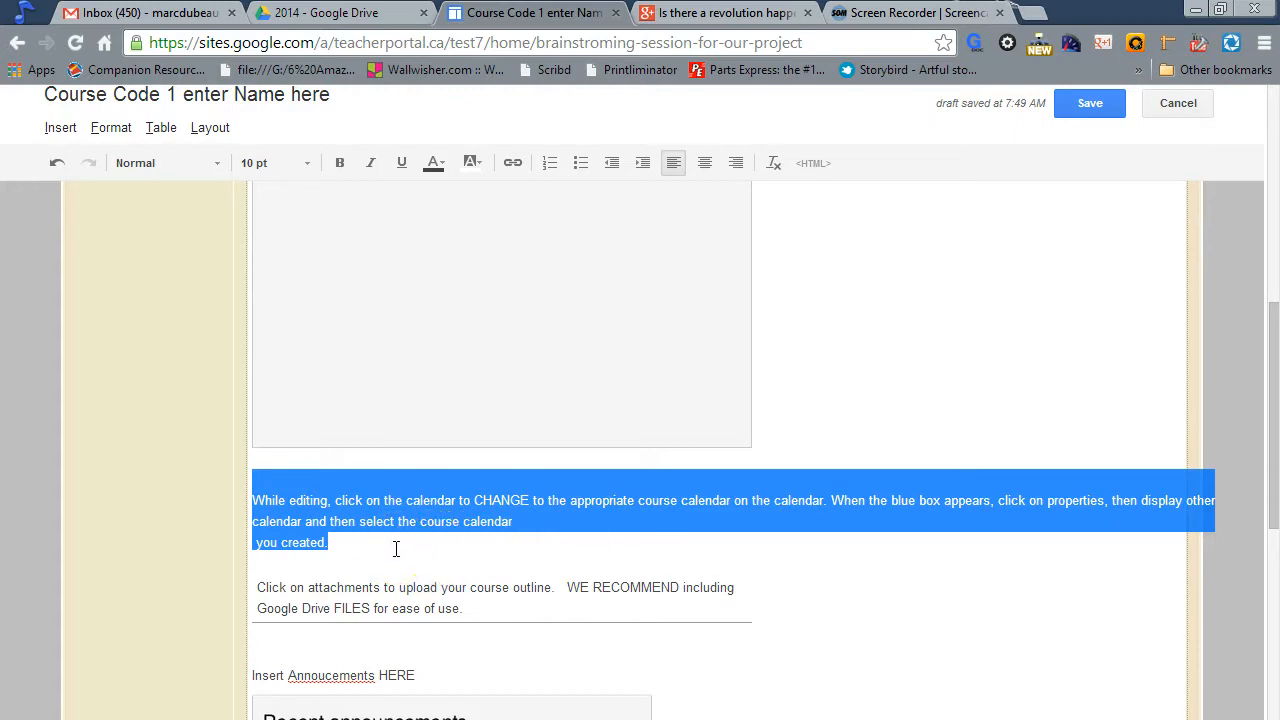
left_click(252, 590)
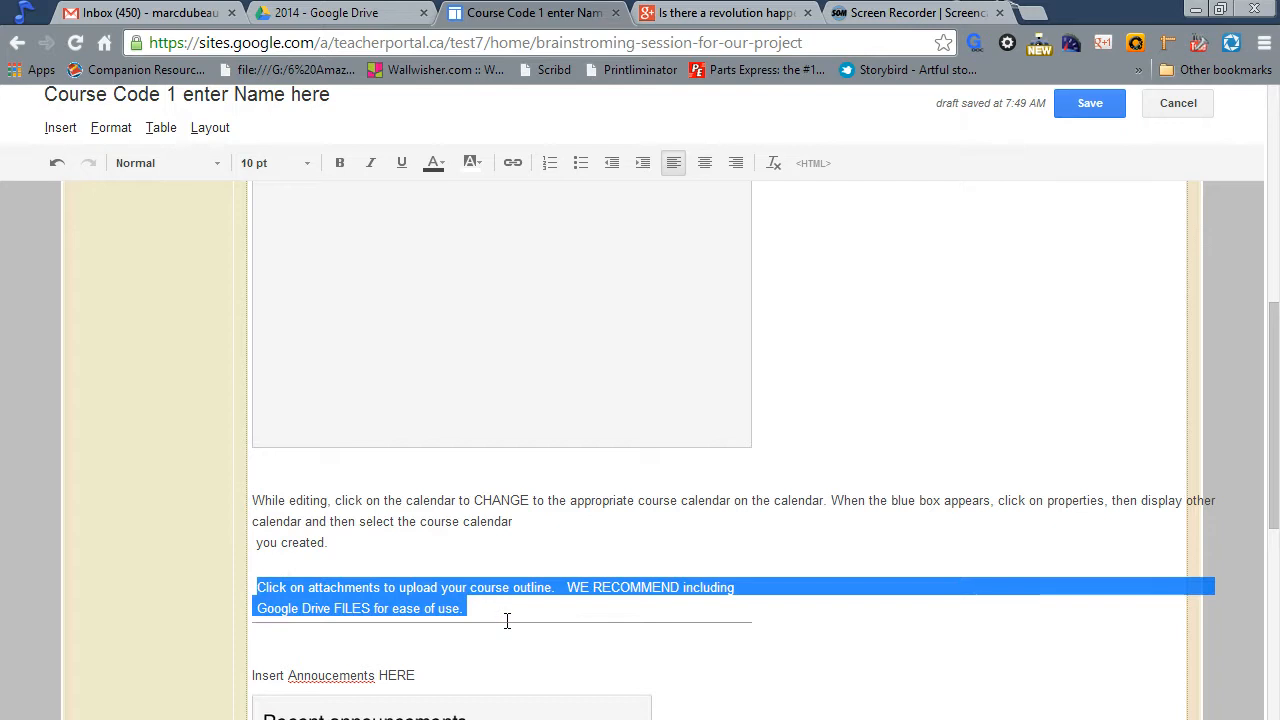
mouse_move(575, 597)
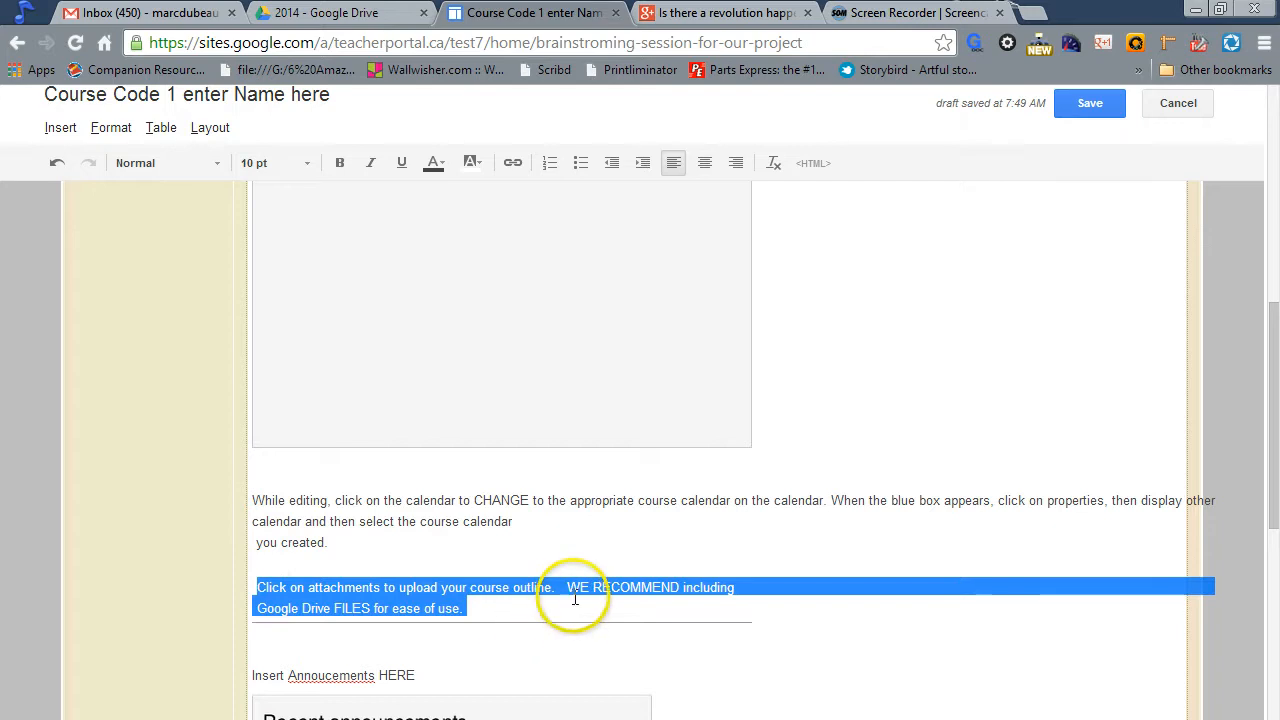
left_click(563, 587)
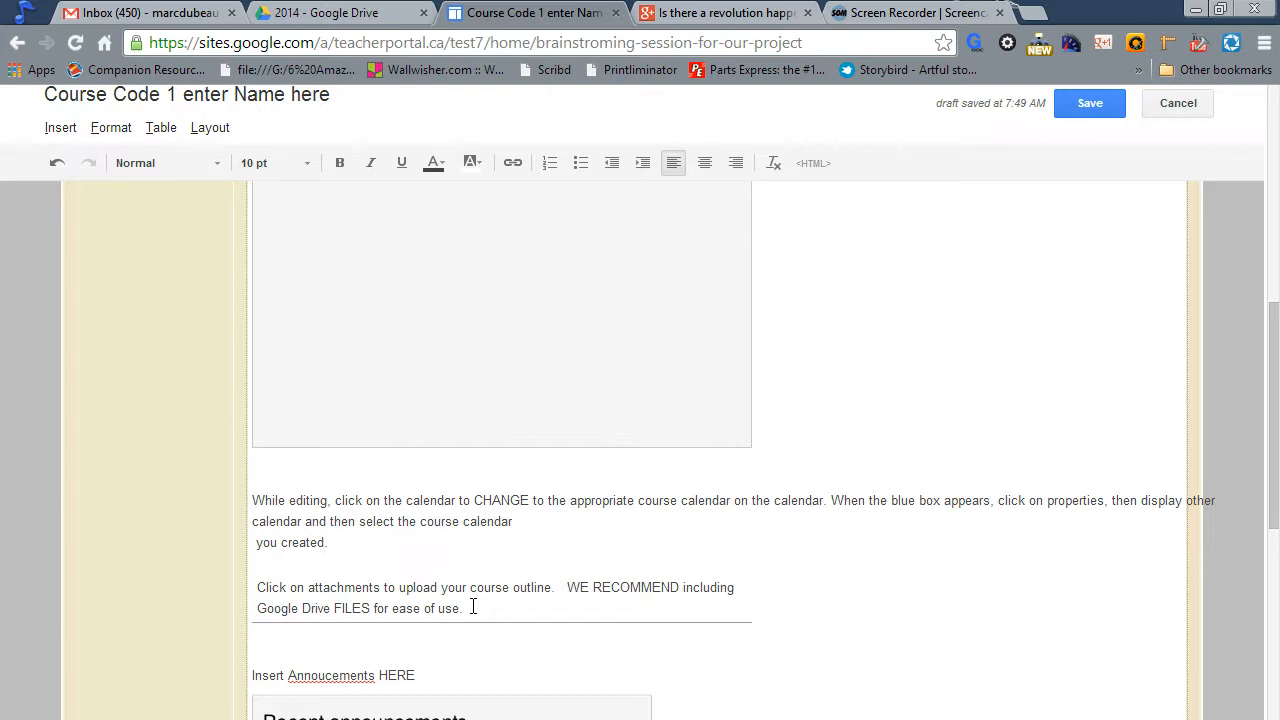
left_click(563, 587)
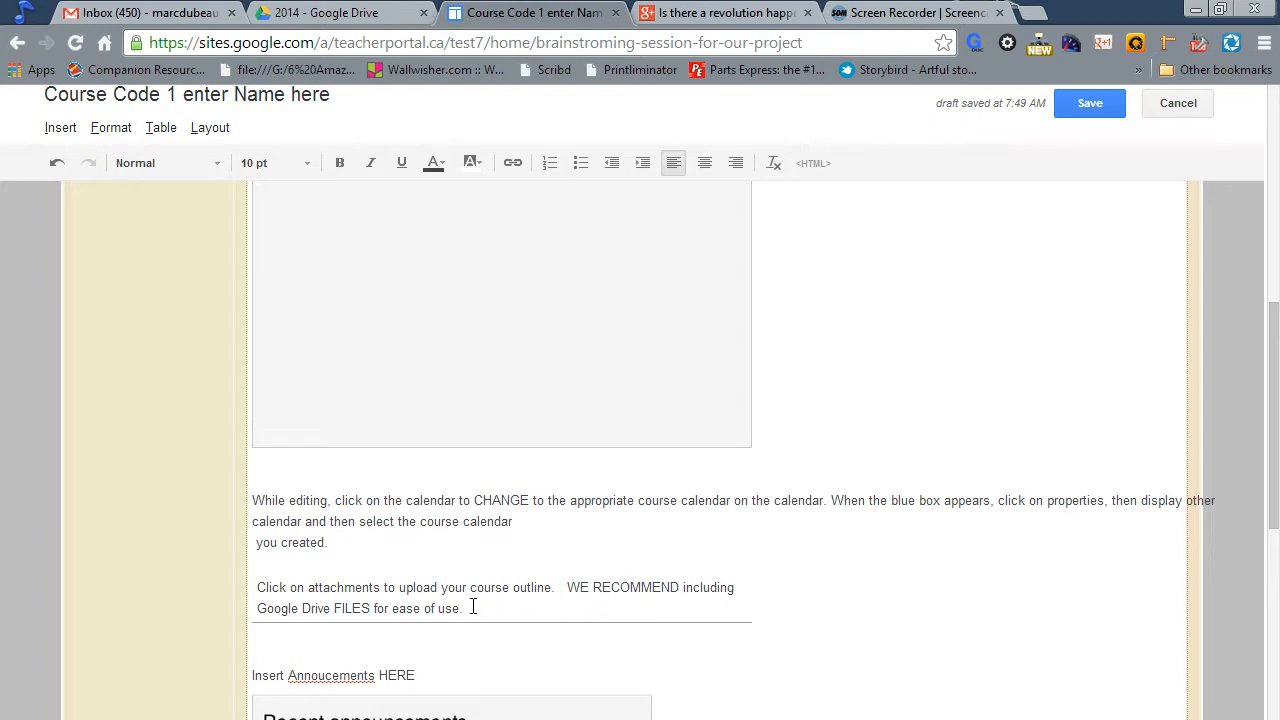
left_click(59, 127)
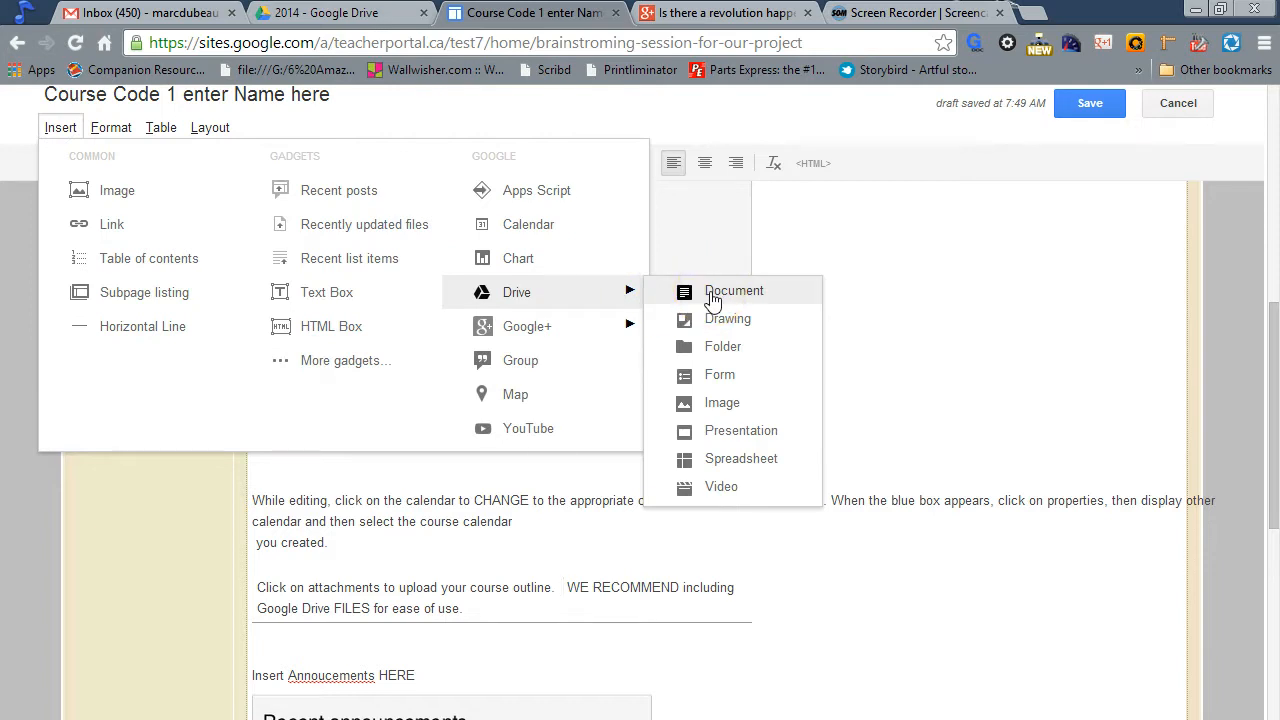
mouse_move(723, 346)
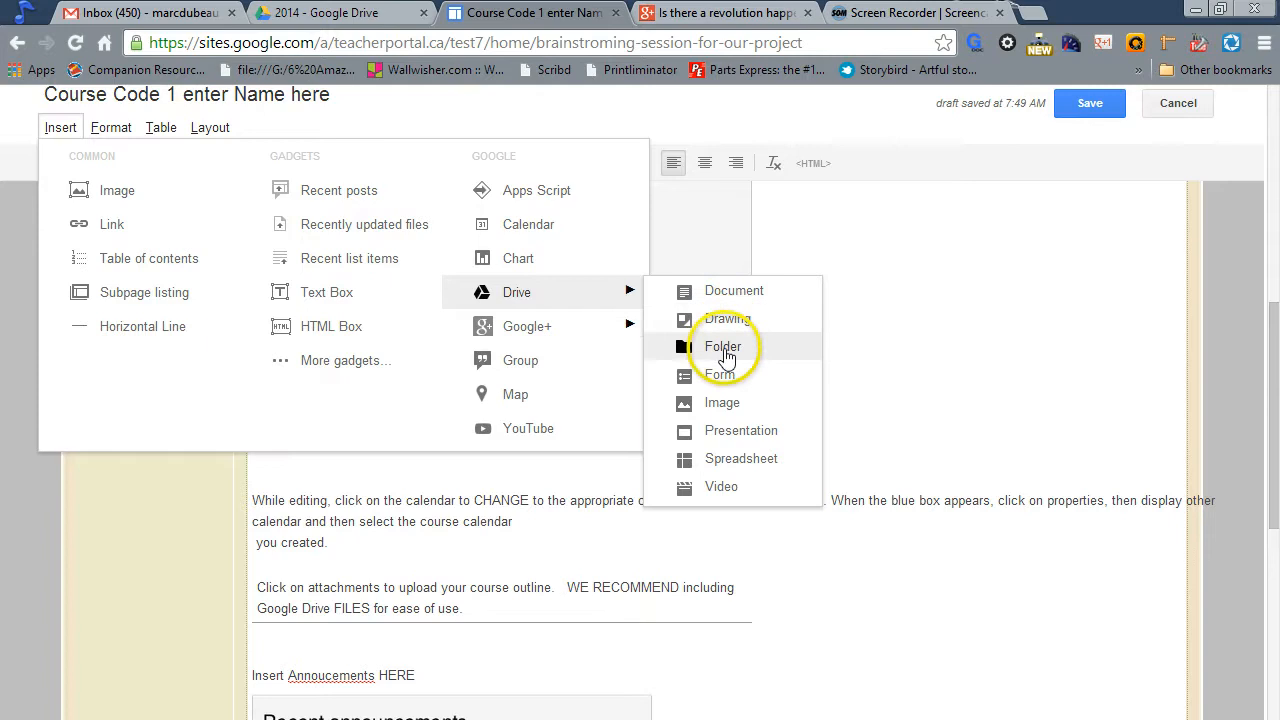
mouse_move(722, 402)
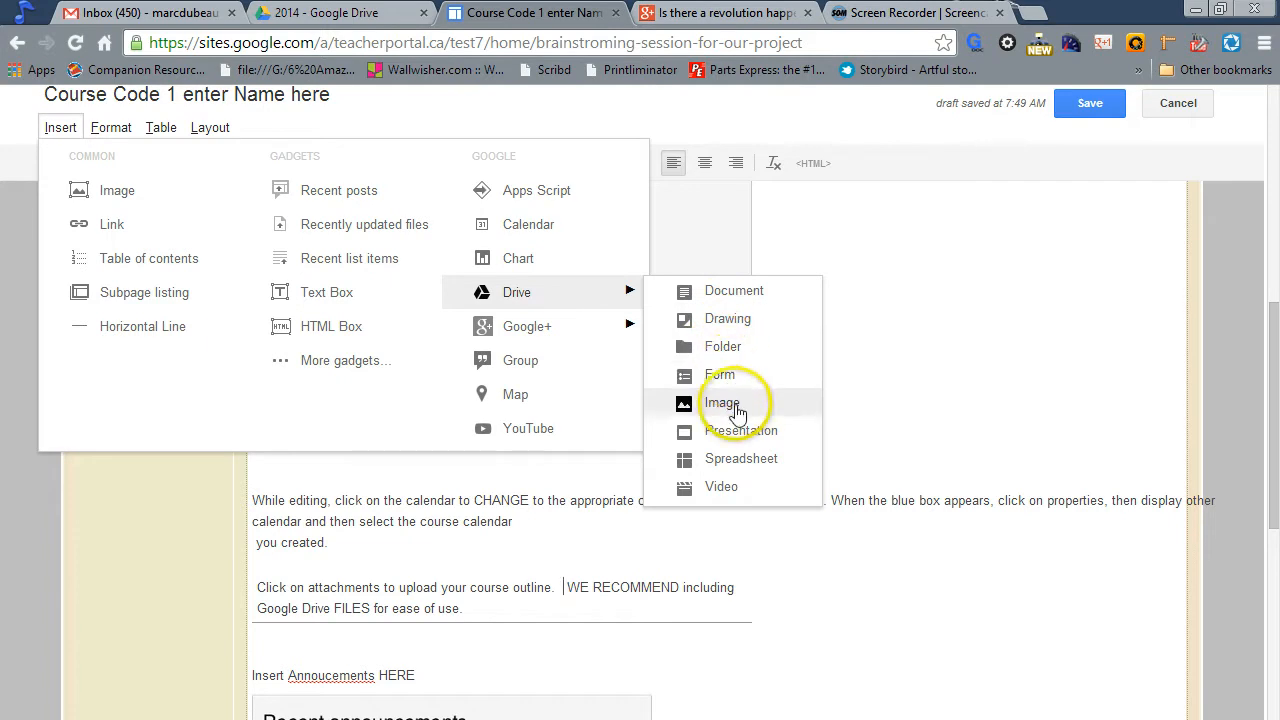
mouse_move(728, 318)
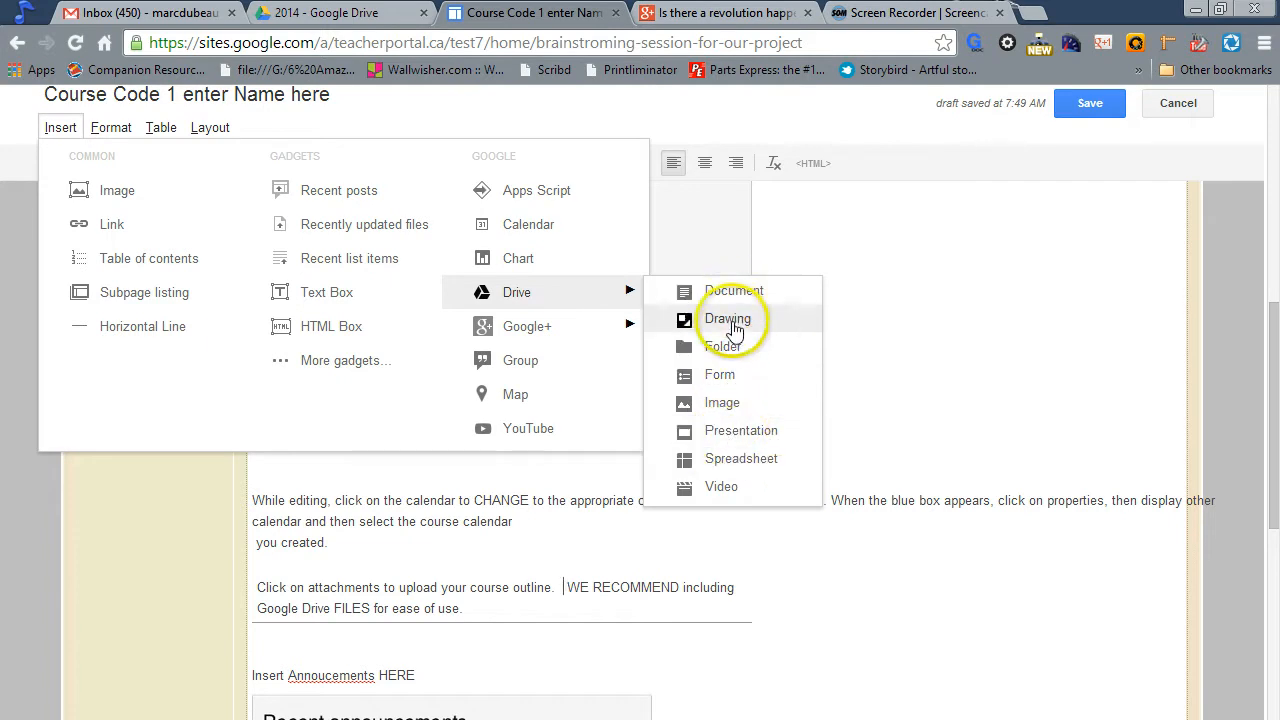
mouse_move(740, 430)
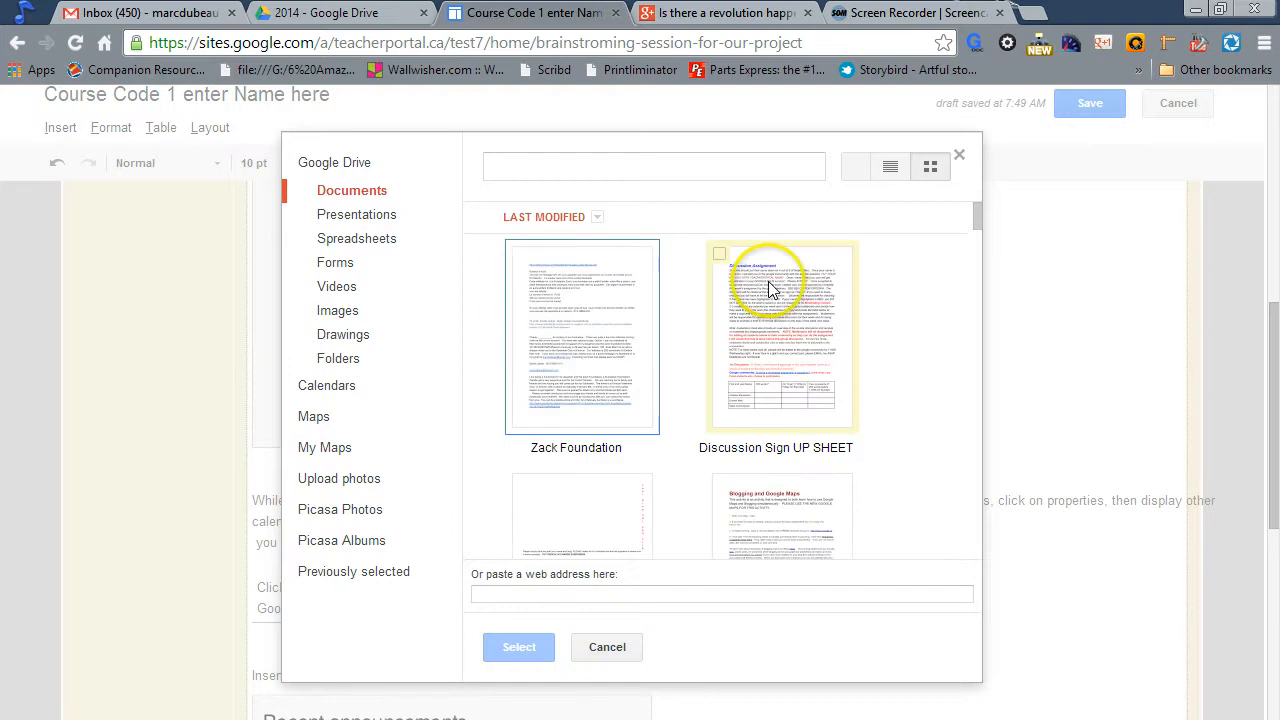
mouse_move(880, 240)
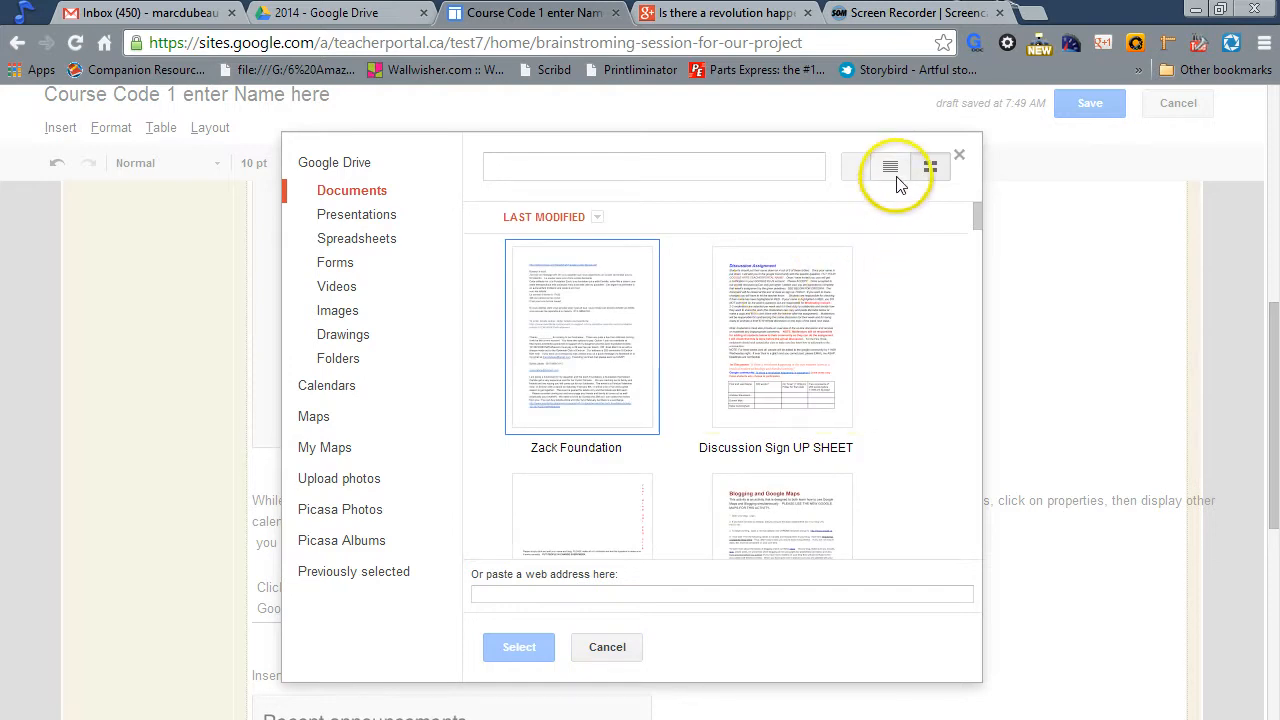
Step: Browse the Drive documents in list view to find 'Your Blog URL PED 3119'
left_click(889, 166)
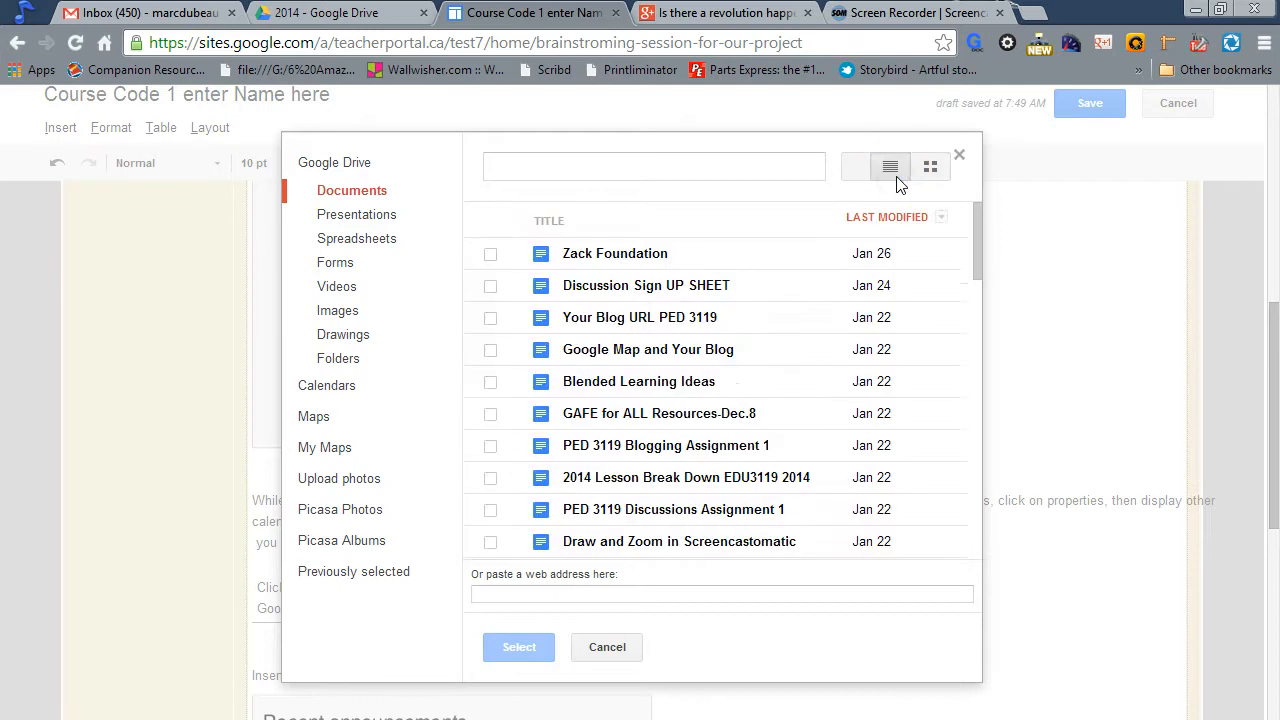
left_click(930, 166)
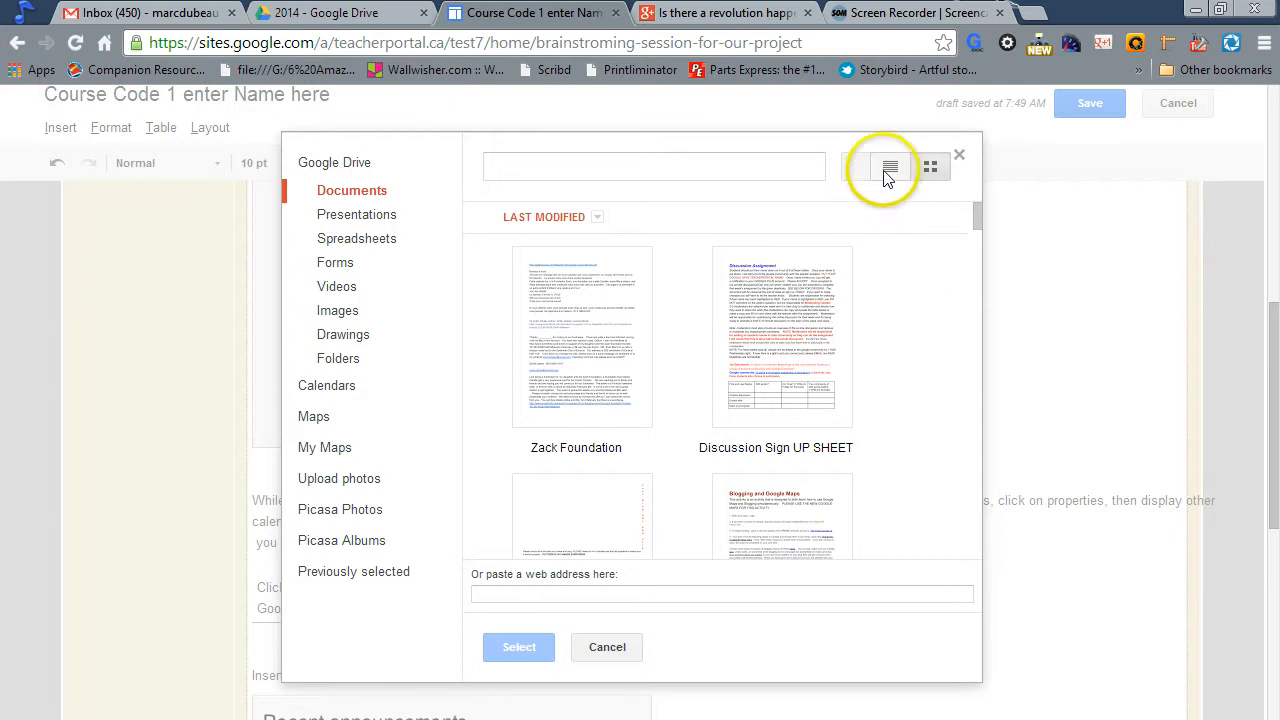
left_click(889, 167)
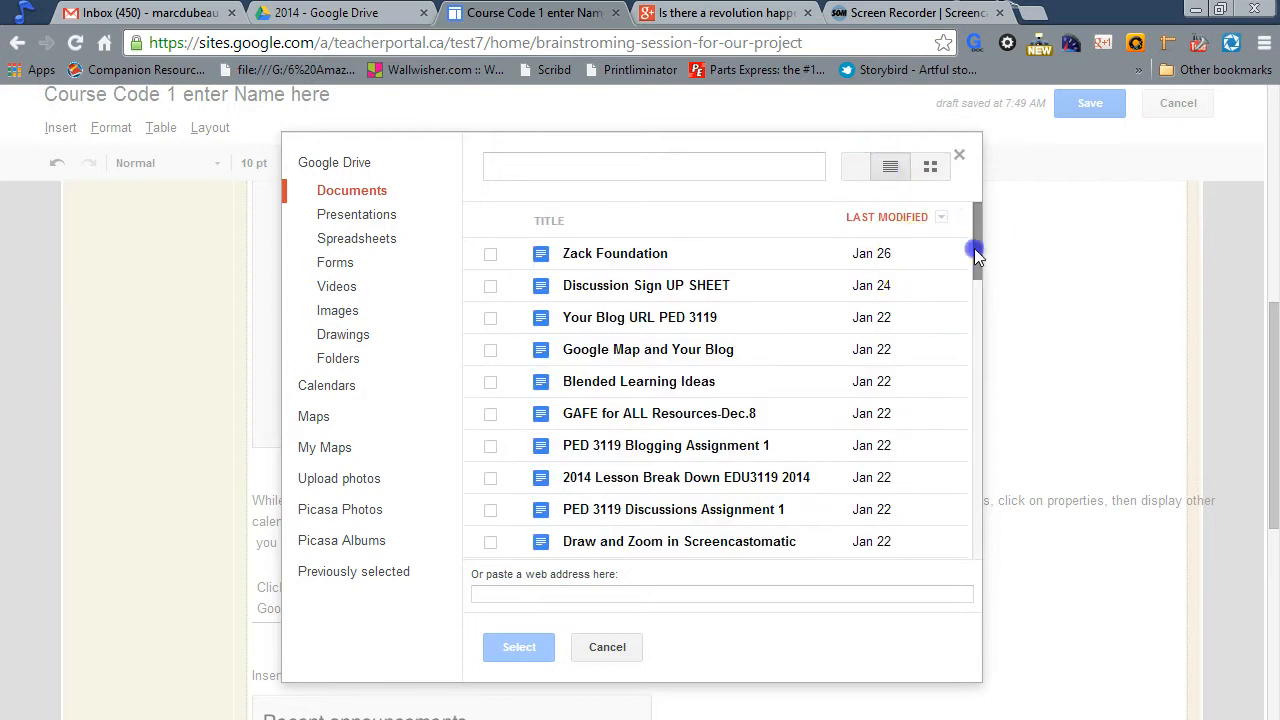
scroll("down", 3)
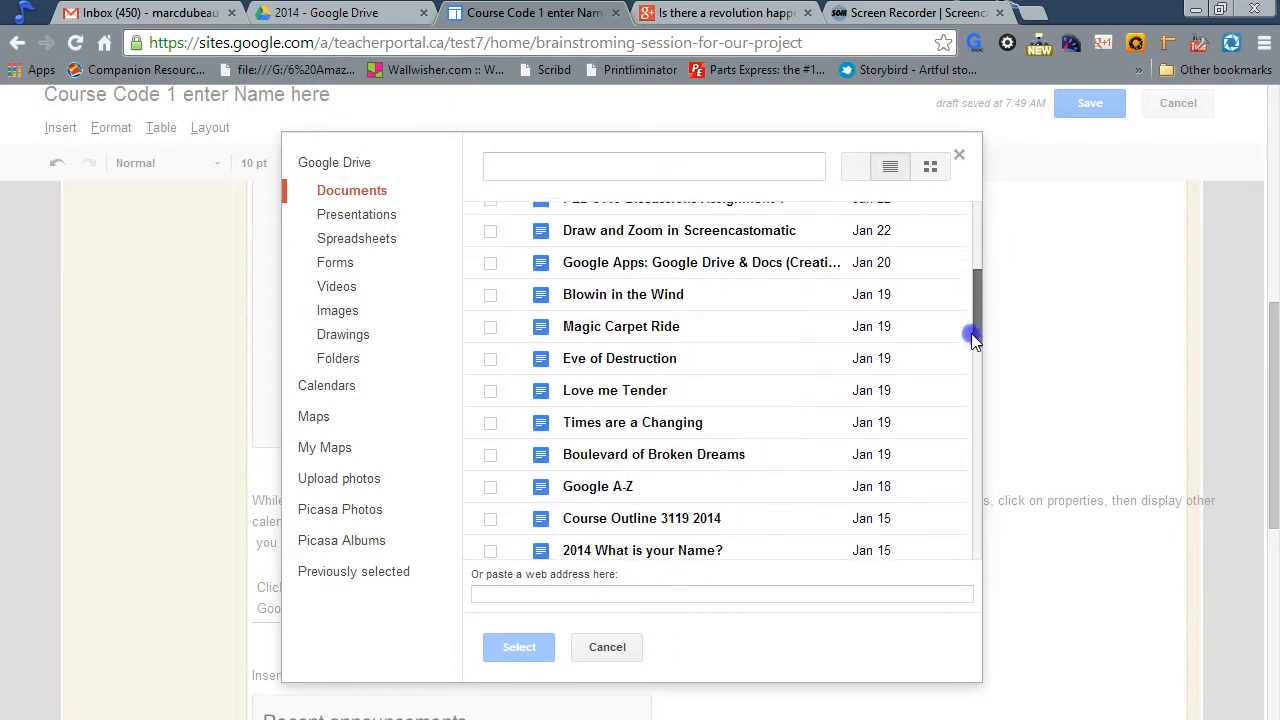
scroll("down", 3)
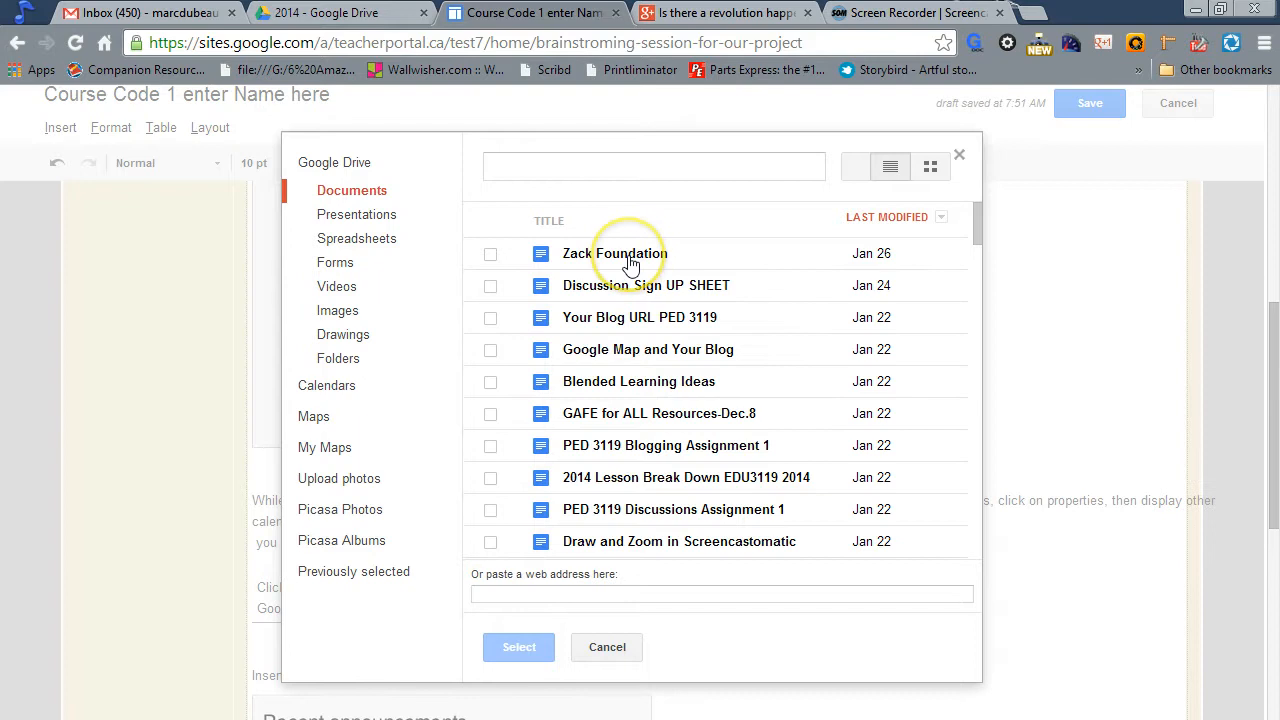
mouse_move(645, 461)
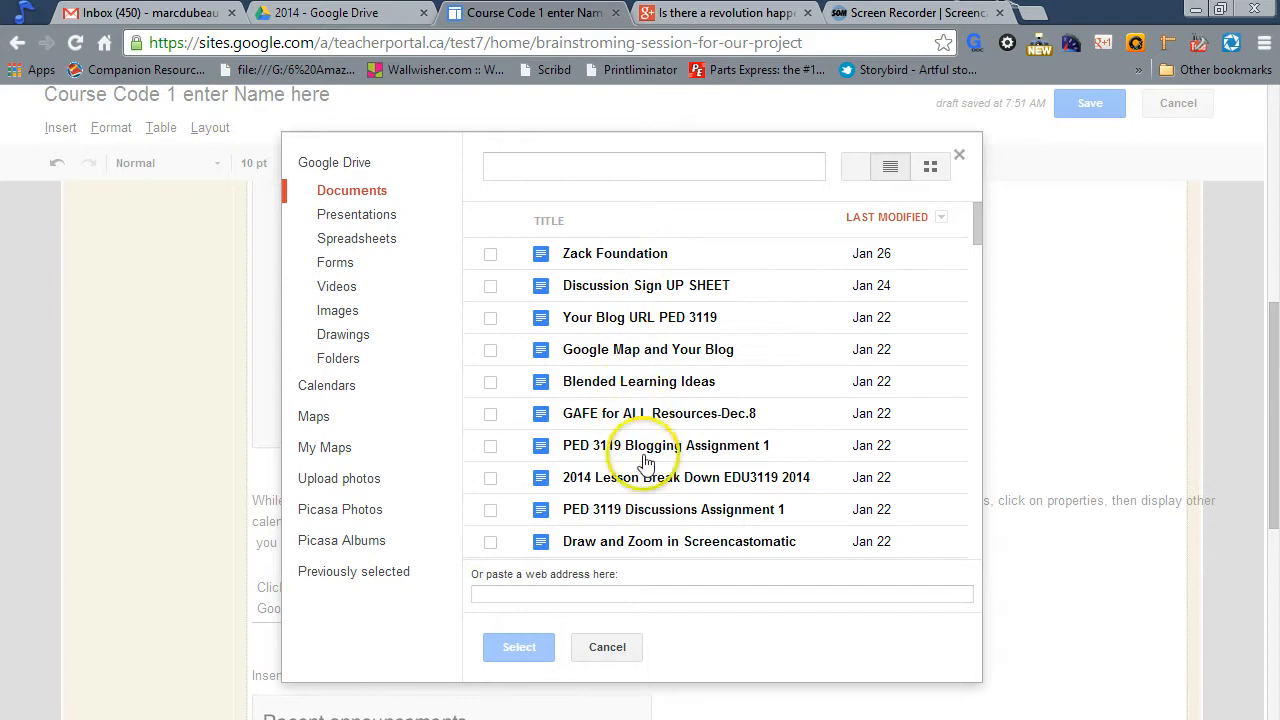
mouse_move(1010, 208)
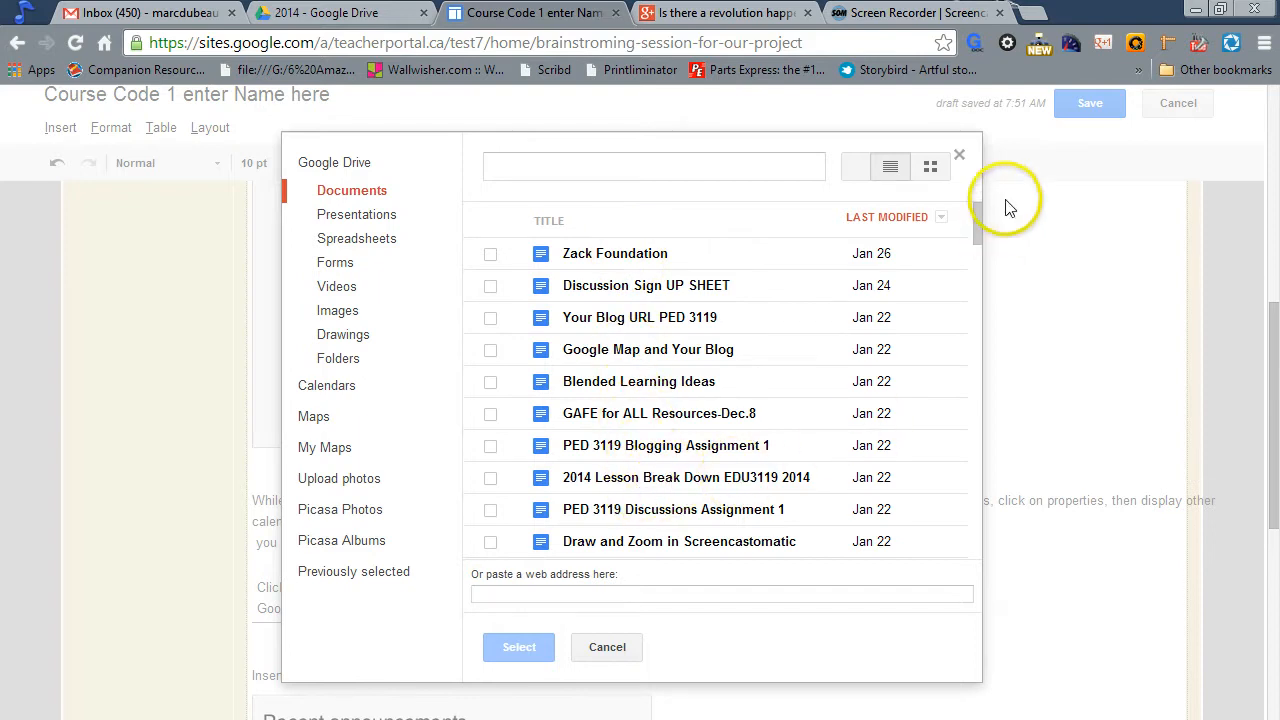
scroll("down", 3)
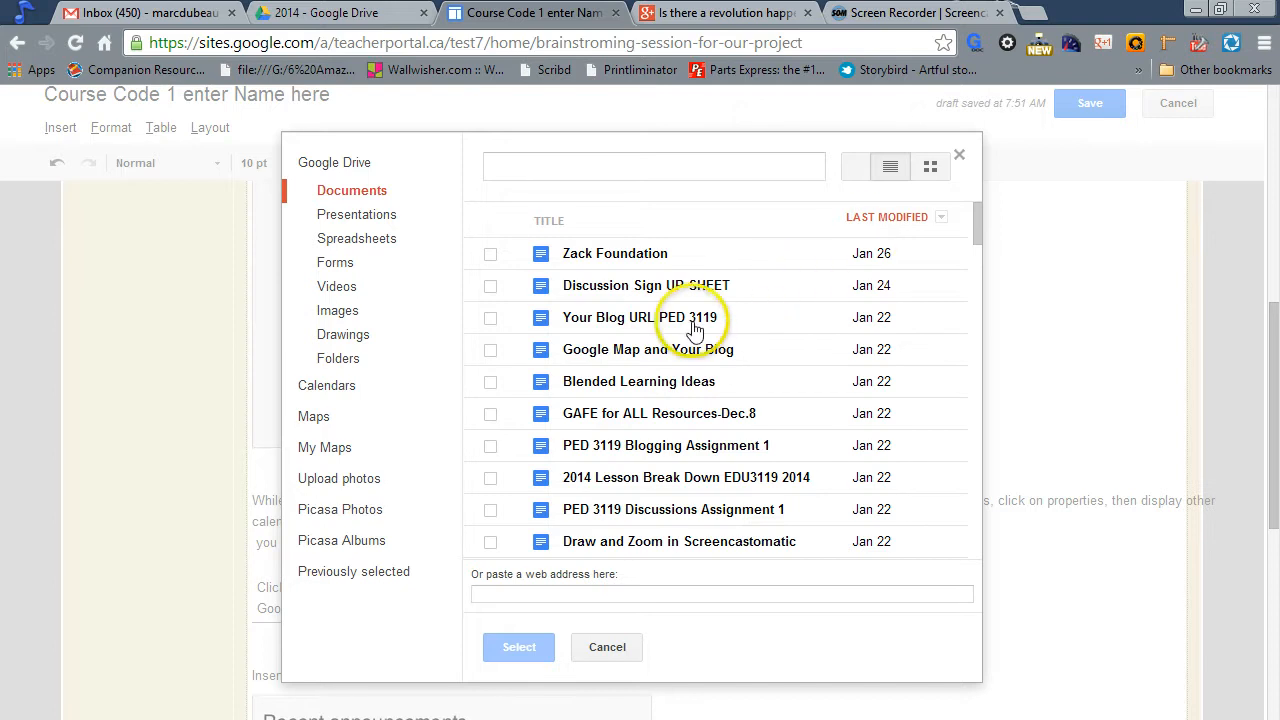
mouse_move(680, 328)
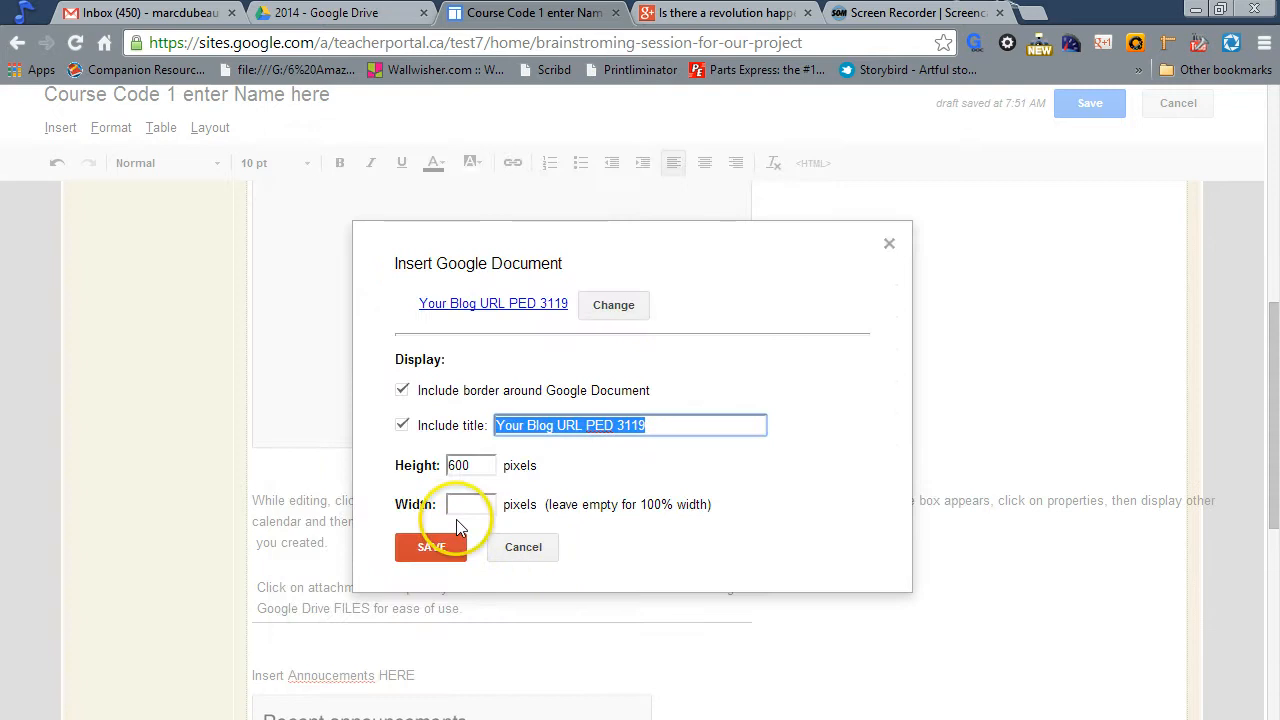
Step: Insert 'Your Blog URL PED 3119' at 600-pixel height and save the page
left_click(430, 546)
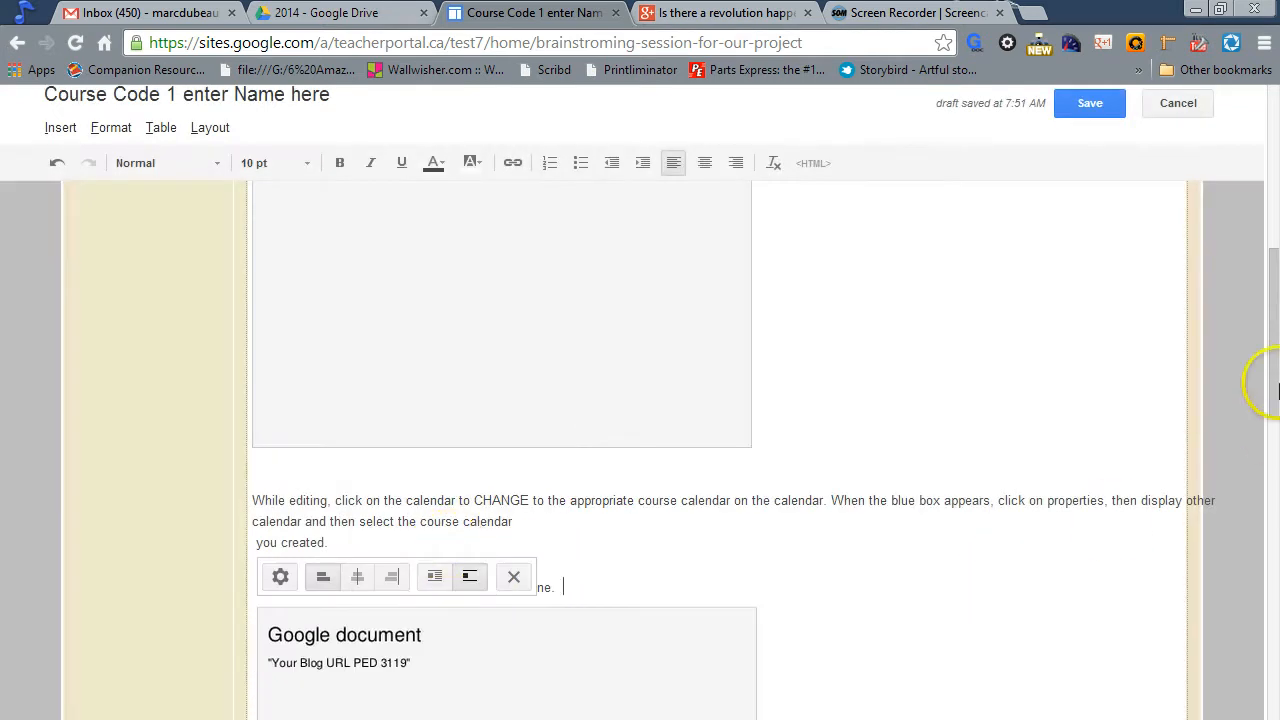
scroll("down", 3)
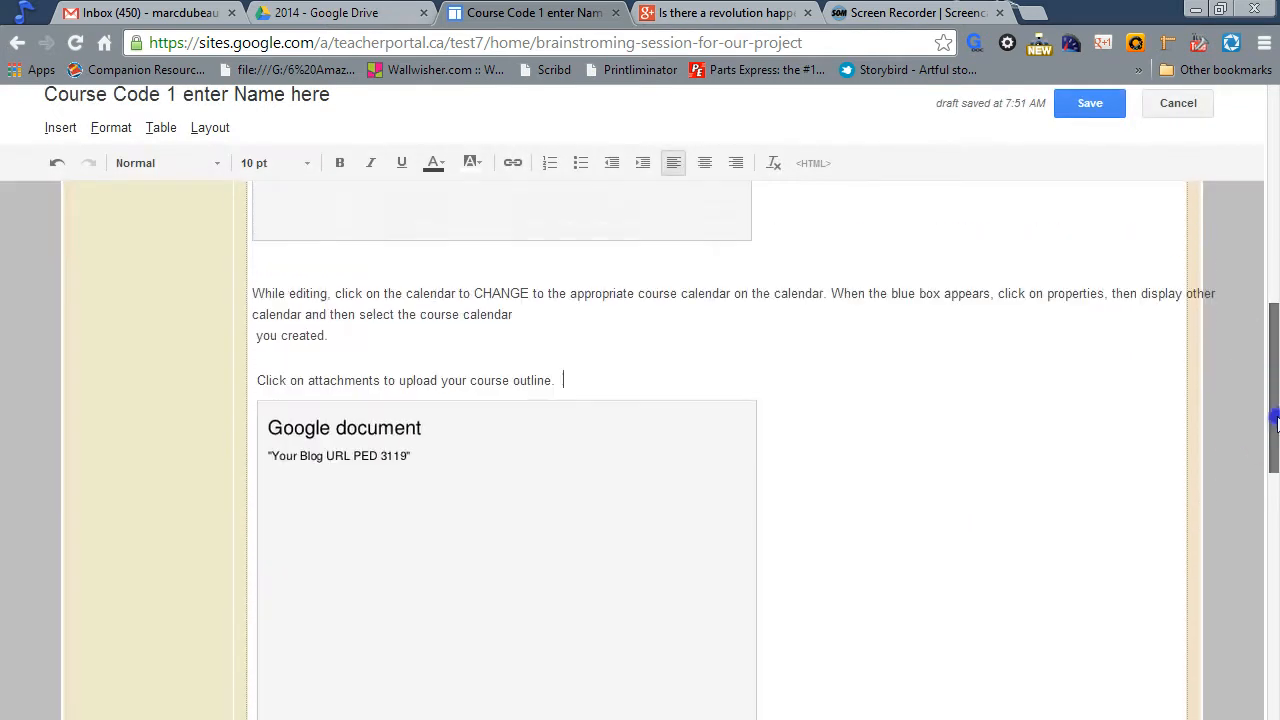
left_click(1089, 103)
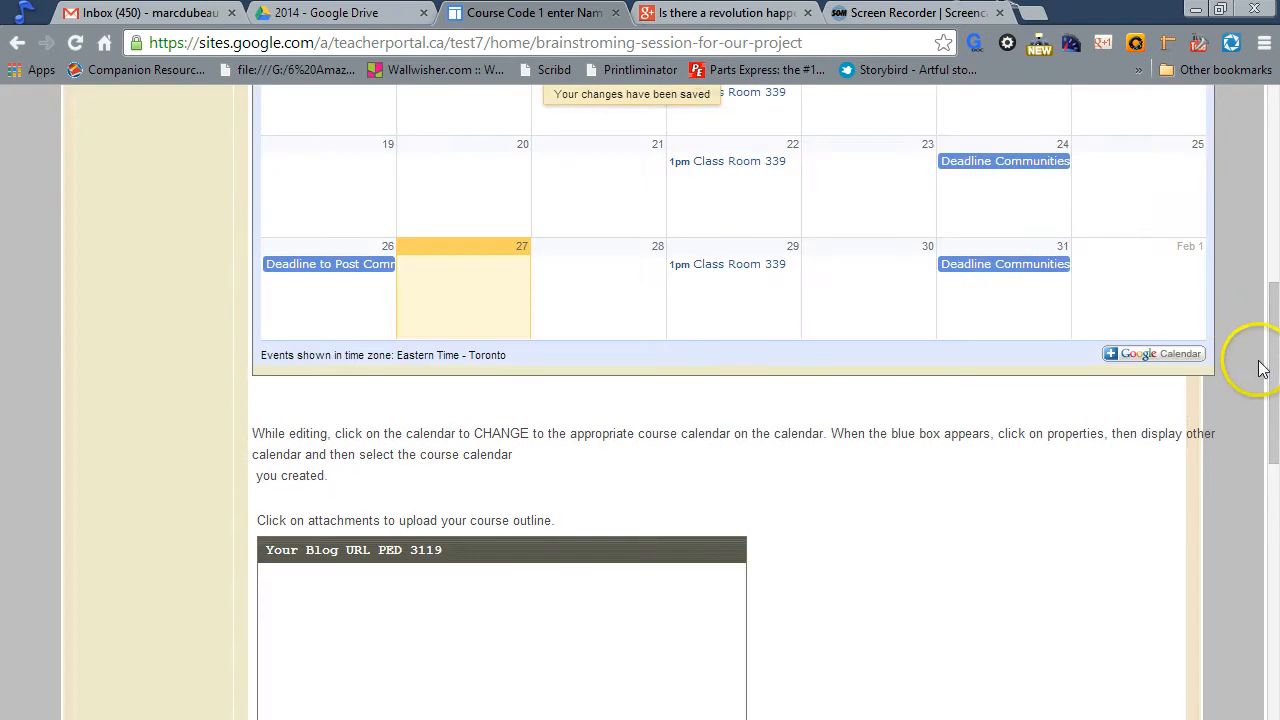
scroll("up", 3)
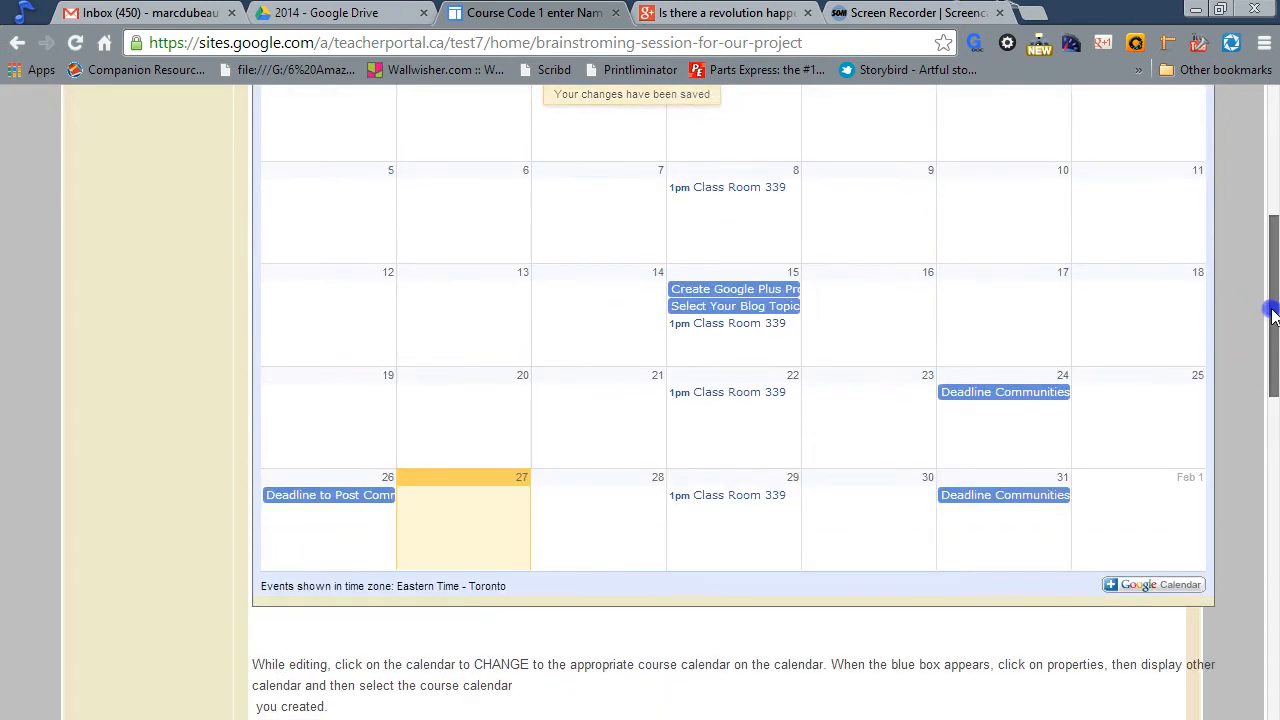
scroll("down", 3)
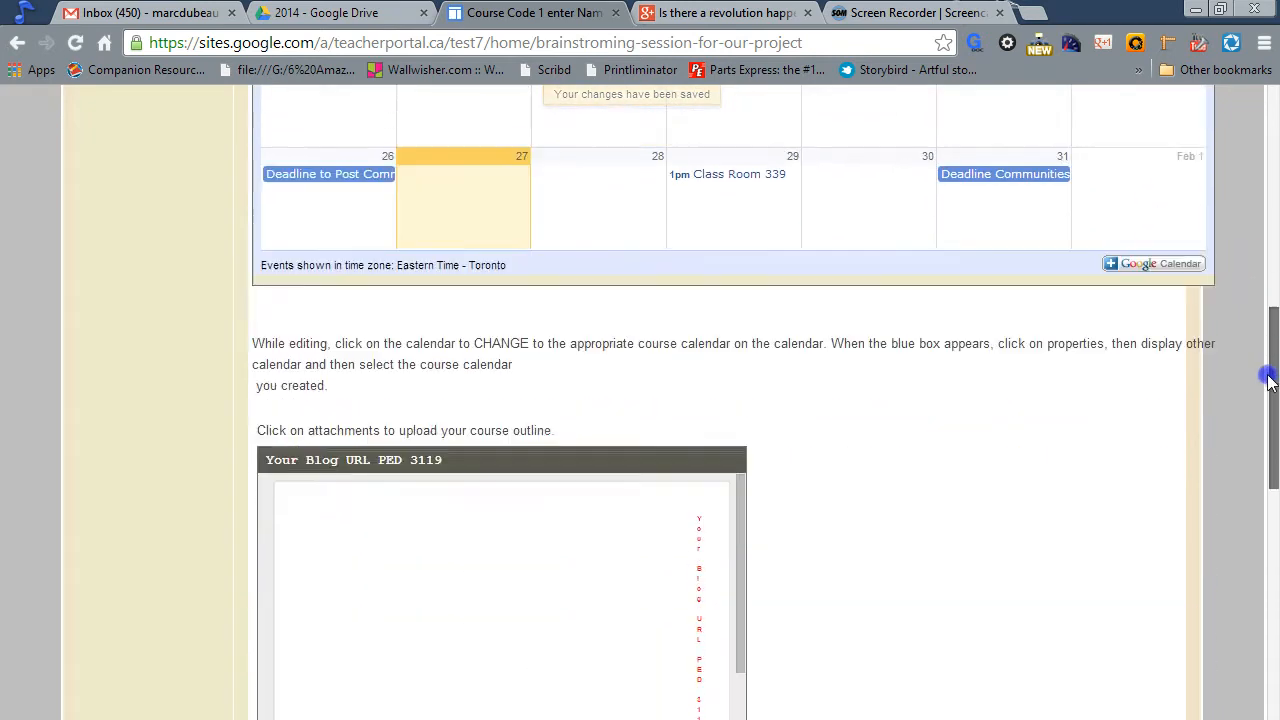
scroll("down", 3)
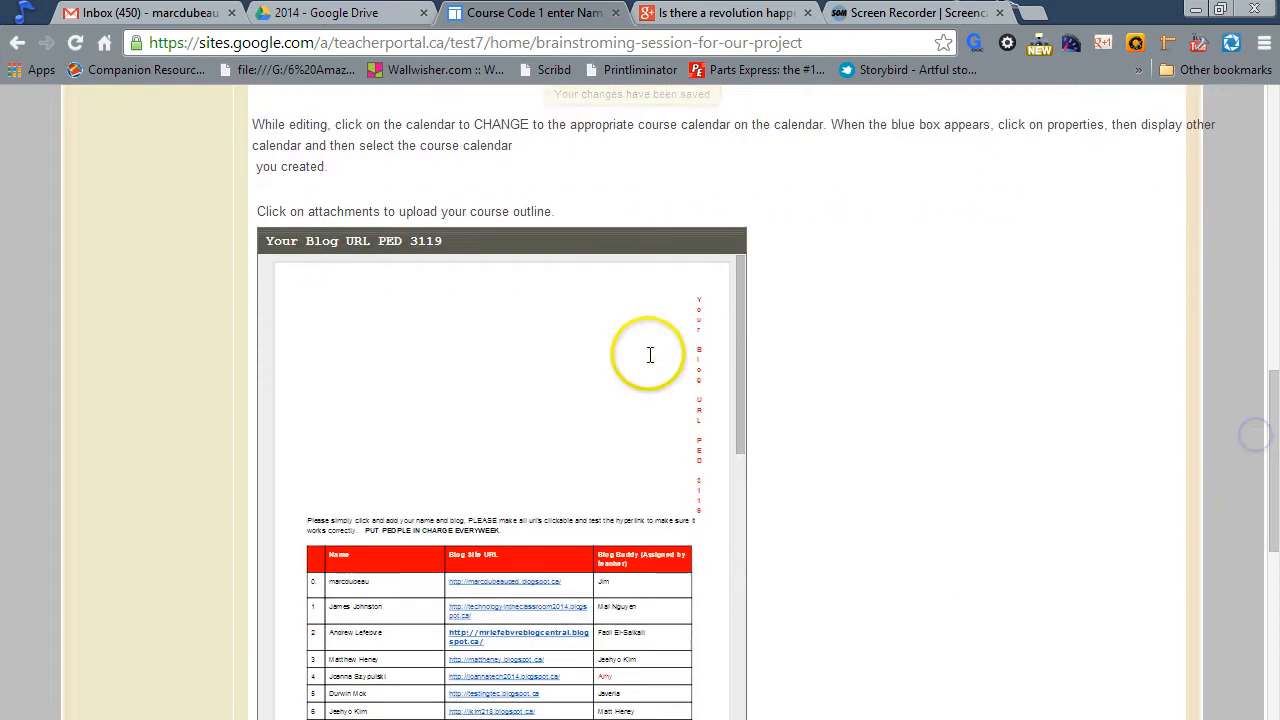
scroll("down", 3)
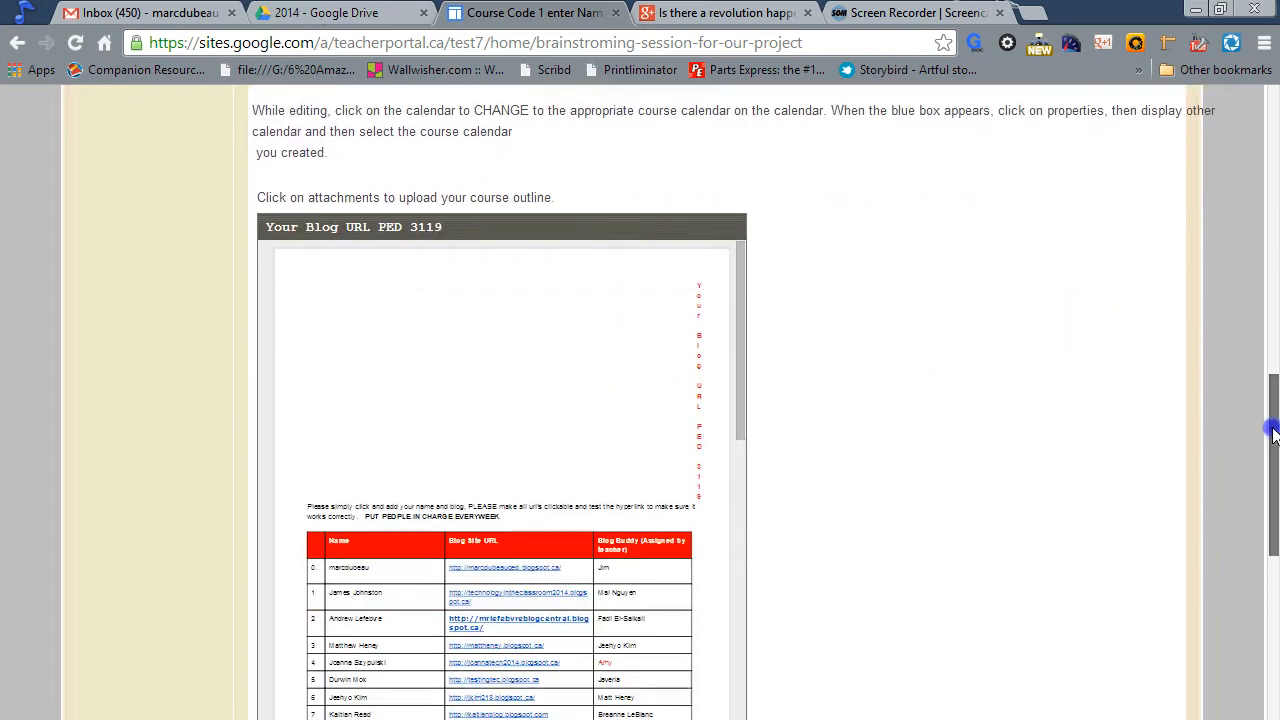
scroll("down", 3)
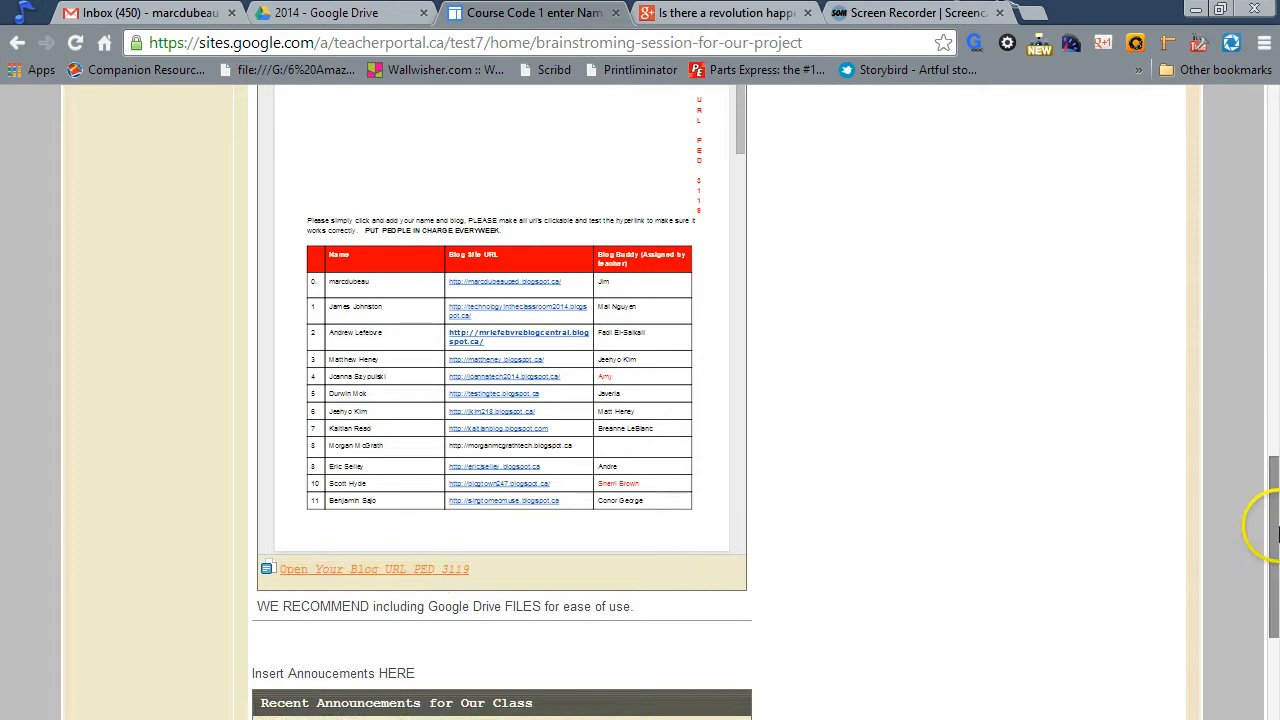
scroll("up", 3)
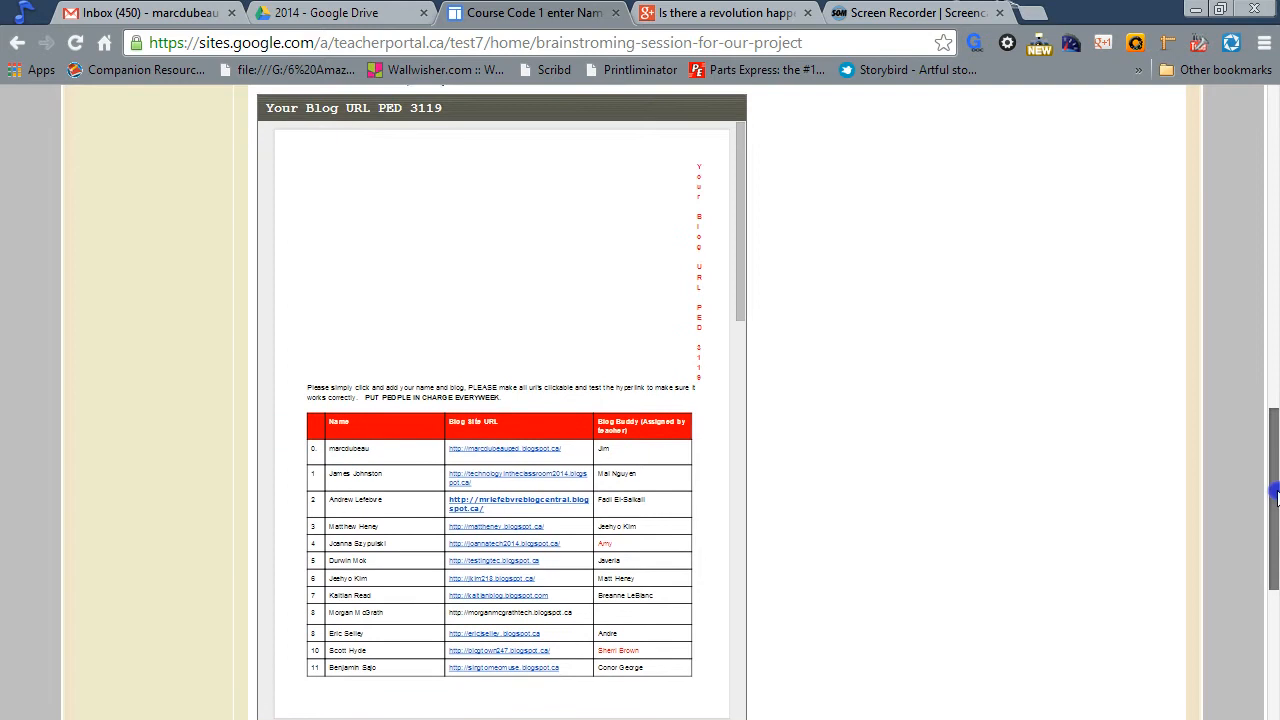
scroll("up", 3)
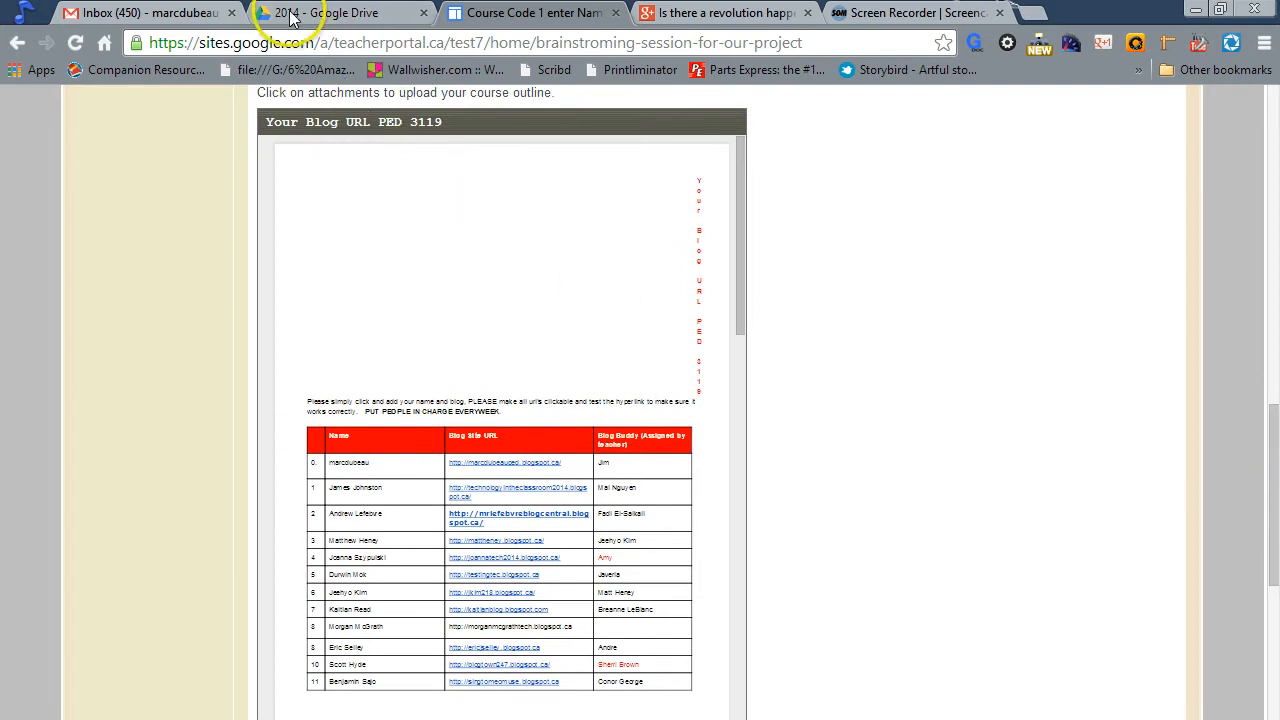
Step: Open My Drive in the Google Drive tab and start searching with 'b'
left_click(340, 12)
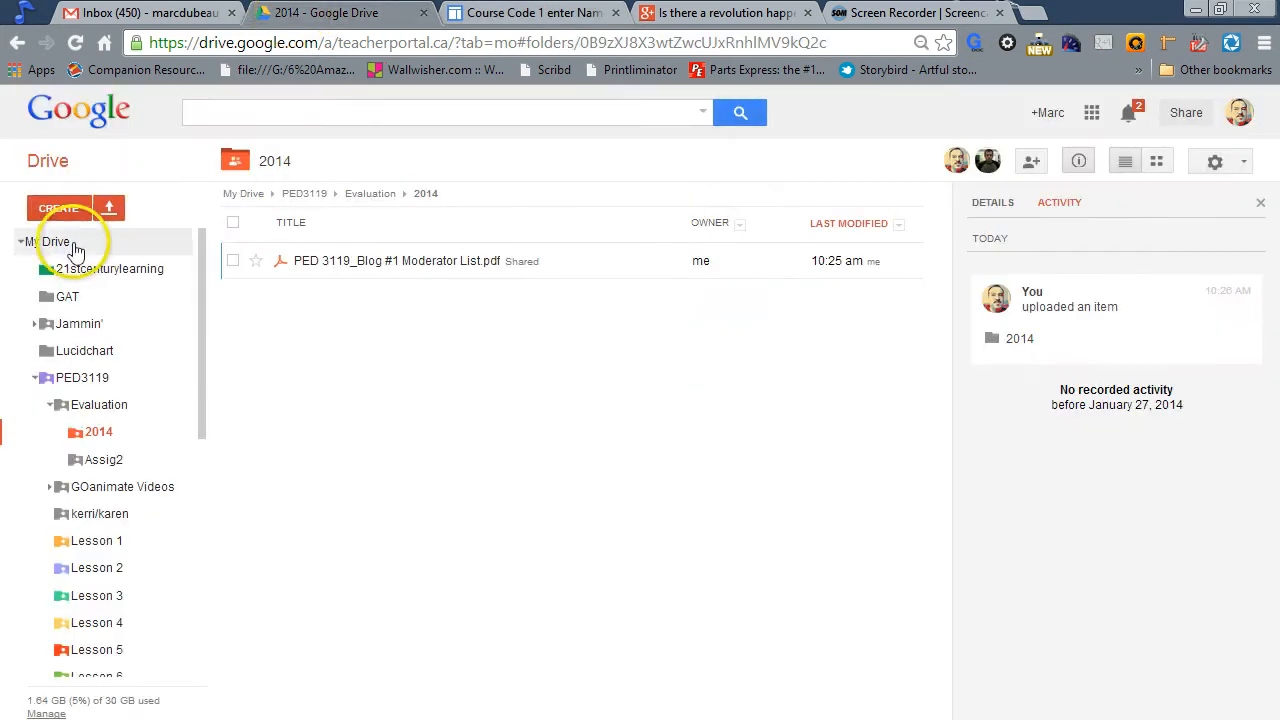
left_click(48, 241)
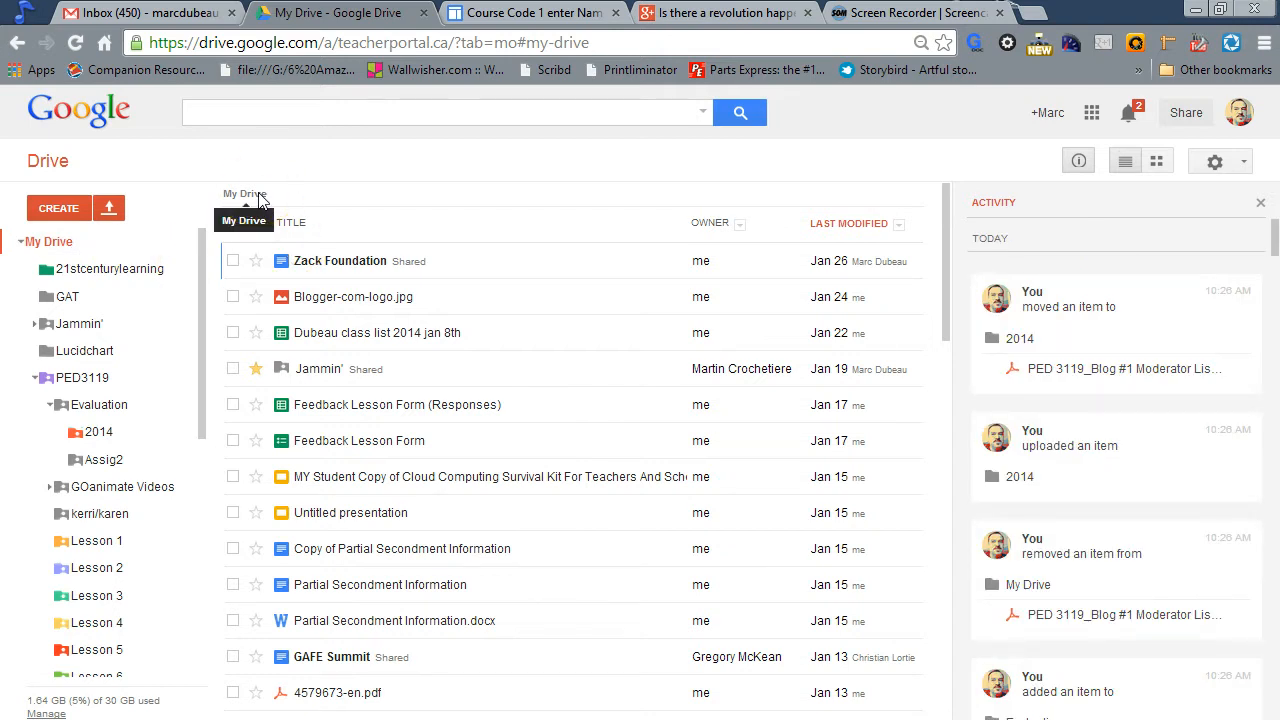
mouse_move(260, 112)
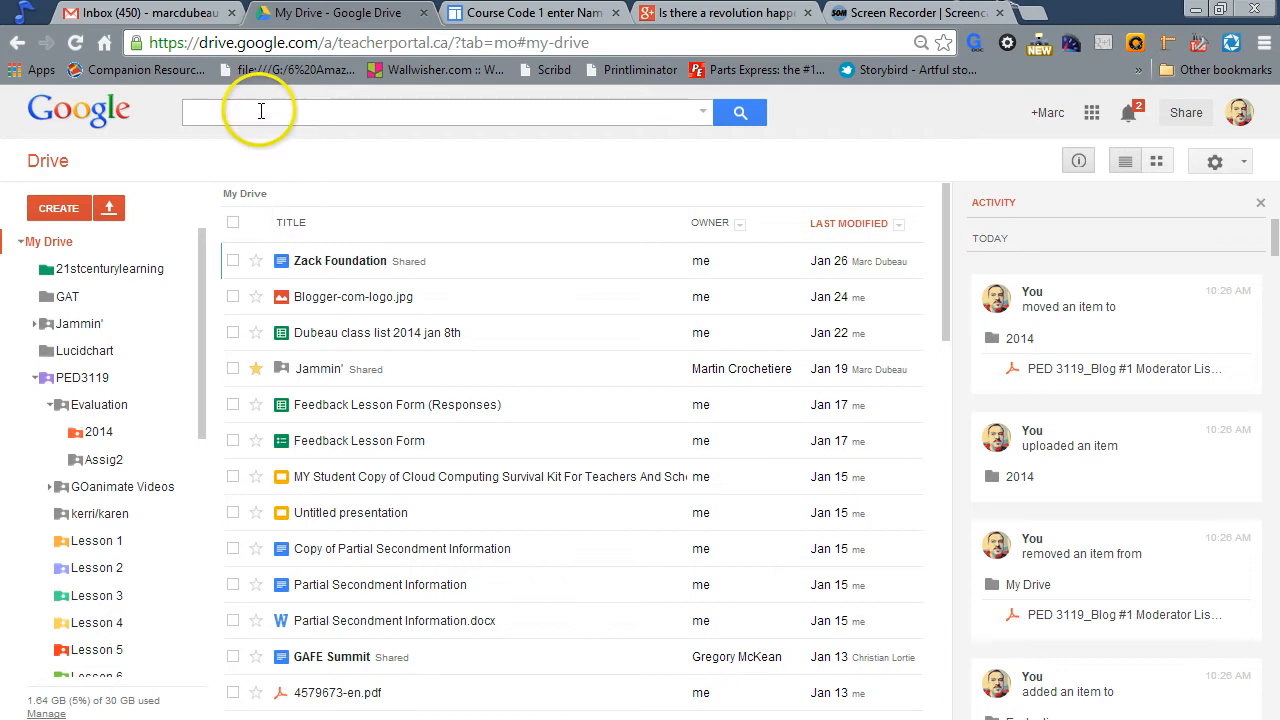
type("b")
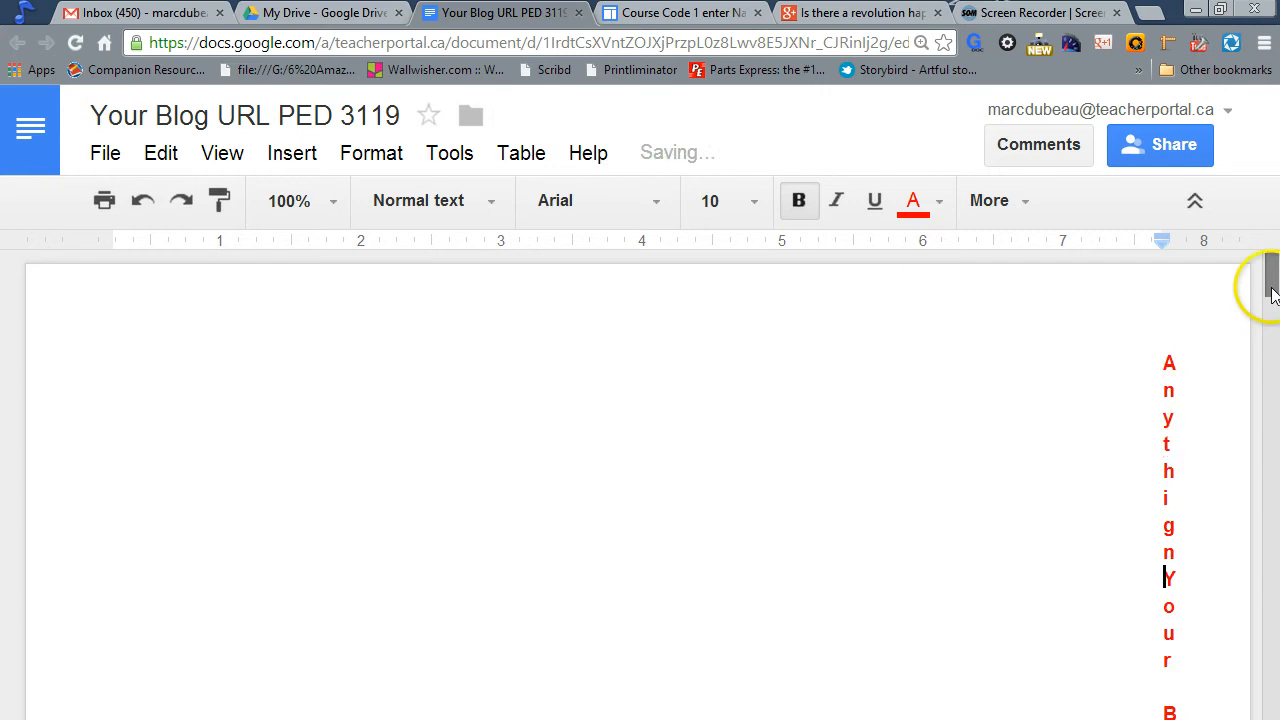
Step: Return to the Course Code 1 page in Google Sites after editing the document title
left_click(680, 12)
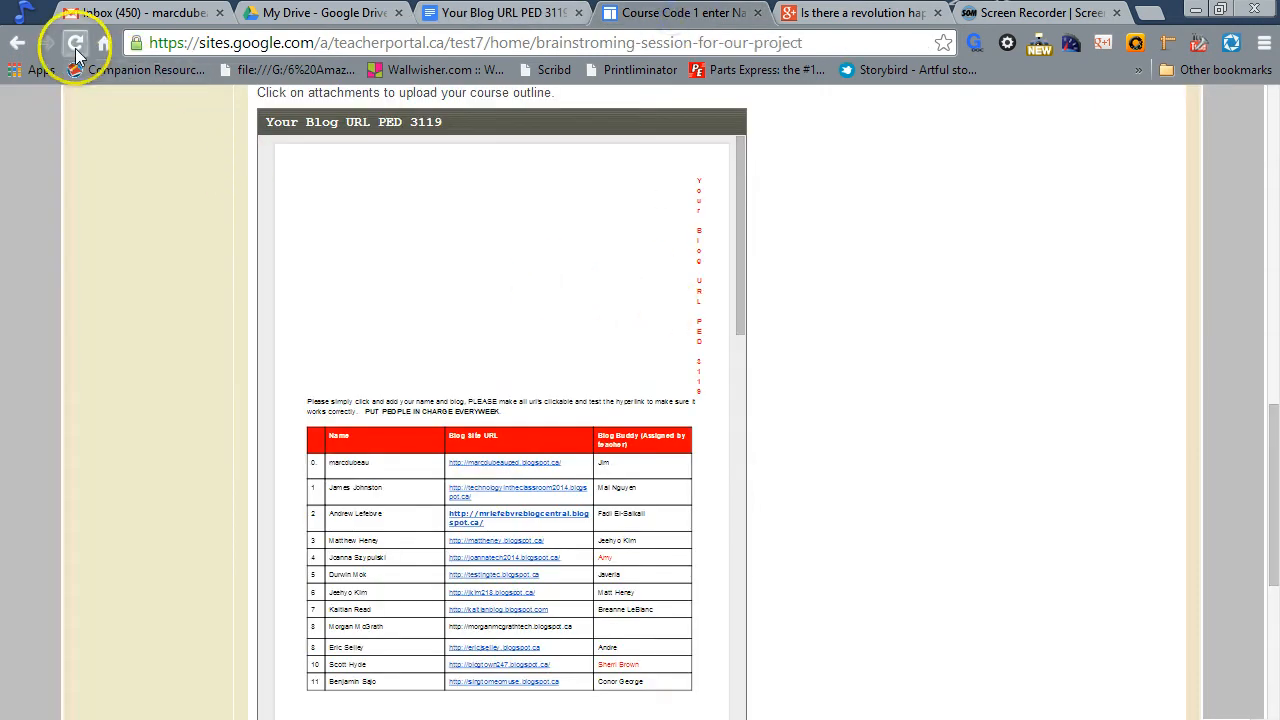
Step: Reload the course page and scroll to the embedded blog document showing the Anythign title
left_click(75, 43)
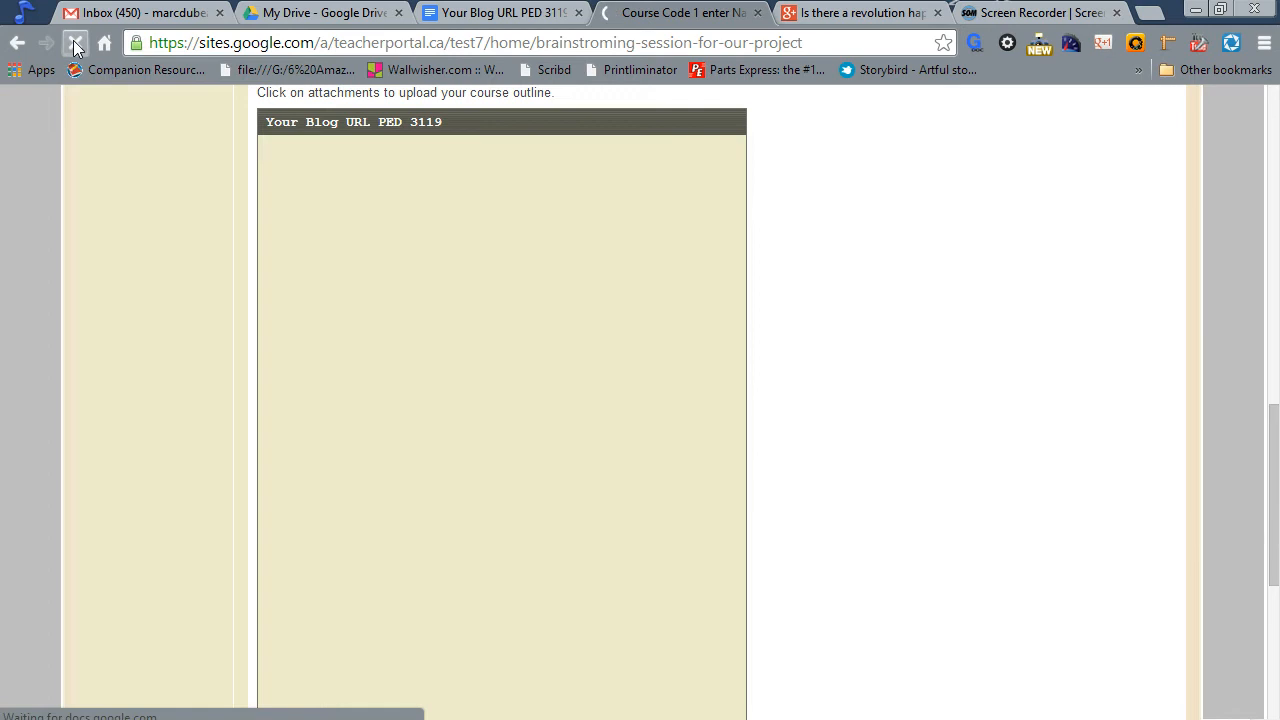
left_click(76, 42)
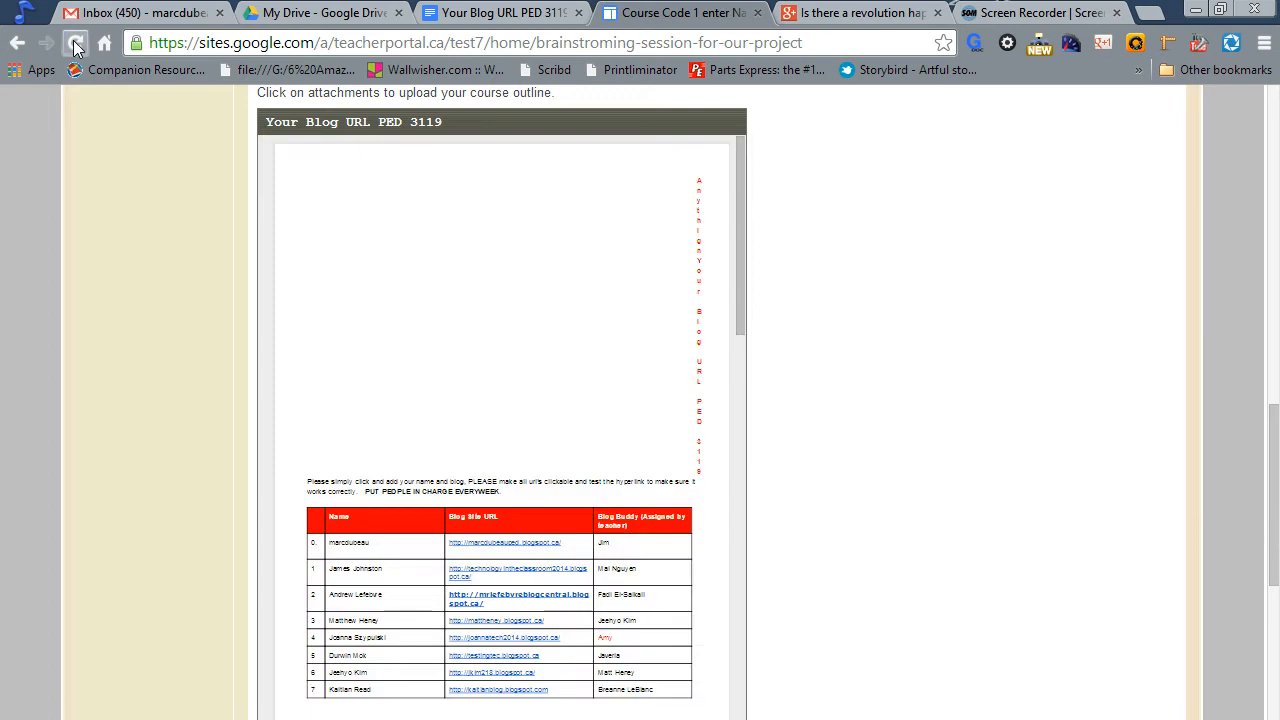
left_click(75, 43)
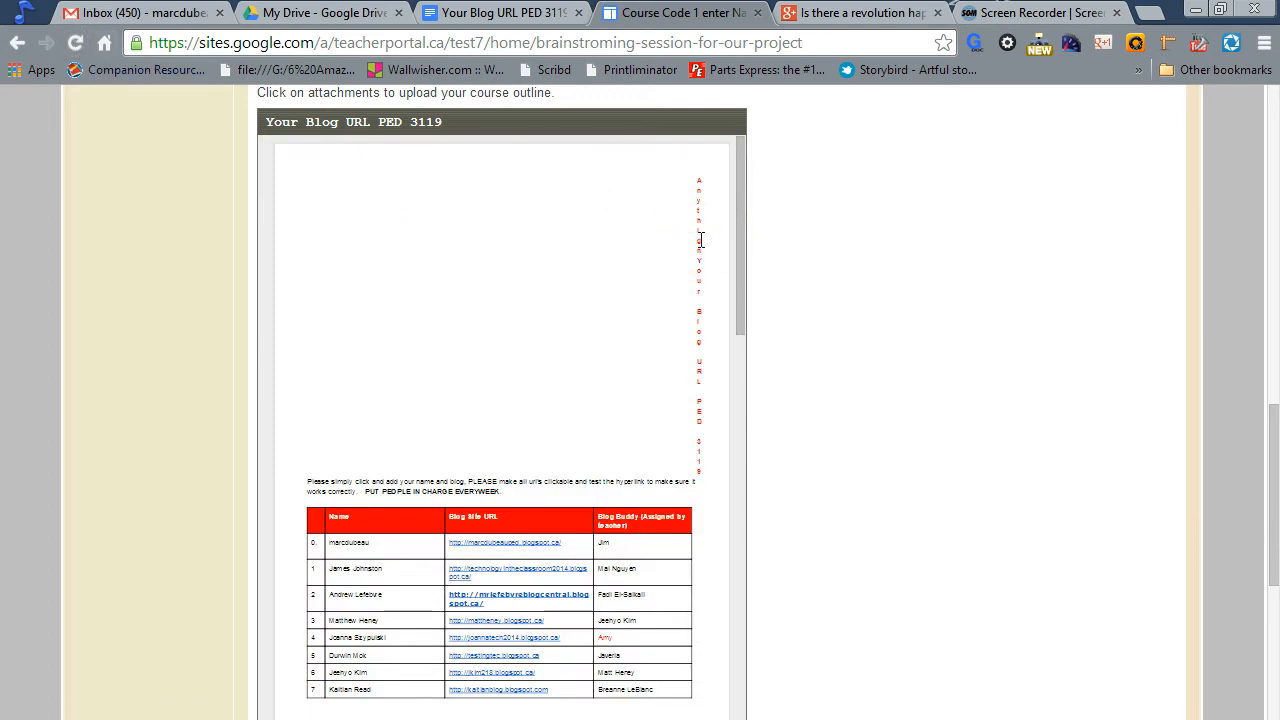
mouse_move(1260, 515)
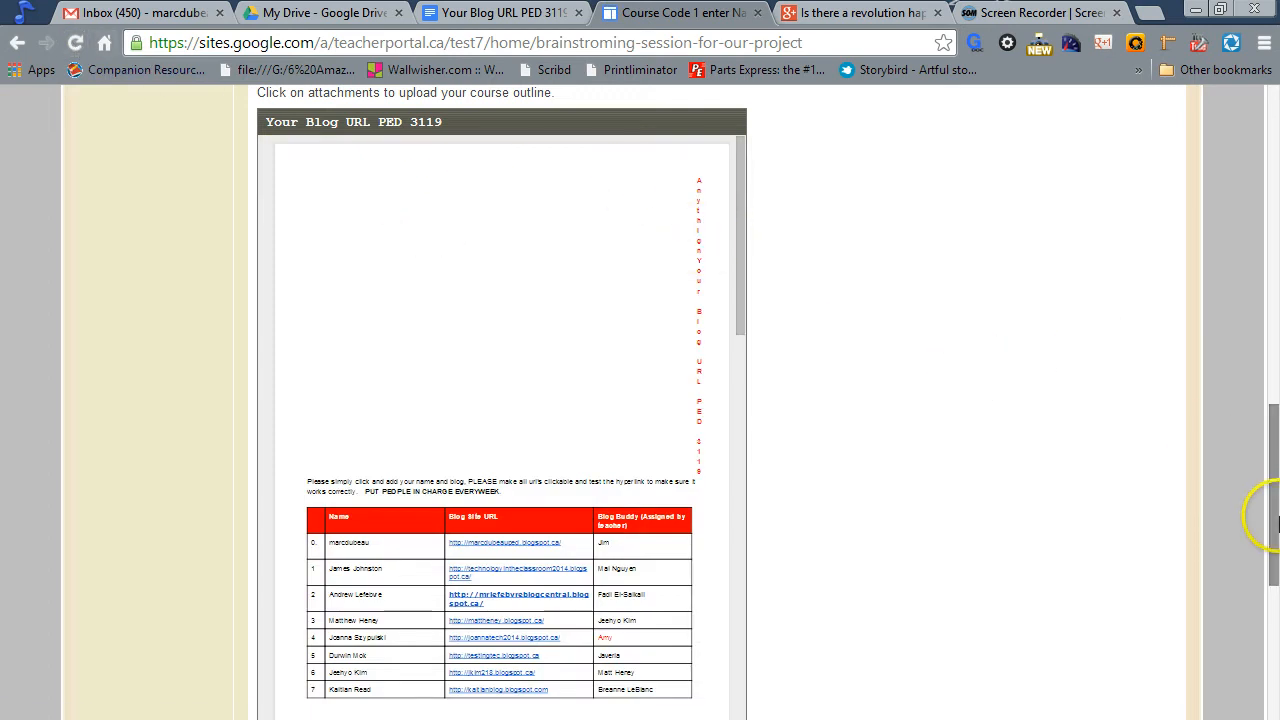
scroll("down", 3)
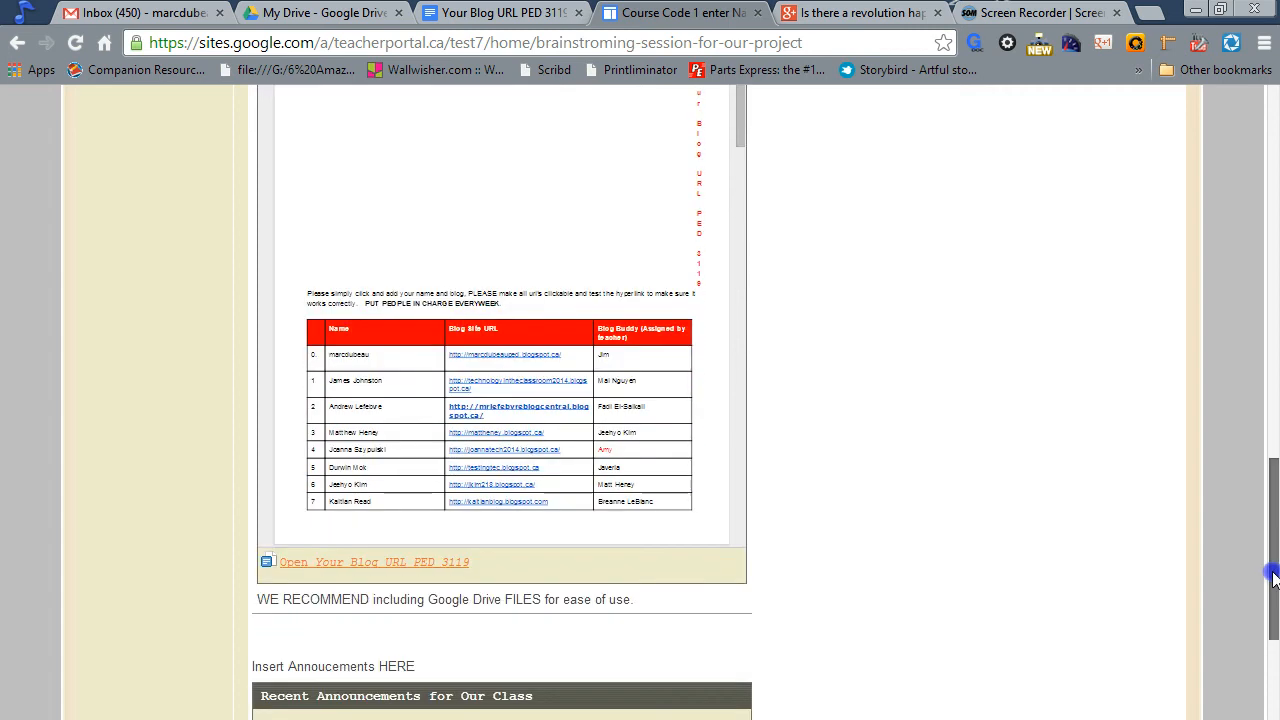
scroll("down", 3)
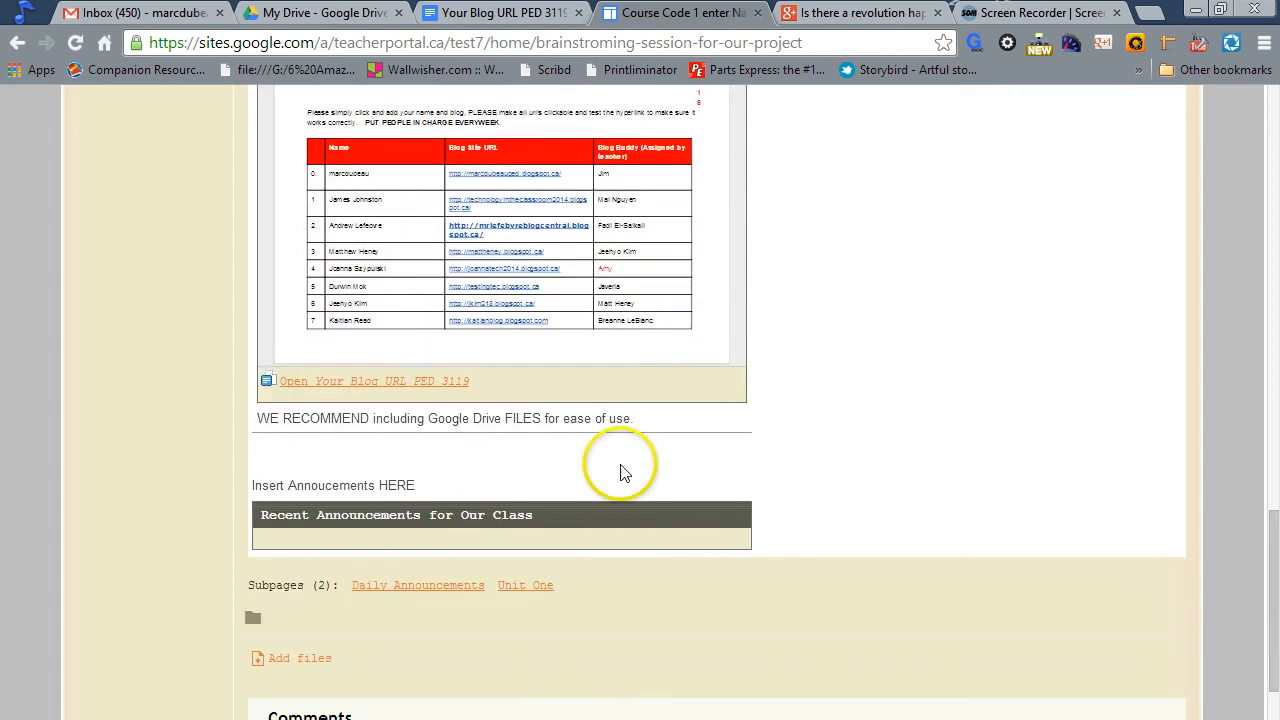
mouse_move(620, 465)
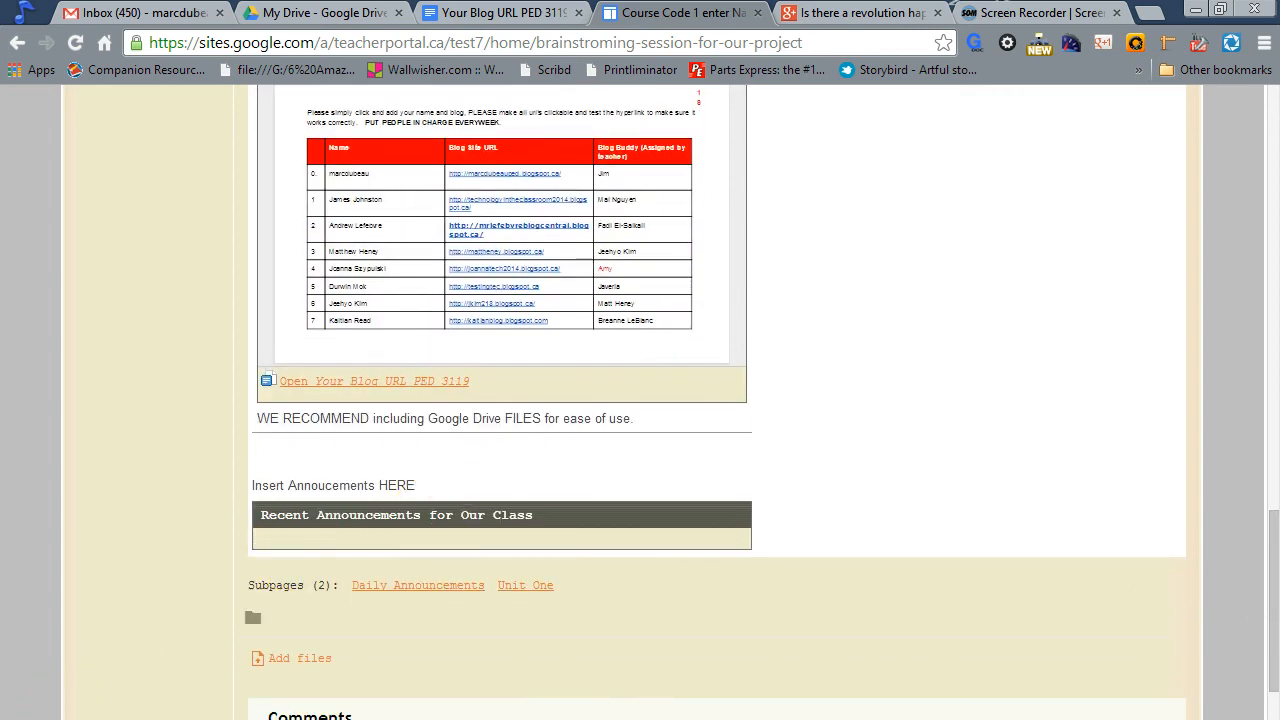